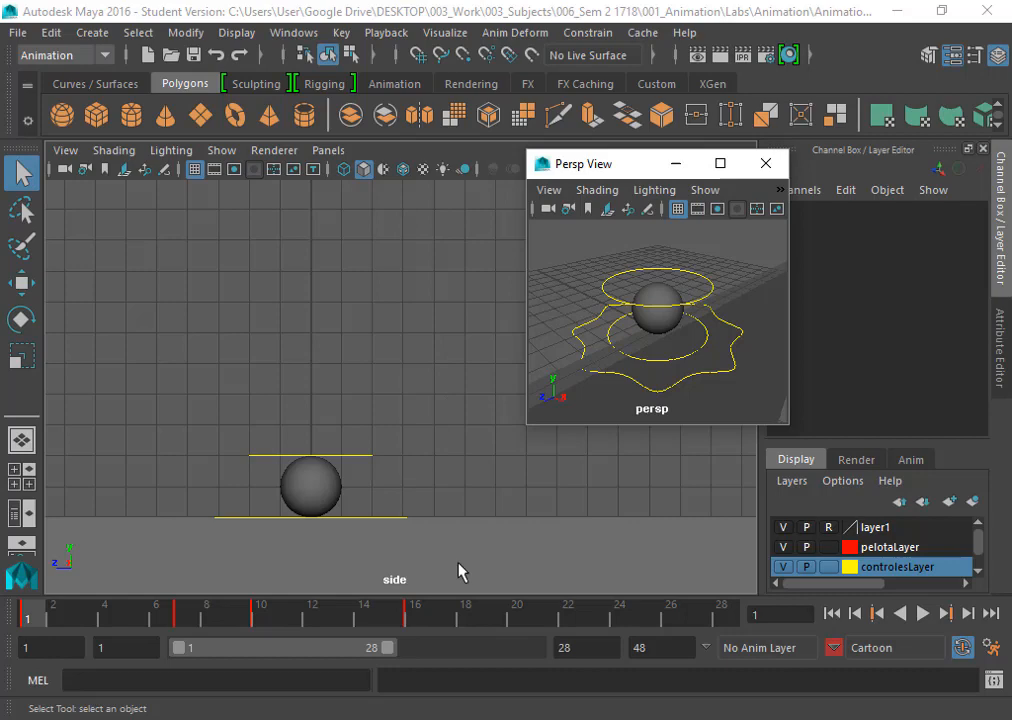
Delete every keyframe across the selected Time Slider range, clearing the ball's animation
click(920, 612)
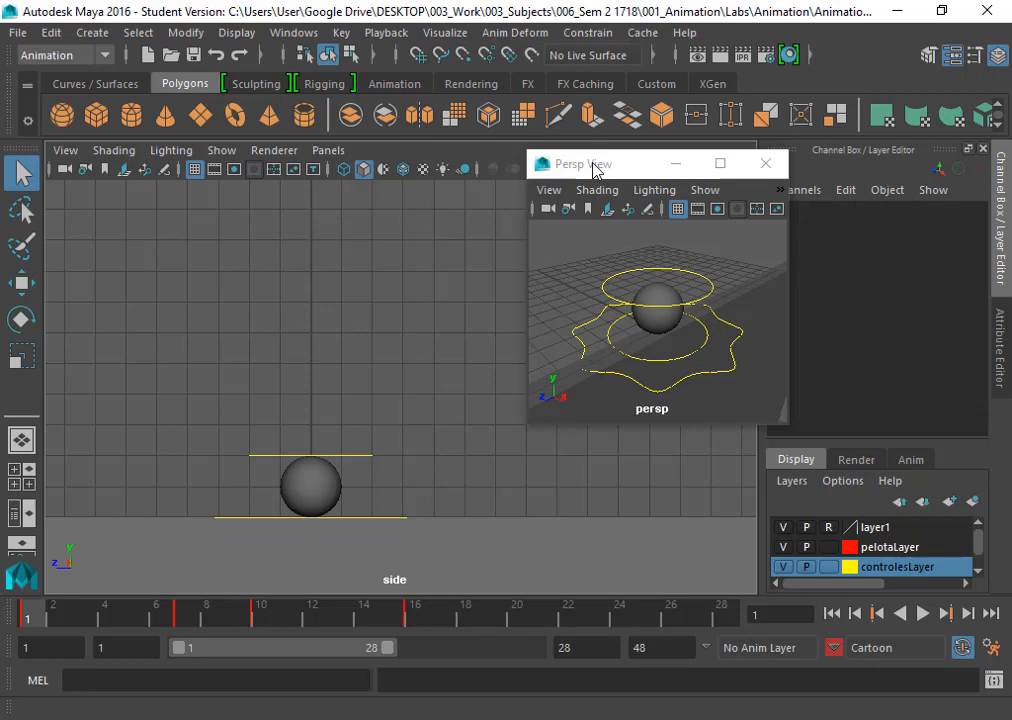
drag(590, 164, 516, 156)
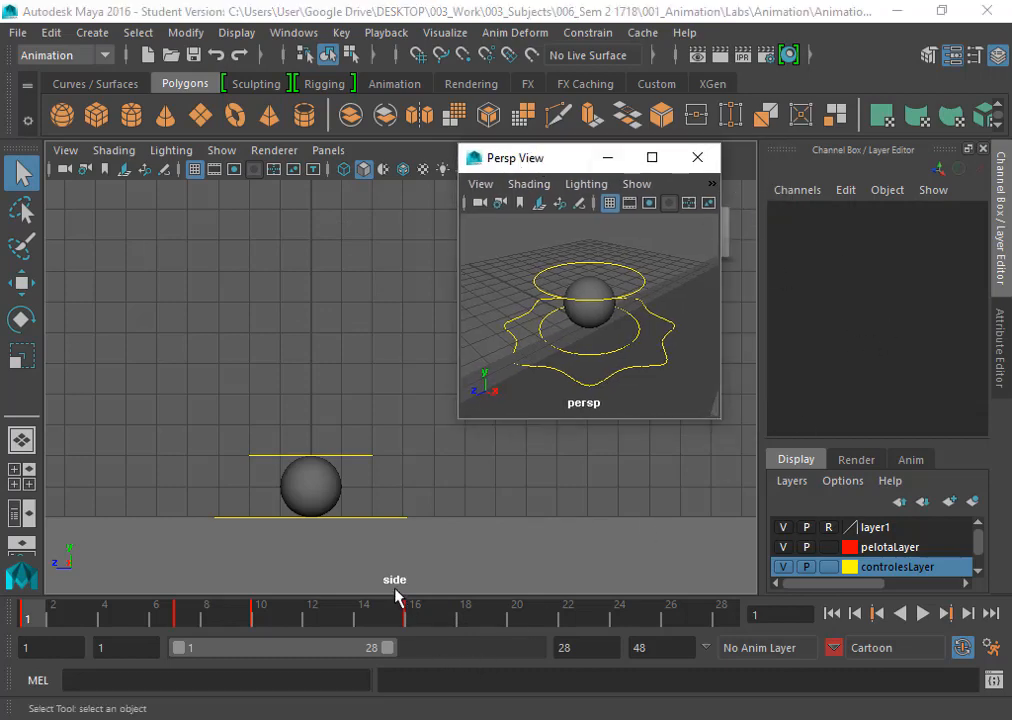
mouse_move(450, 618)
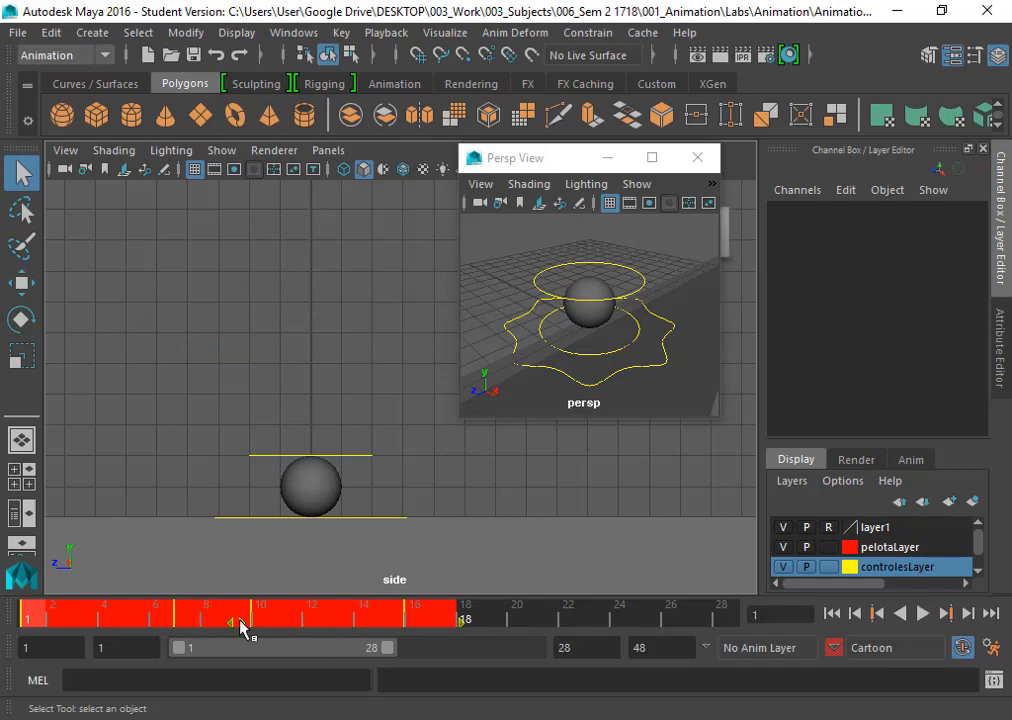
right_click(240, 624)
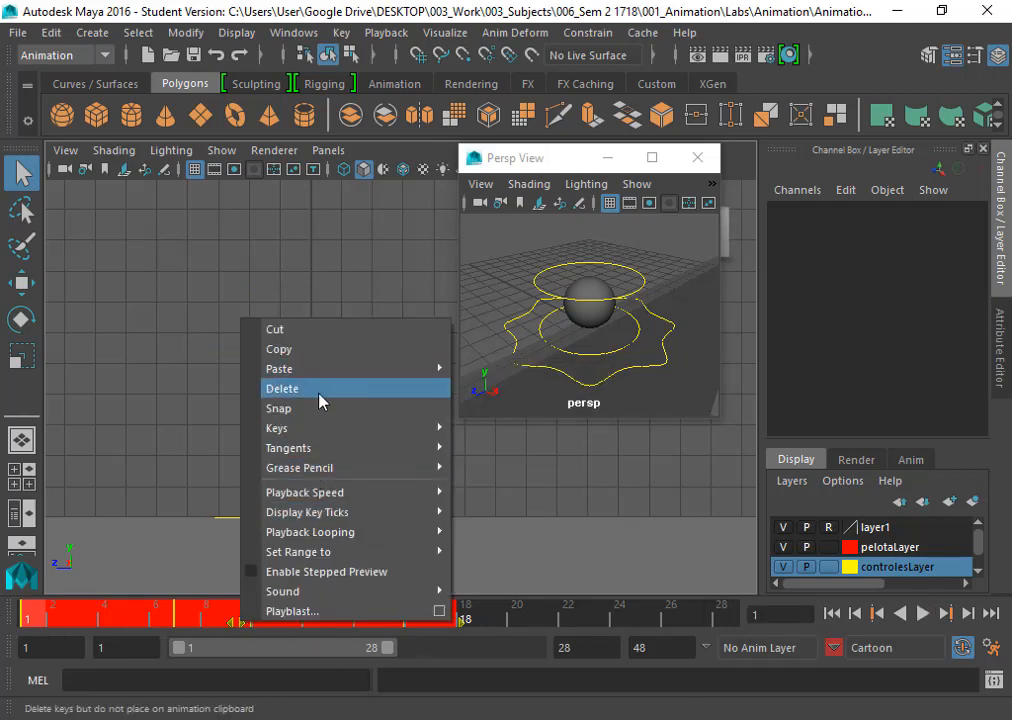
click(282, 388)
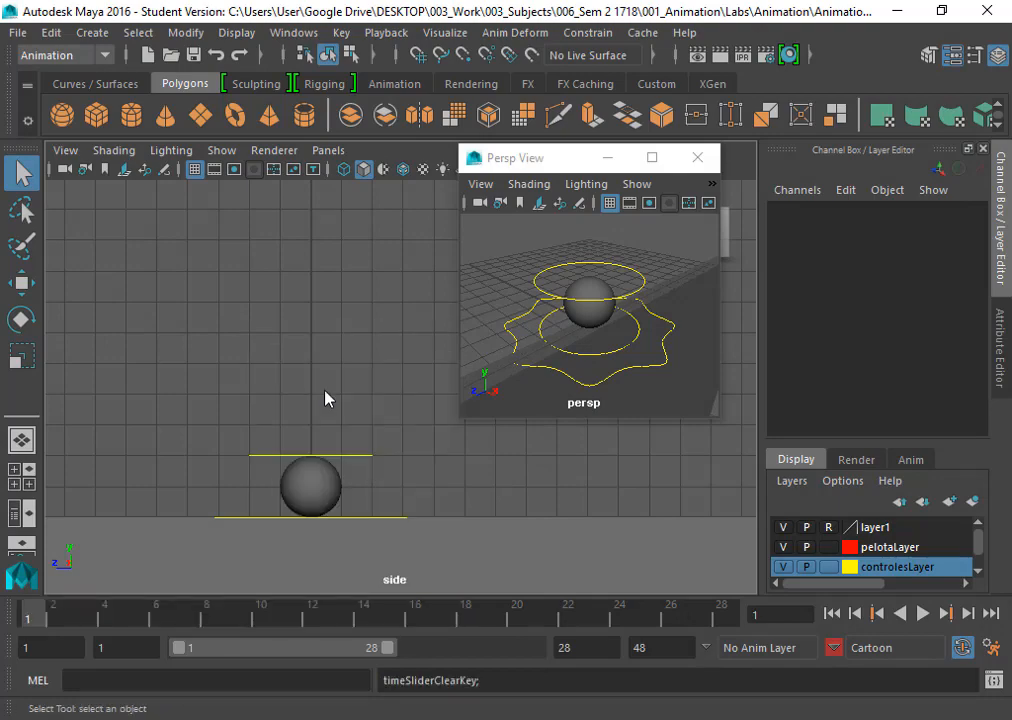
click(920, 612)
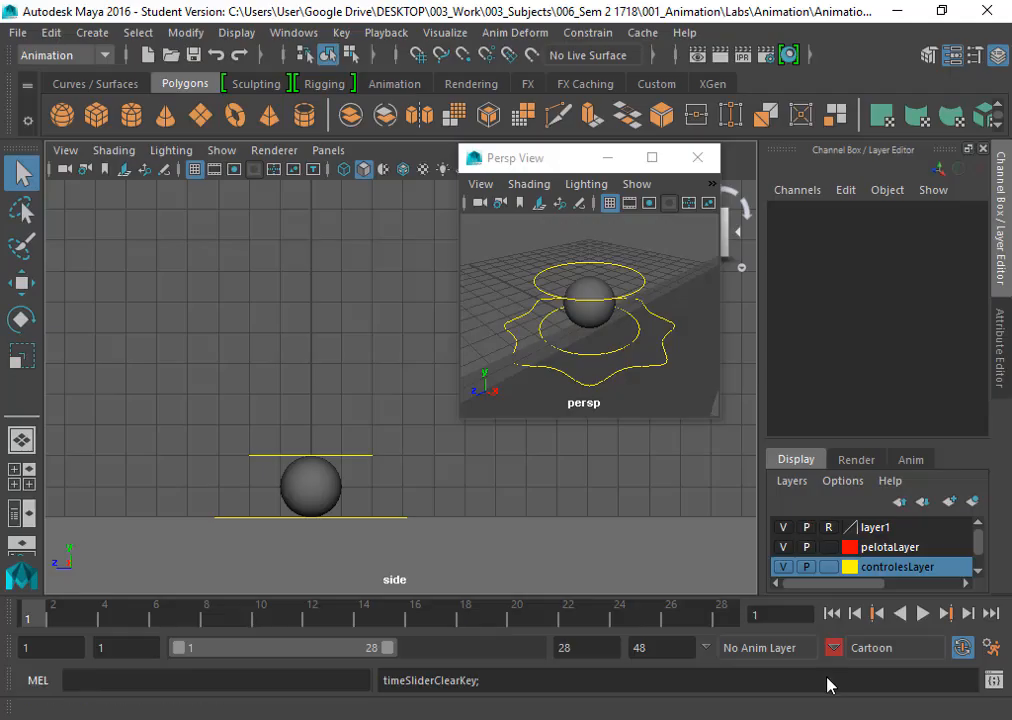
Show the Cartoon character set in the Relationship Editor, maximized
click(870, 648)
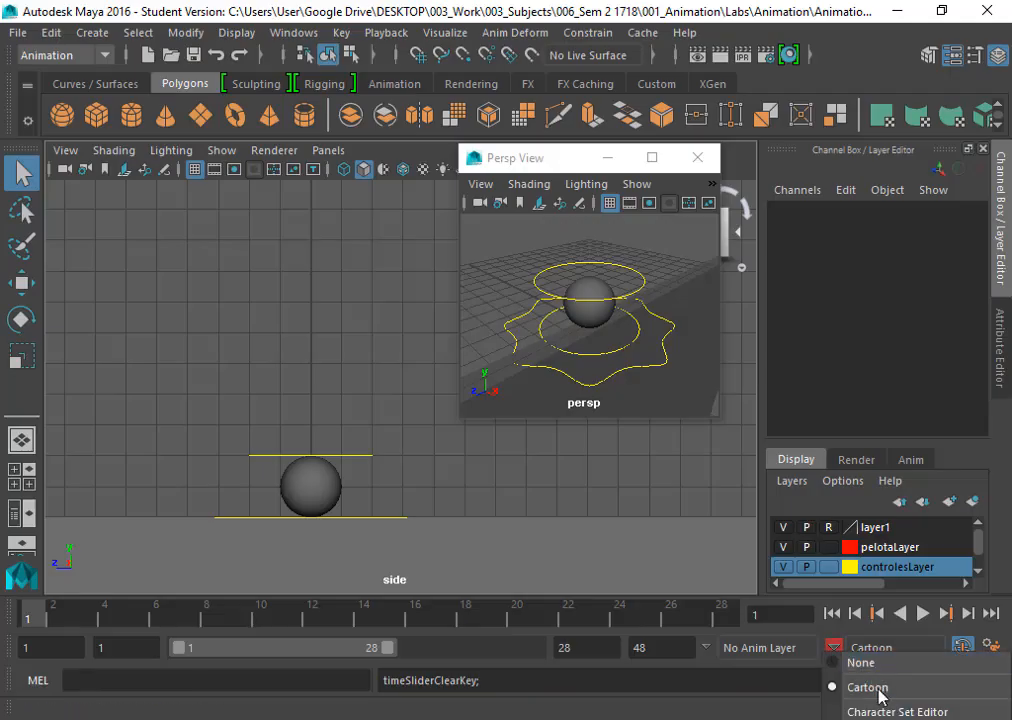
click(896, 712)
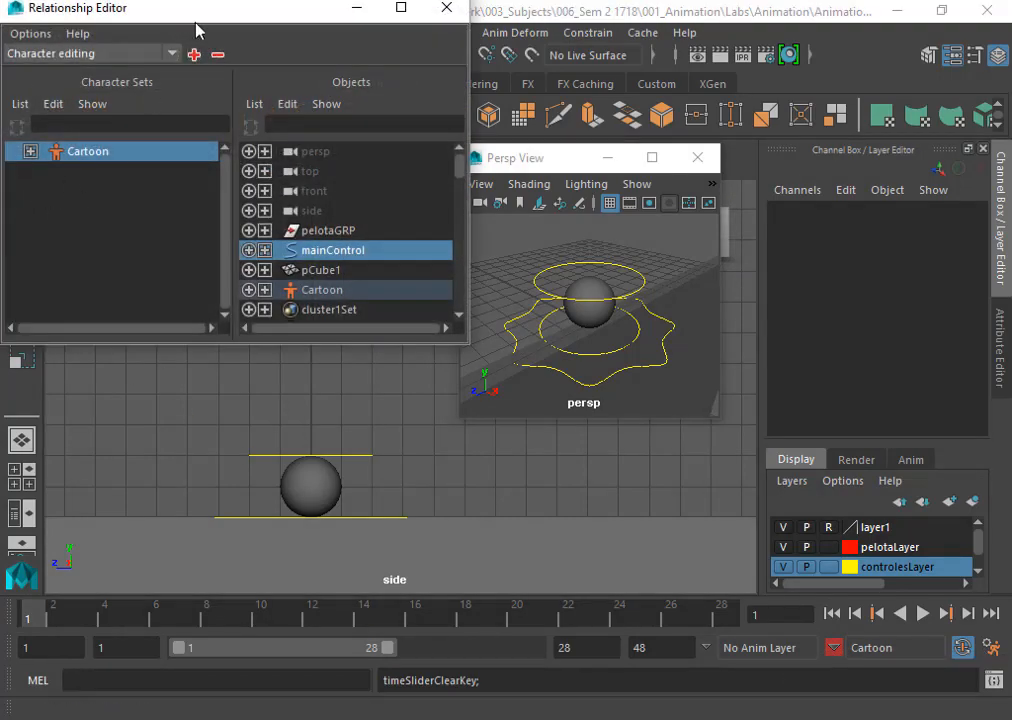
click(400, 8)
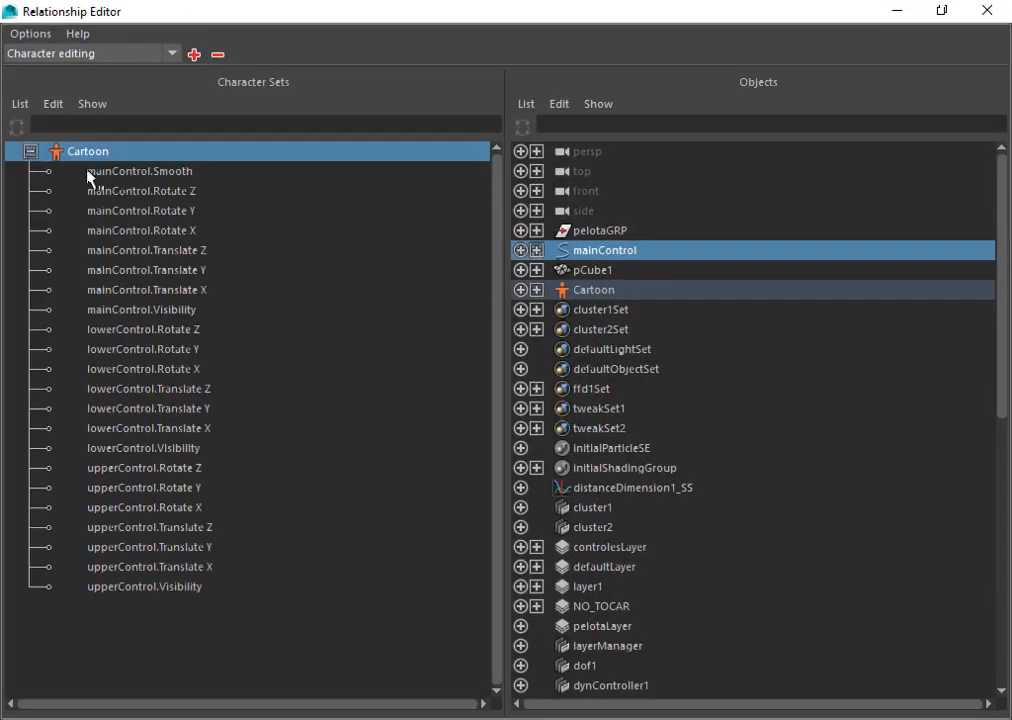
mouse_move(810, 42)
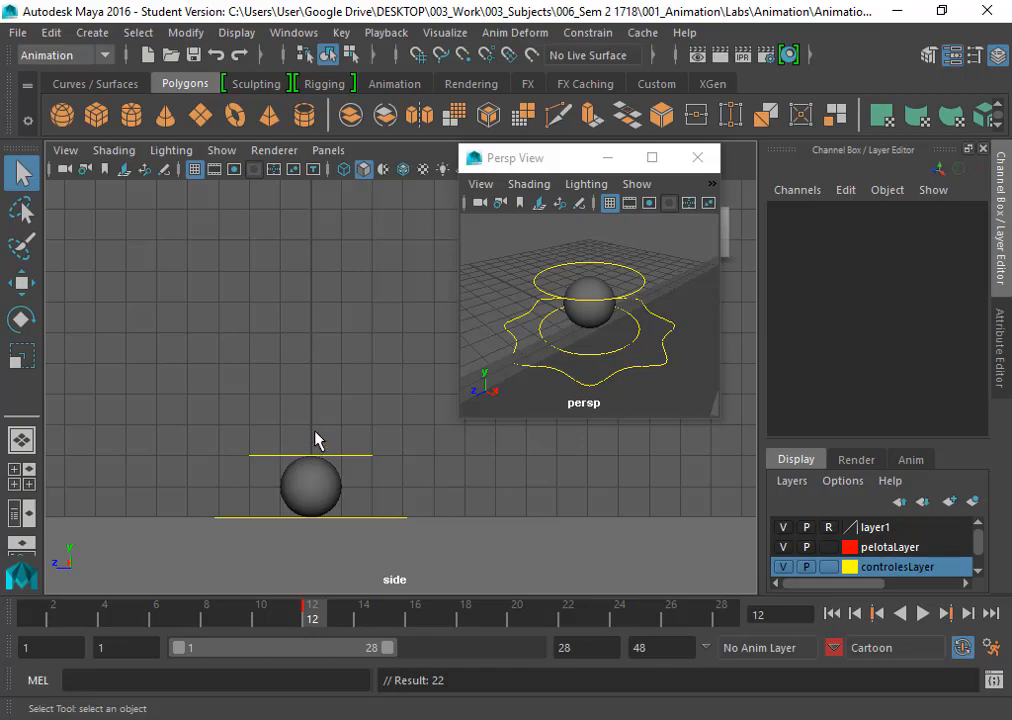
mouse_move(408, 538)
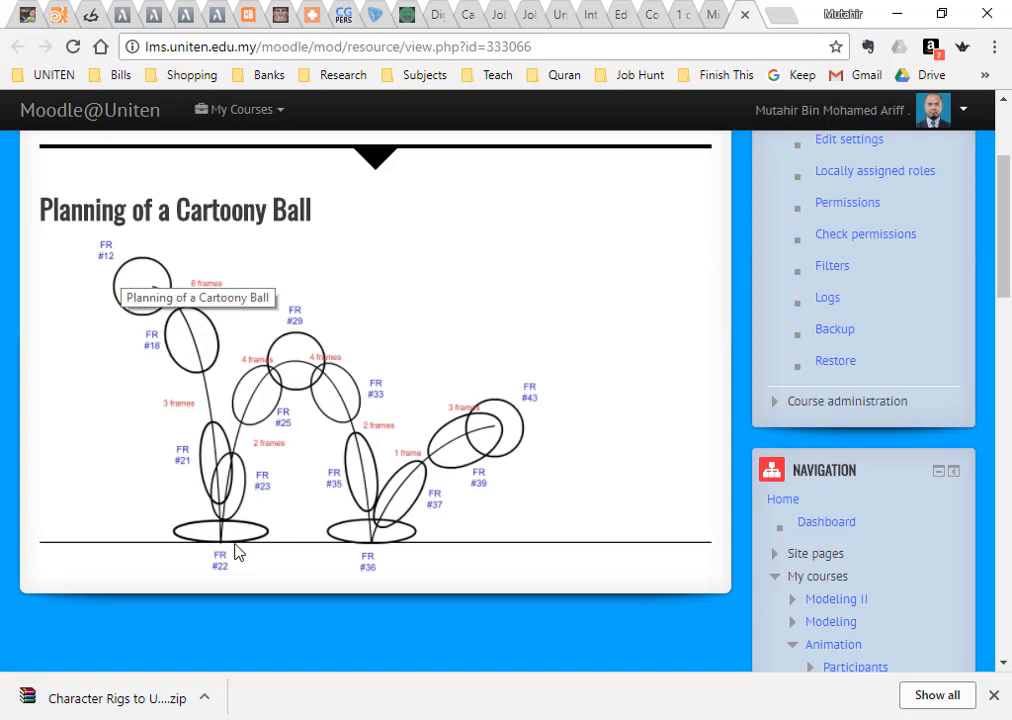
mouse_move(192, 344)
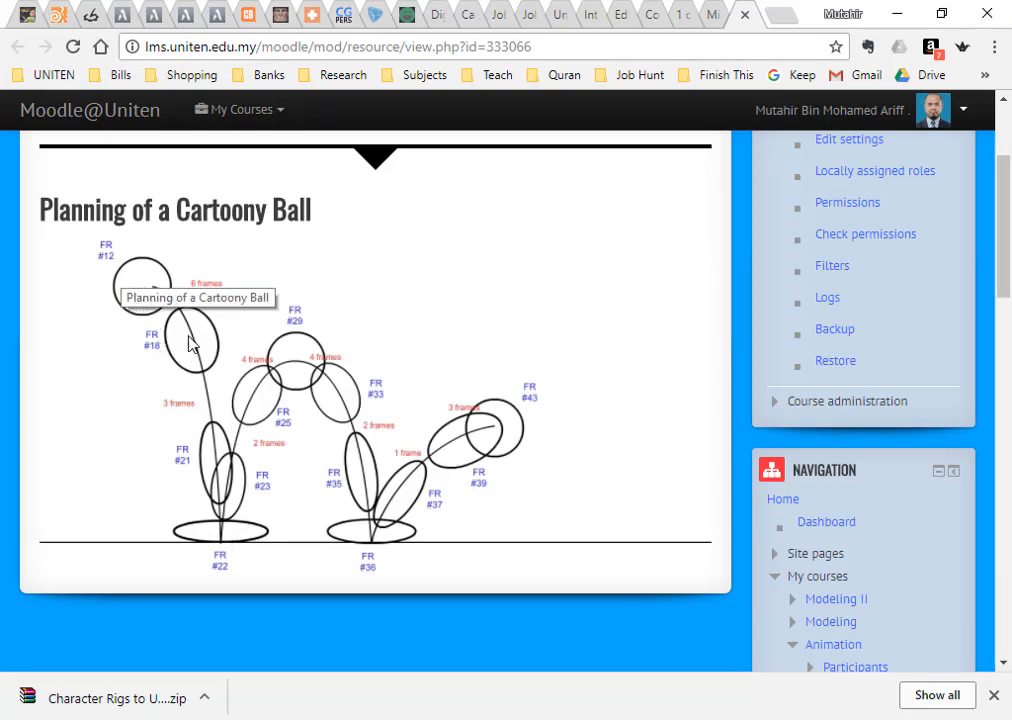
mouse_move(228, 576)
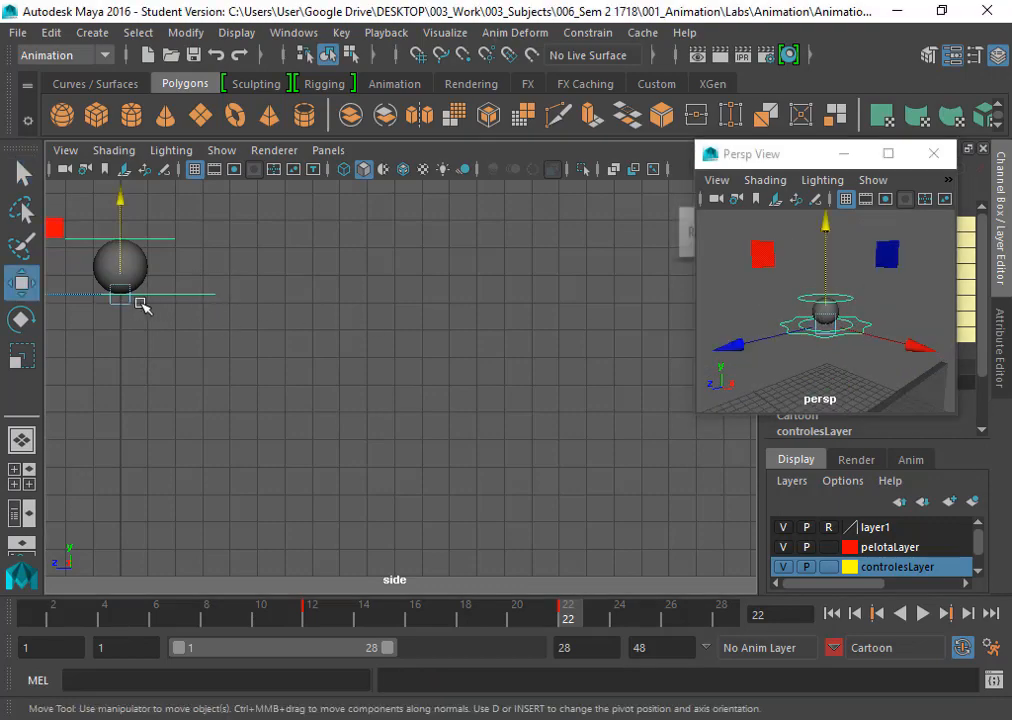
Drop mainControl to the ground at frame 22 and lower upperControl to squash the ball
drag(120, 300, 372, 462)
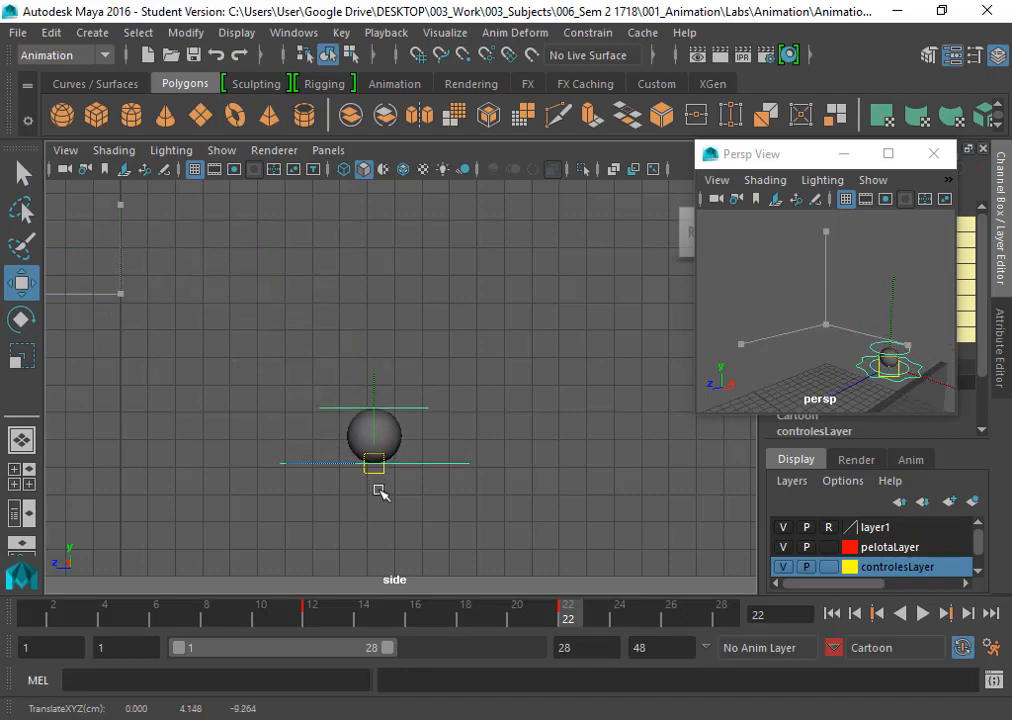
drag(372, 462, 382, 578)
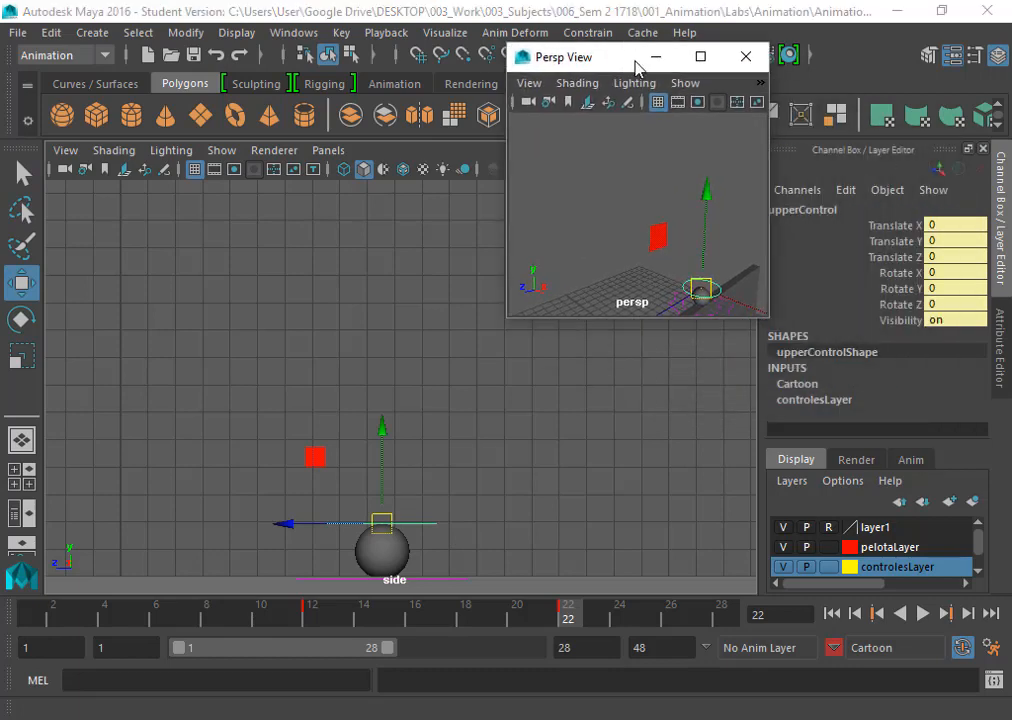
drag(640, 56, 580, 38)
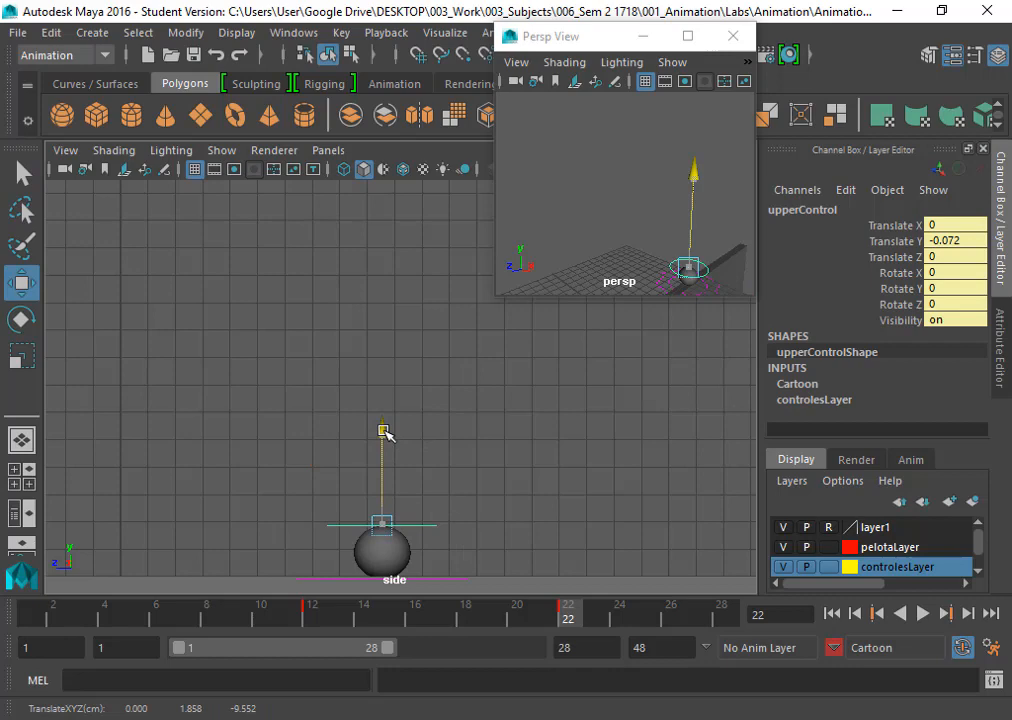
drag(384, 432, 384, 460)
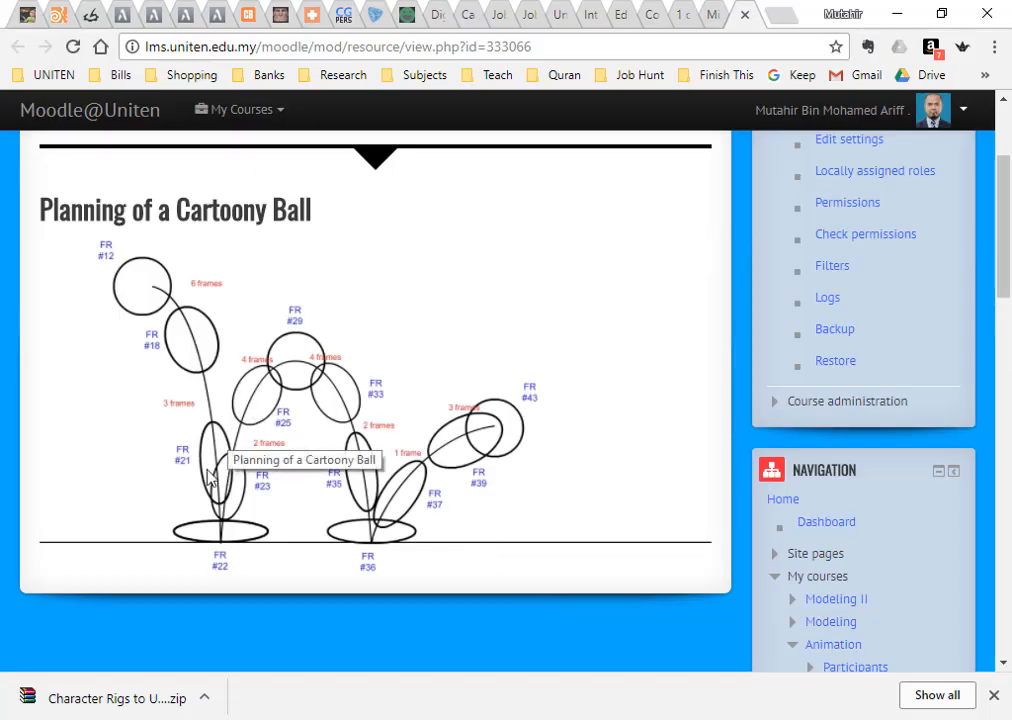
mouse_move(196, 470)
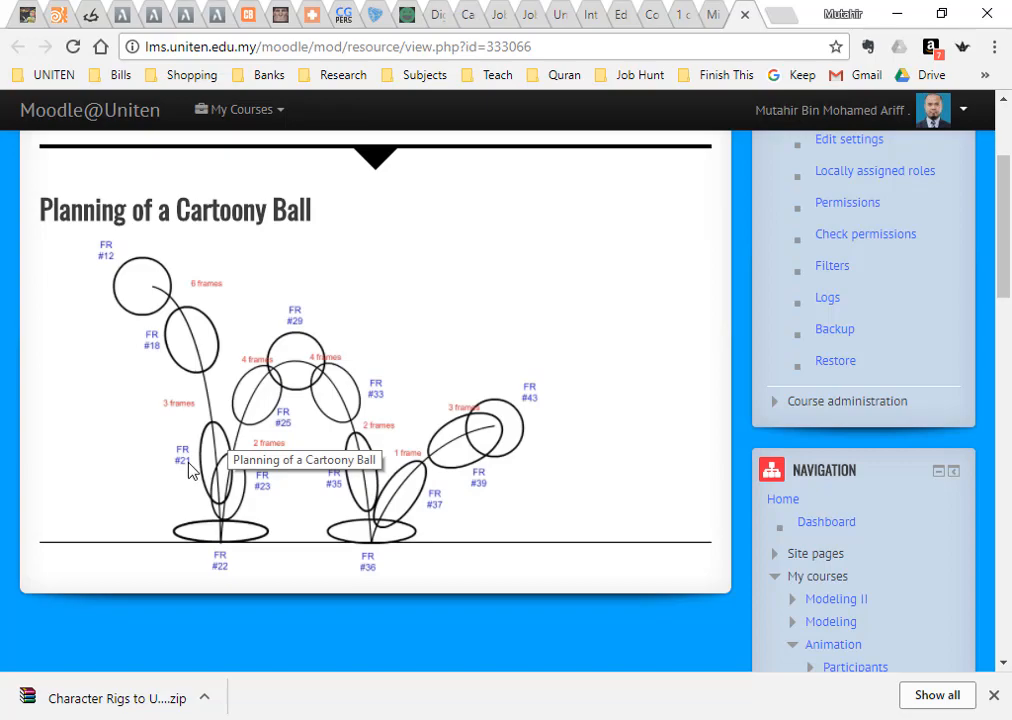
mouse_move(224, 464)
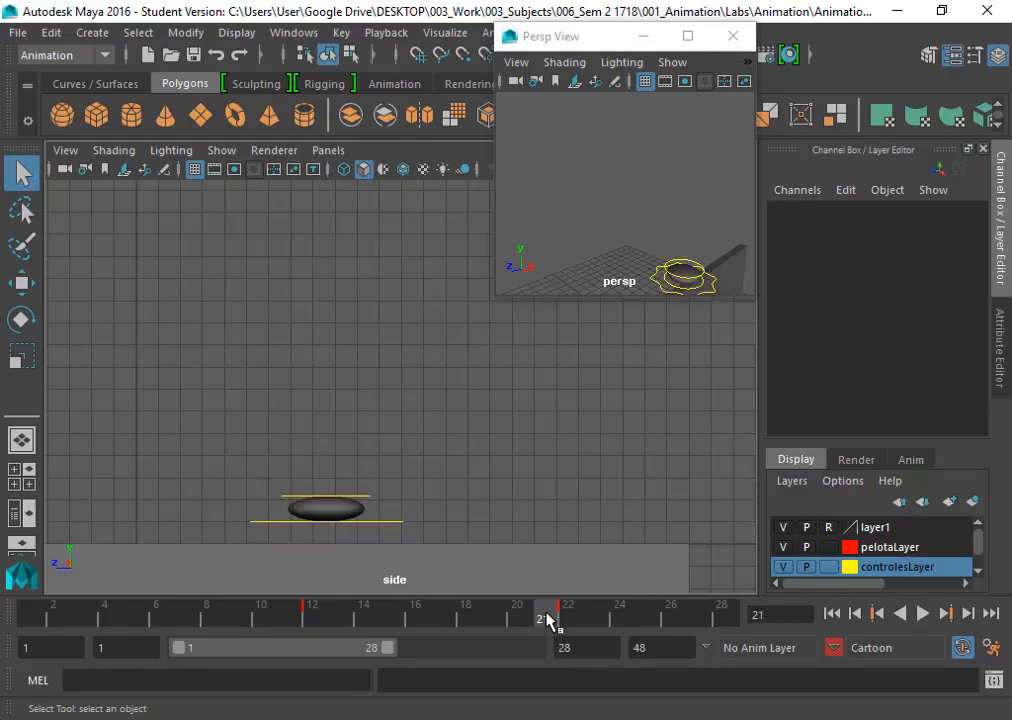
At frame 21 tilt mainControl about 9 degrees in X and raise it slightly along the arc
click(684, 272)
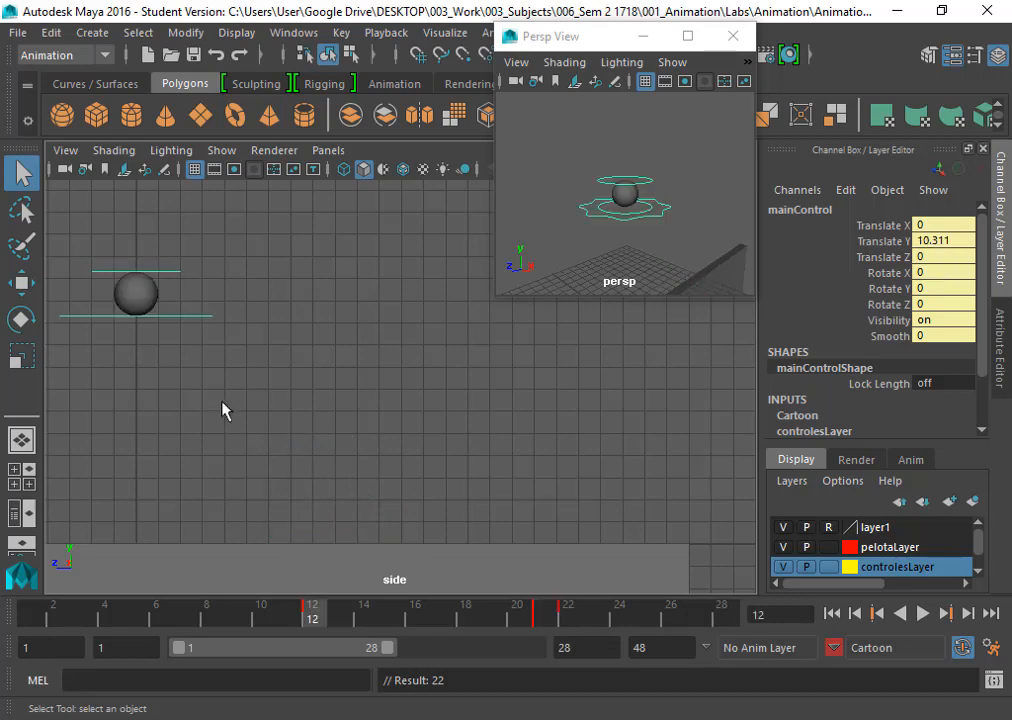
click(542, 604)
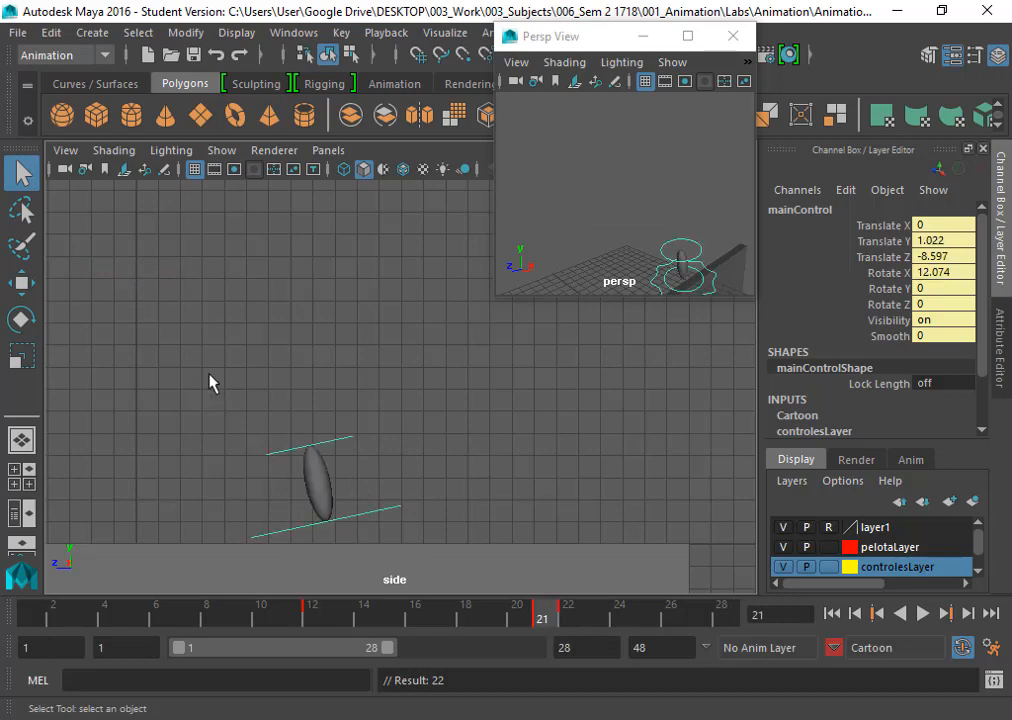
mouse_move(322, 490)
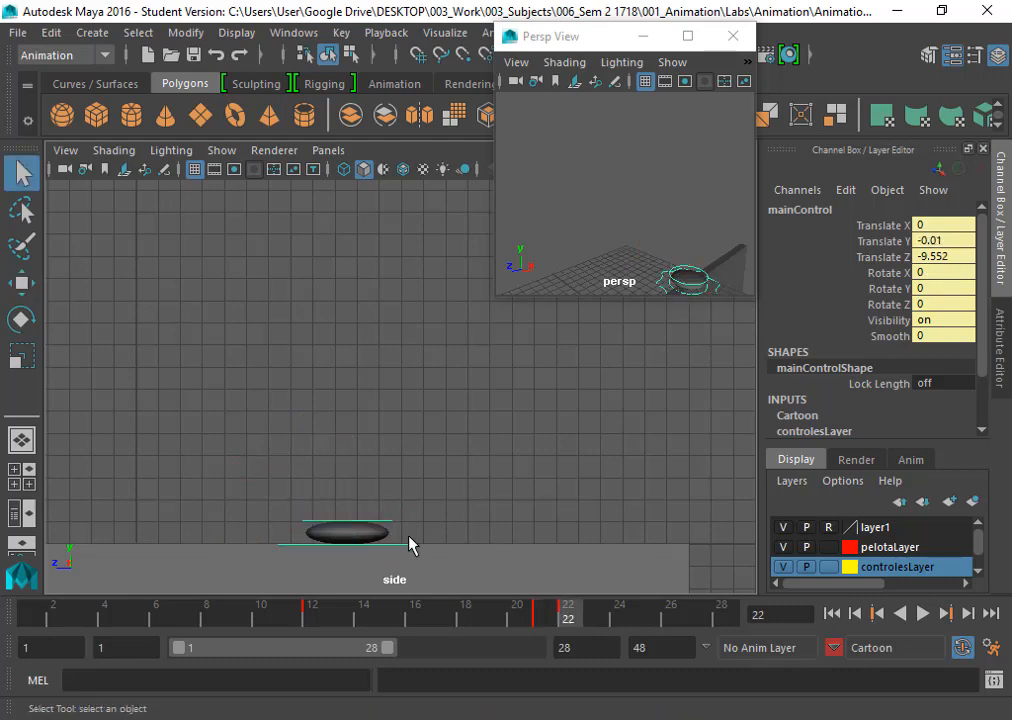
click(20, 284)
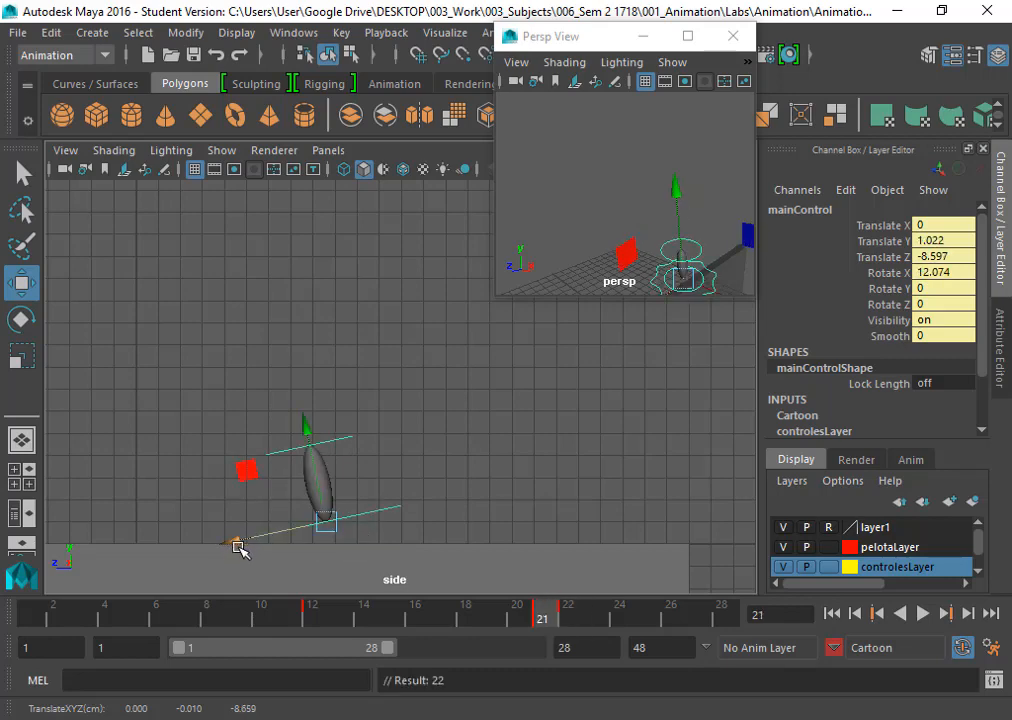
click(568, 612)
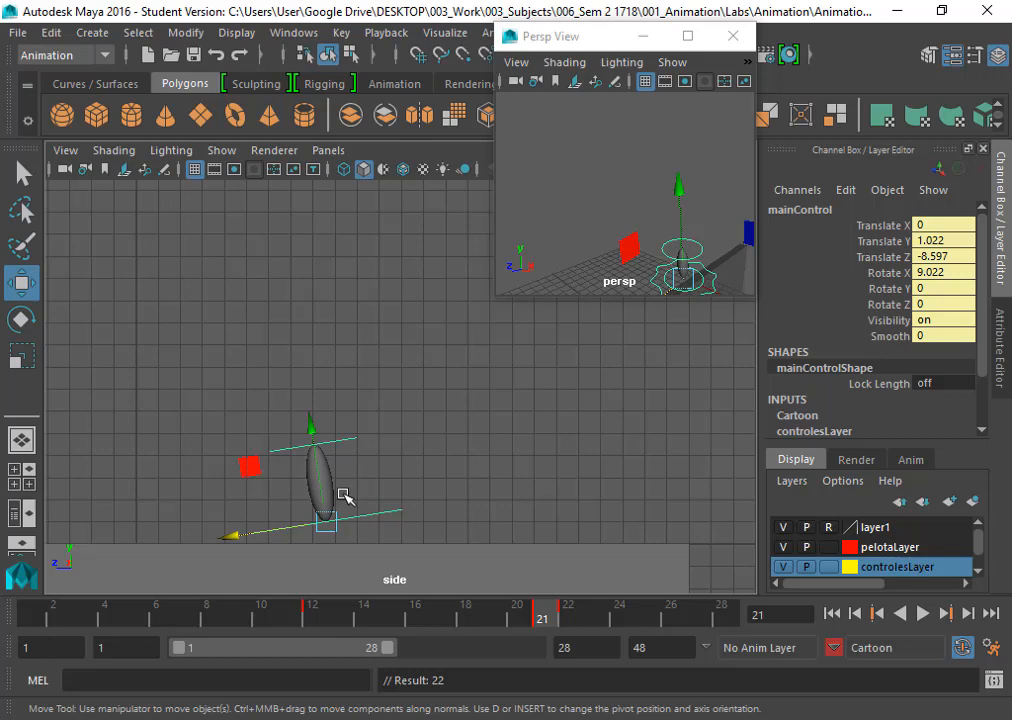
drag(344, 496, 324, 508)
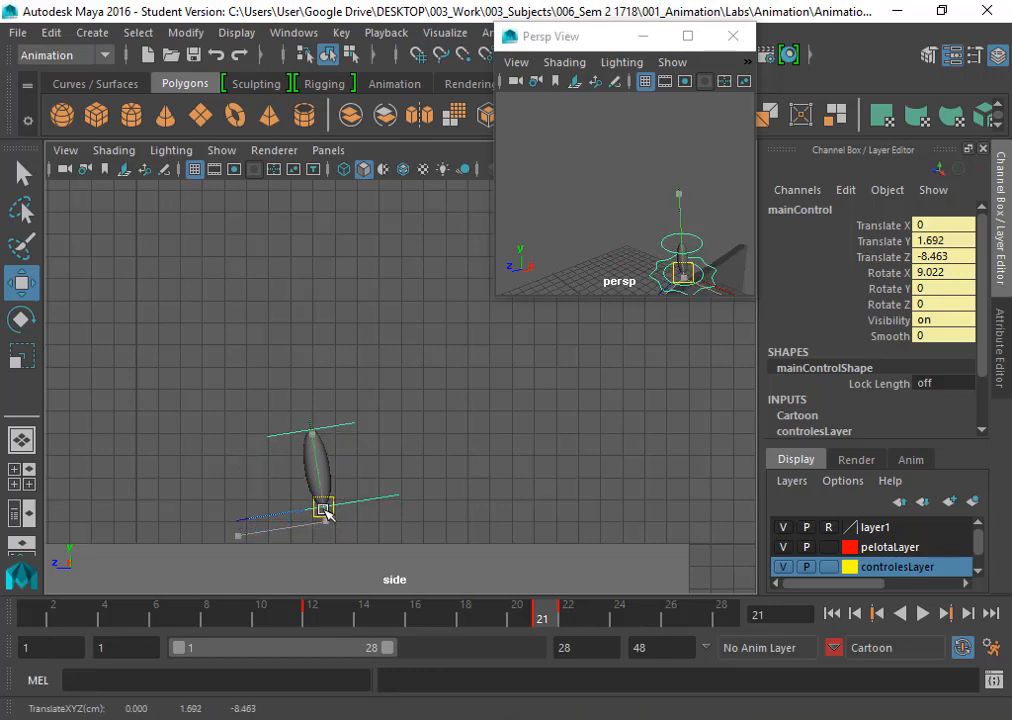
click(372, 530)
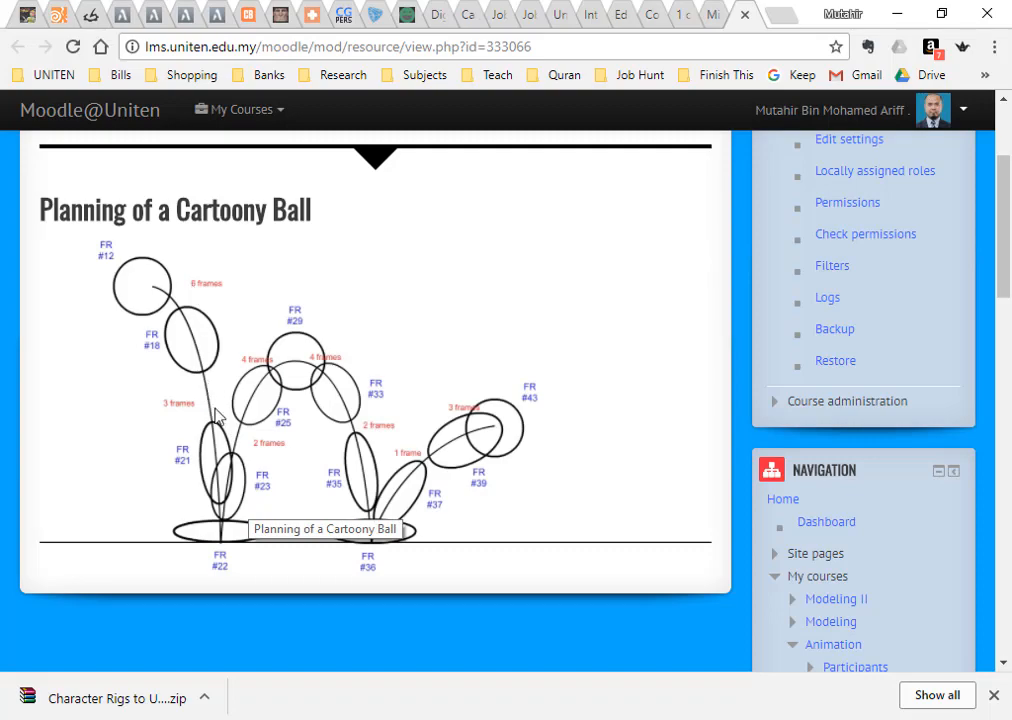
mouse_move(232, 488)
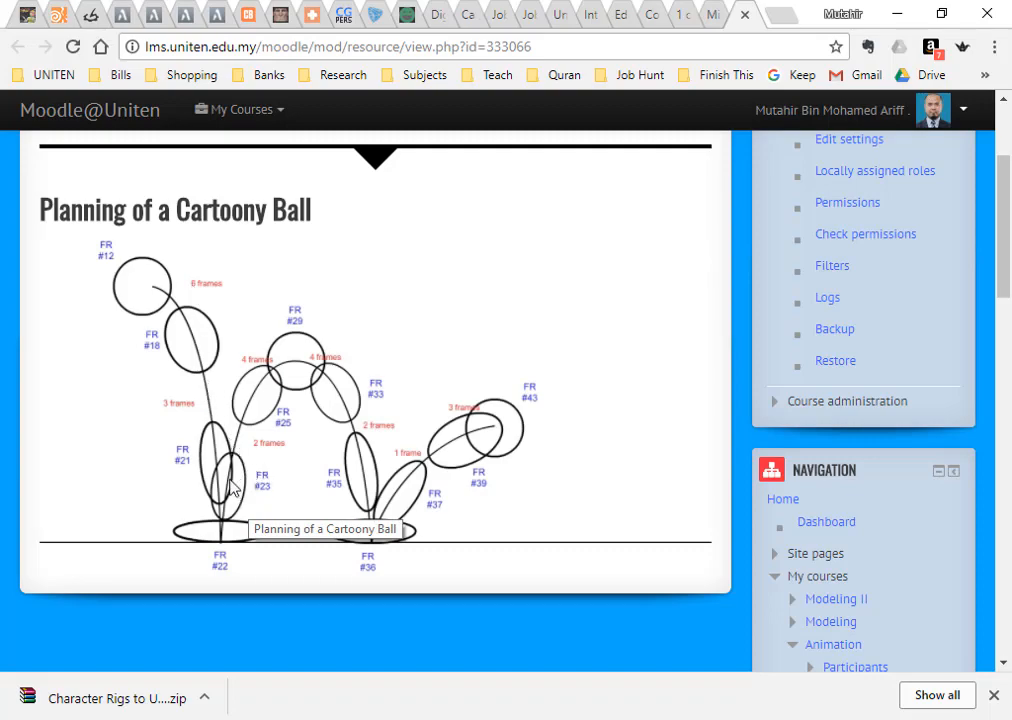
mouse_move(180, 316)
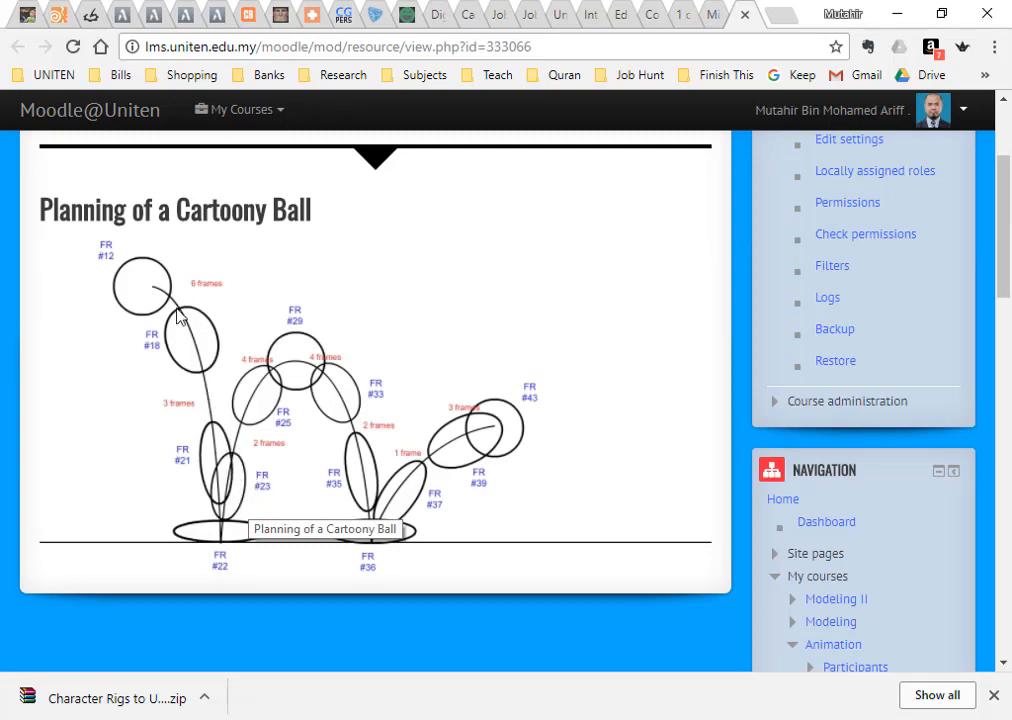
mouse_move(176, 410)
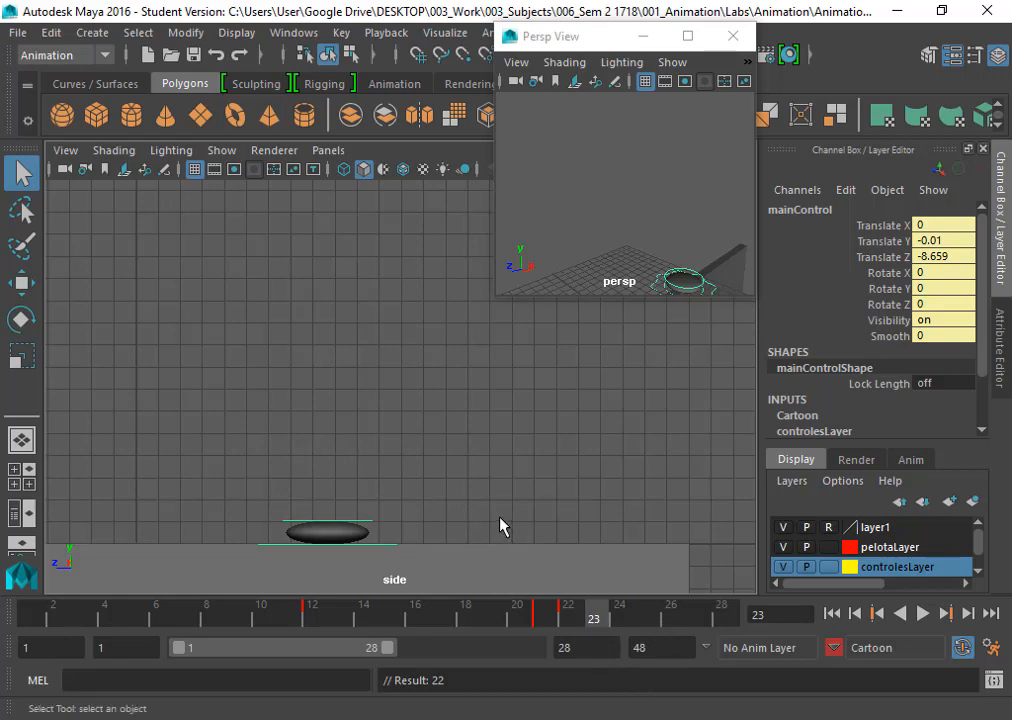
mouse_move(384, 560)
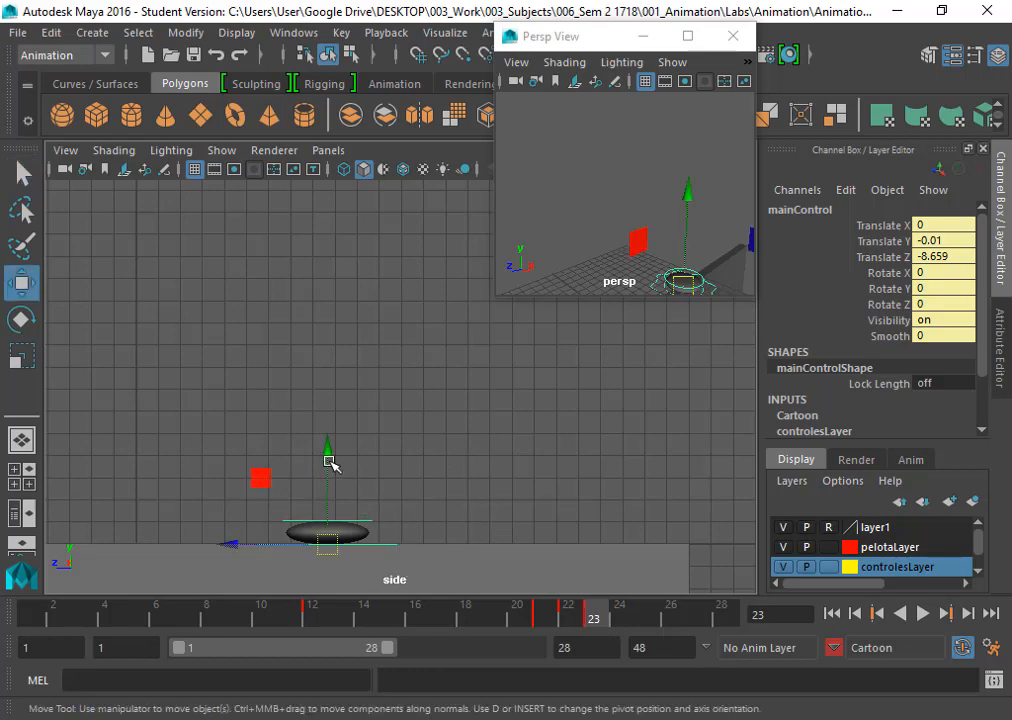
Raise mainControl to Translate Y 1.33 and tilt it to Rotate X about -12.7
drag(328, 444, 328, 414)
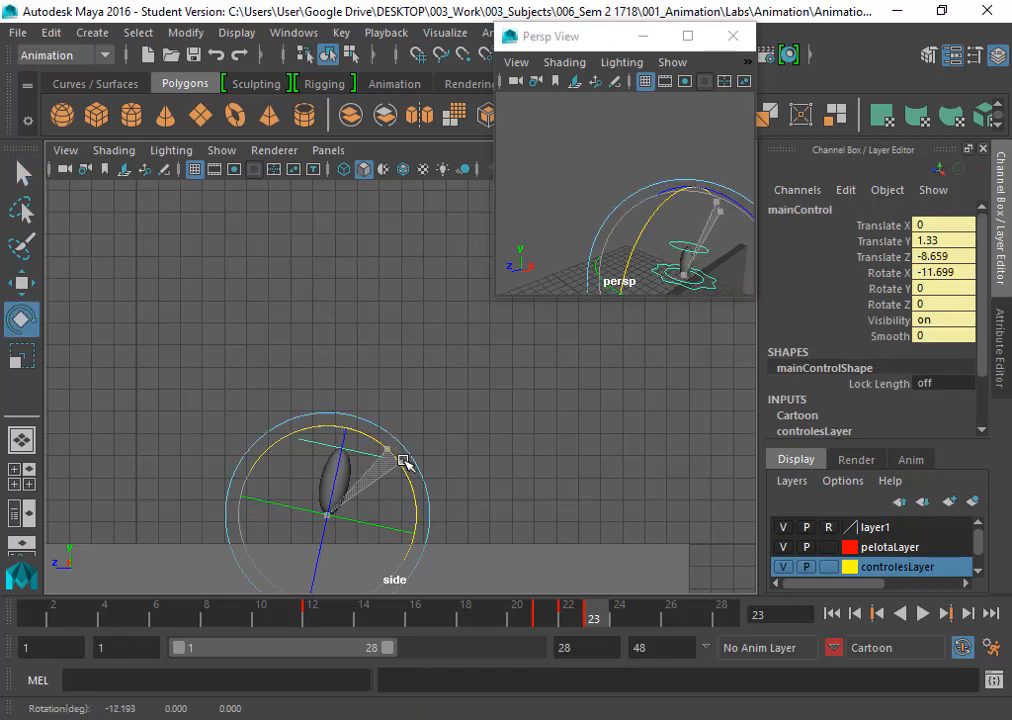
click(500, 516)
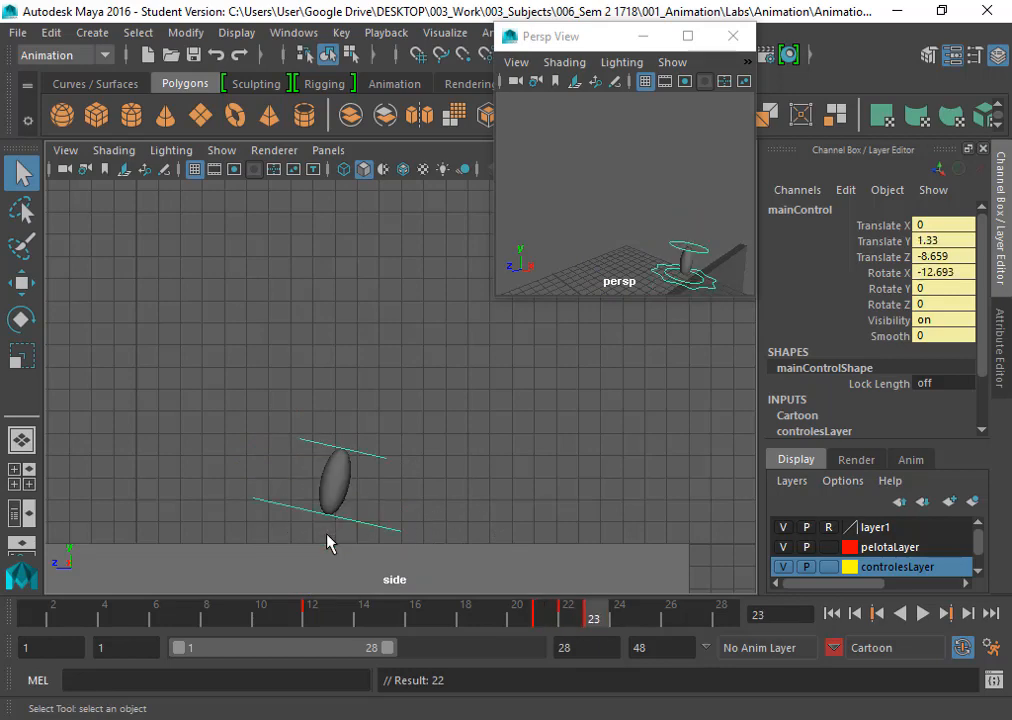
click(568, 604)
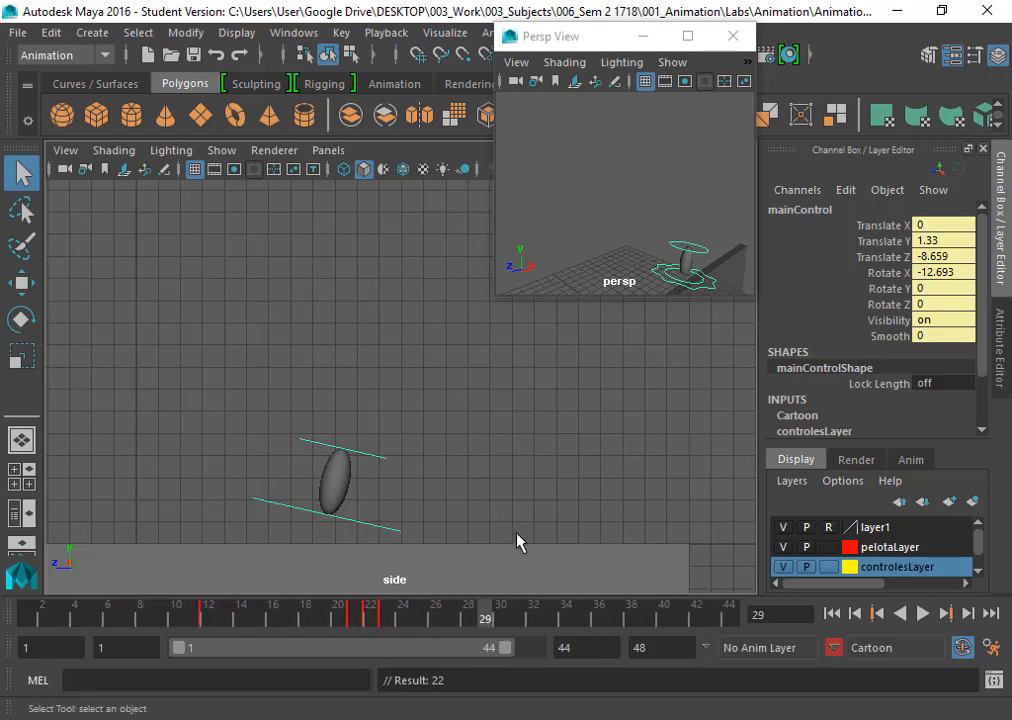
mouse_move(424, 476)
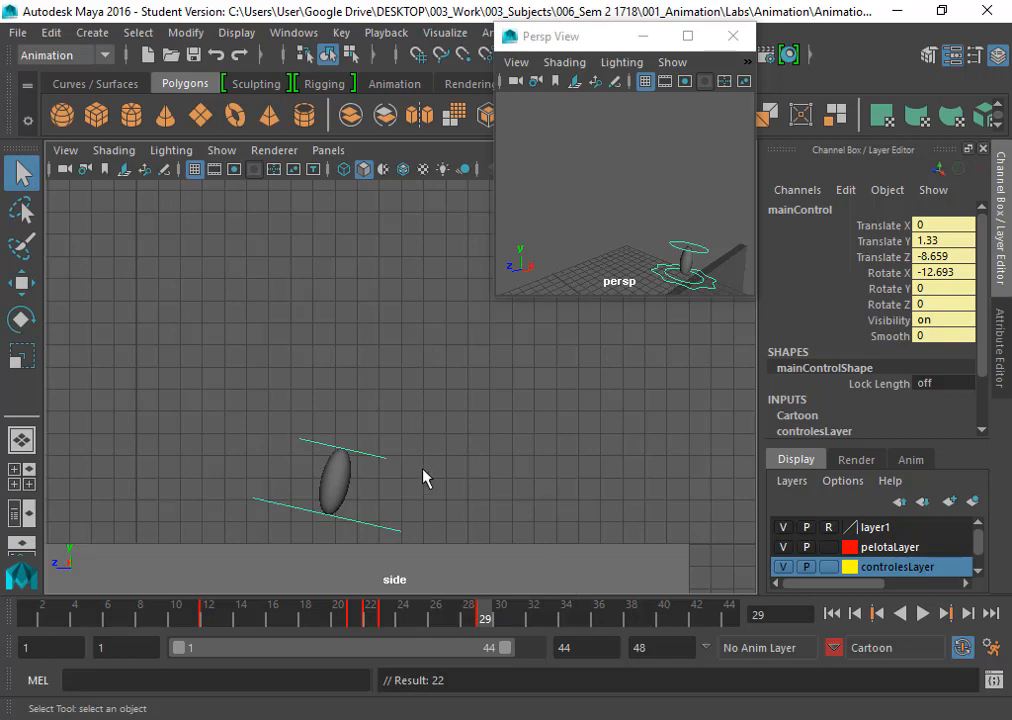
mouse_move(424, 550)
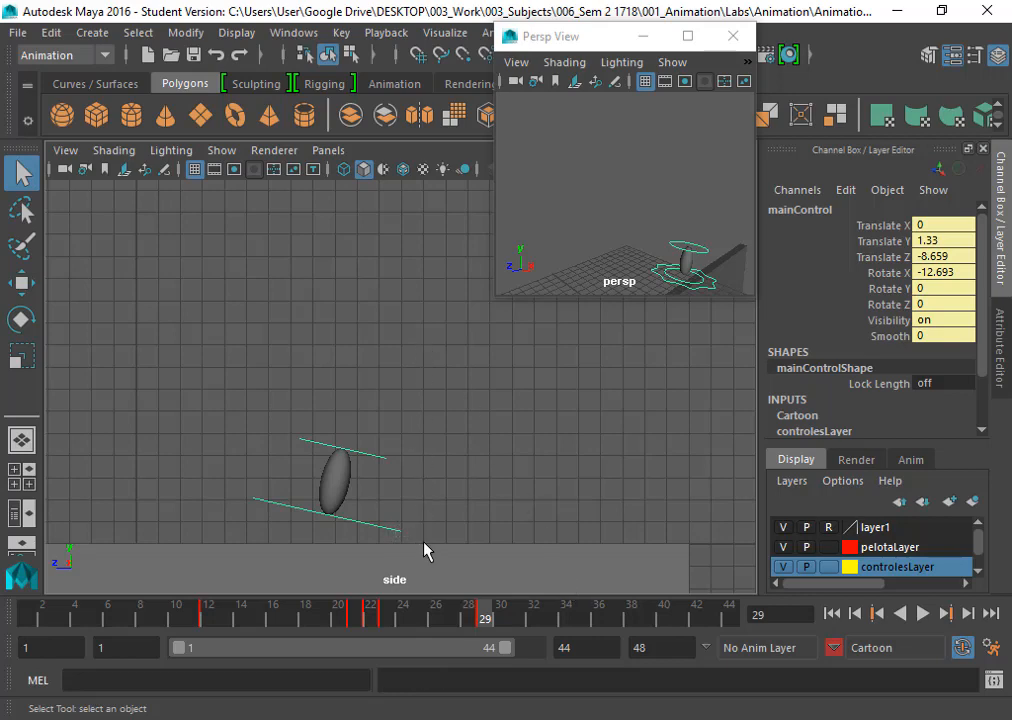
mouse_move(518, 514)
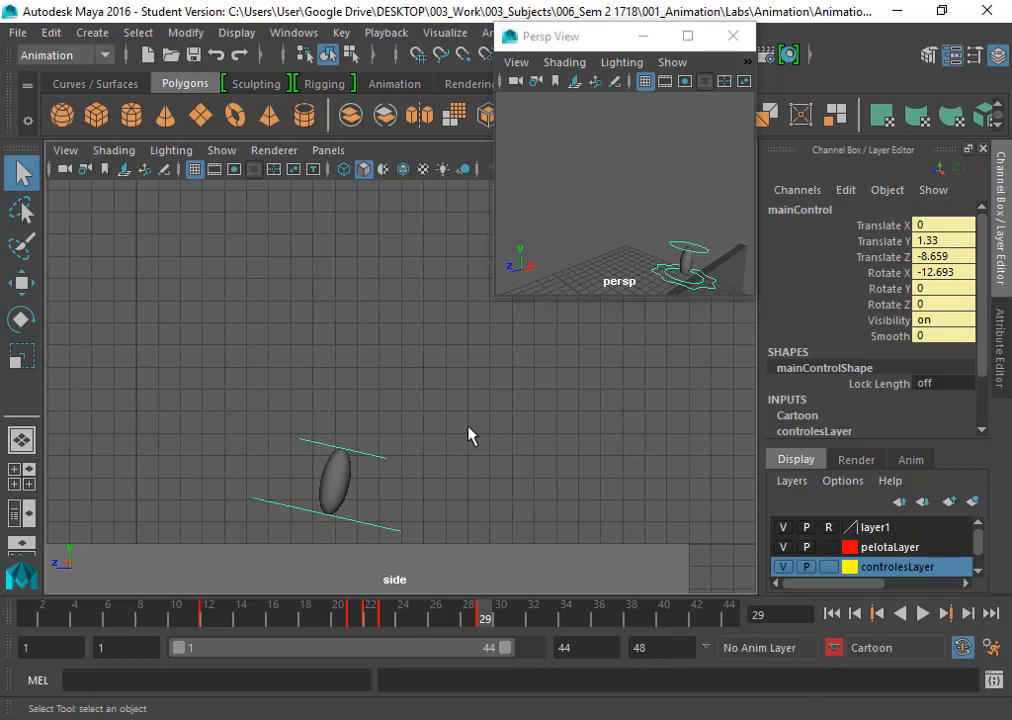
mouse_move(390, 448)
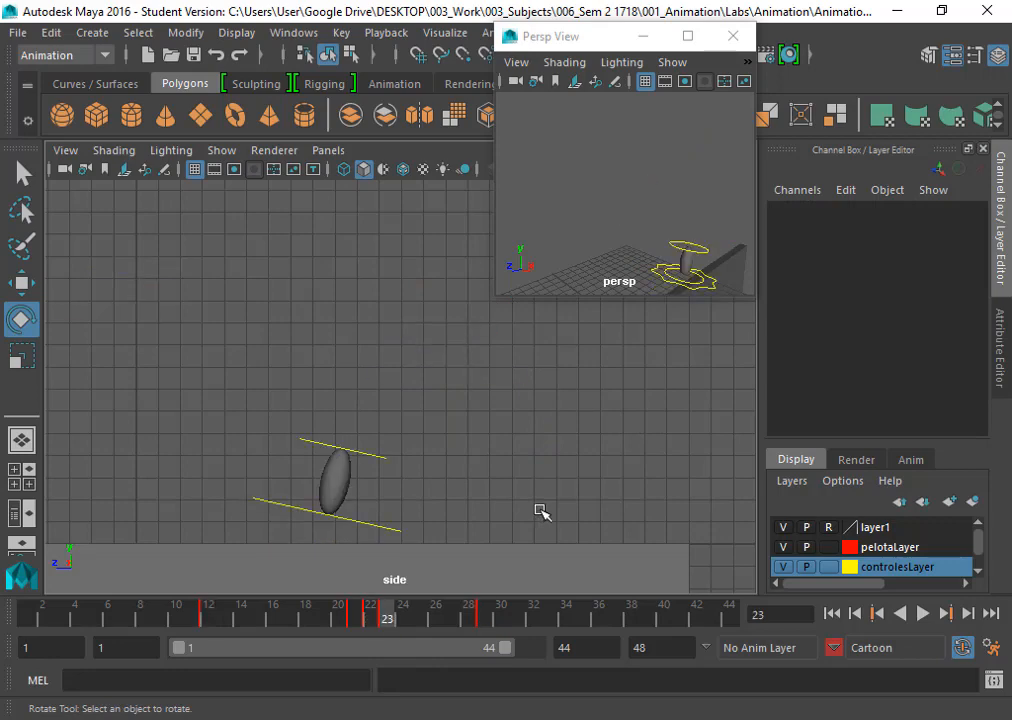
mouse_move(544, 504)
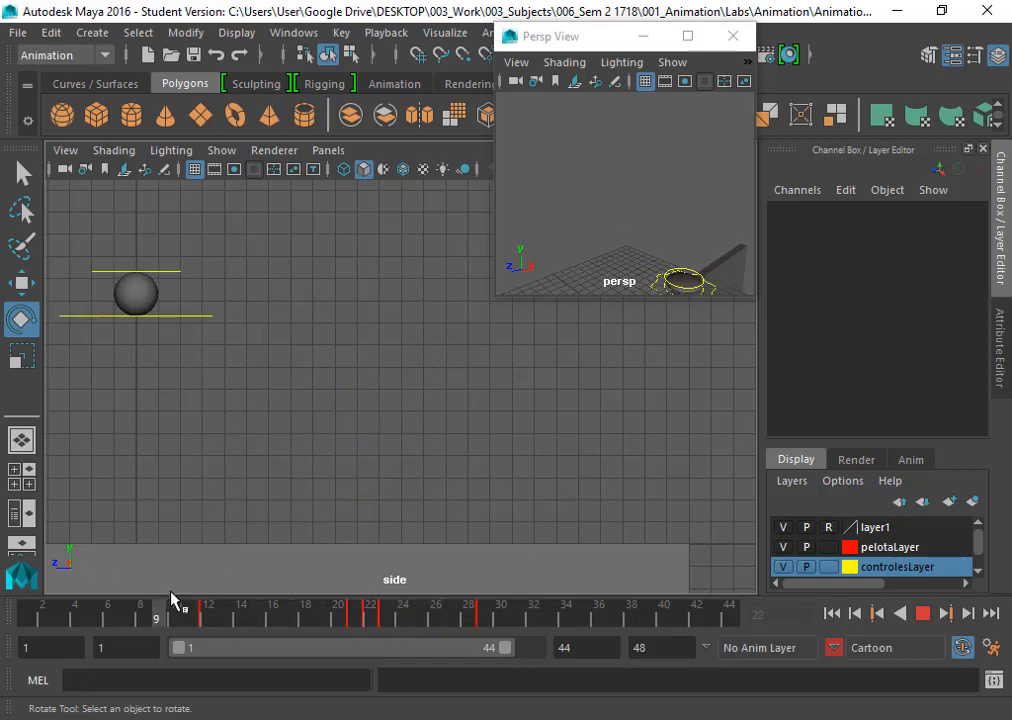
Scrub the Time Slider through the bounce up to frame 35 to review the keys
drag(156, 616, 224, 616)
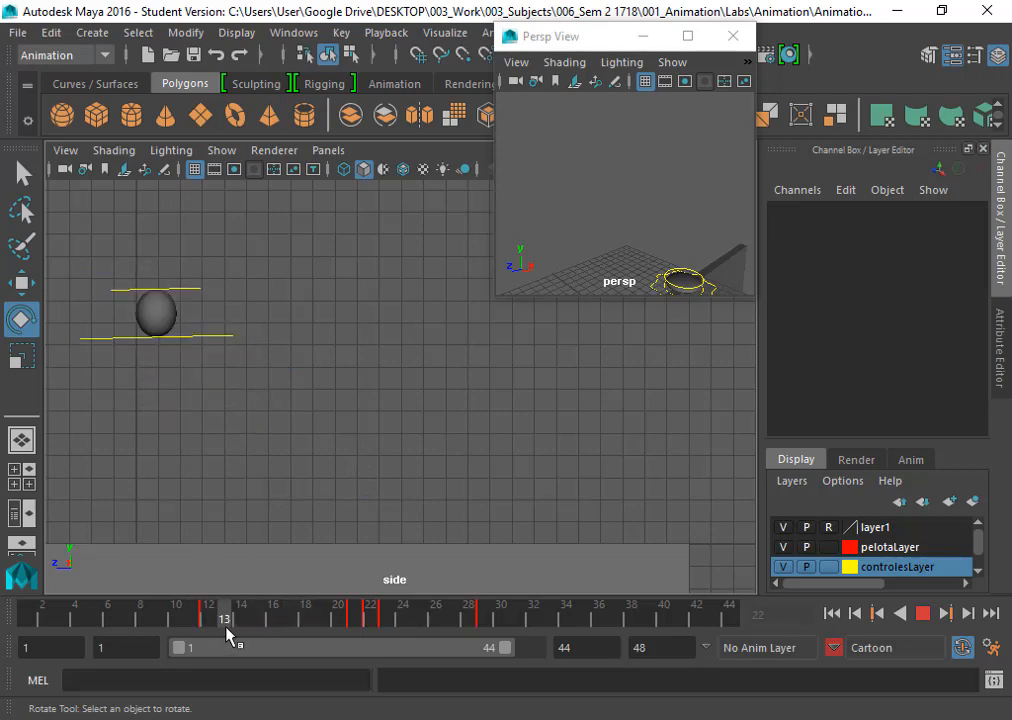
drag(224, 618, 452, 618)
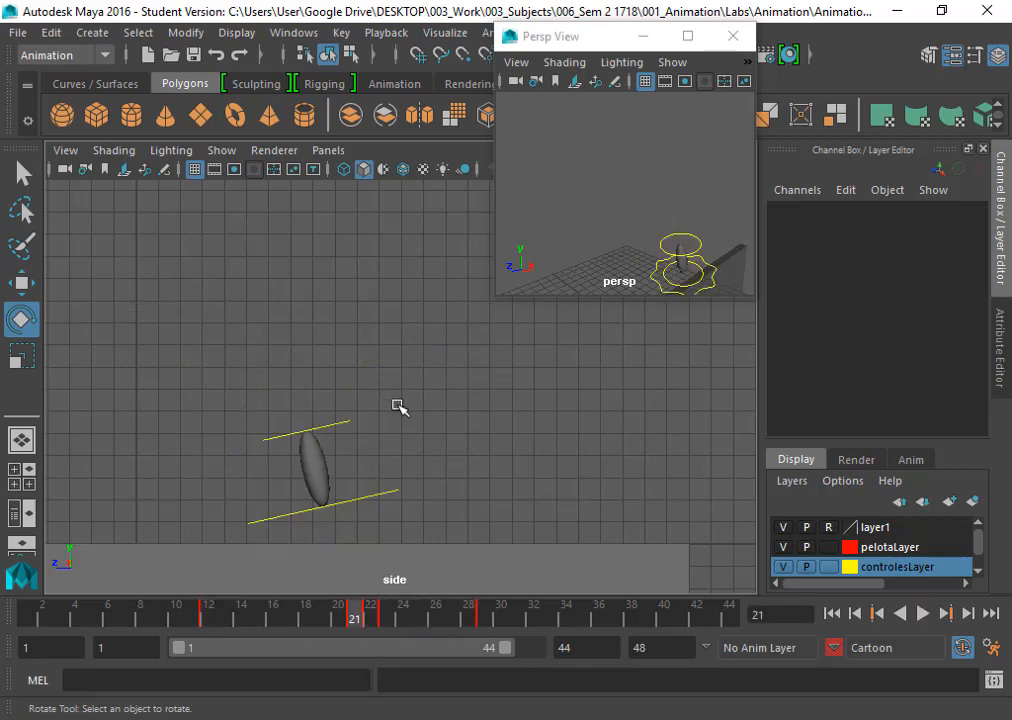
mouse_move(404, 404)
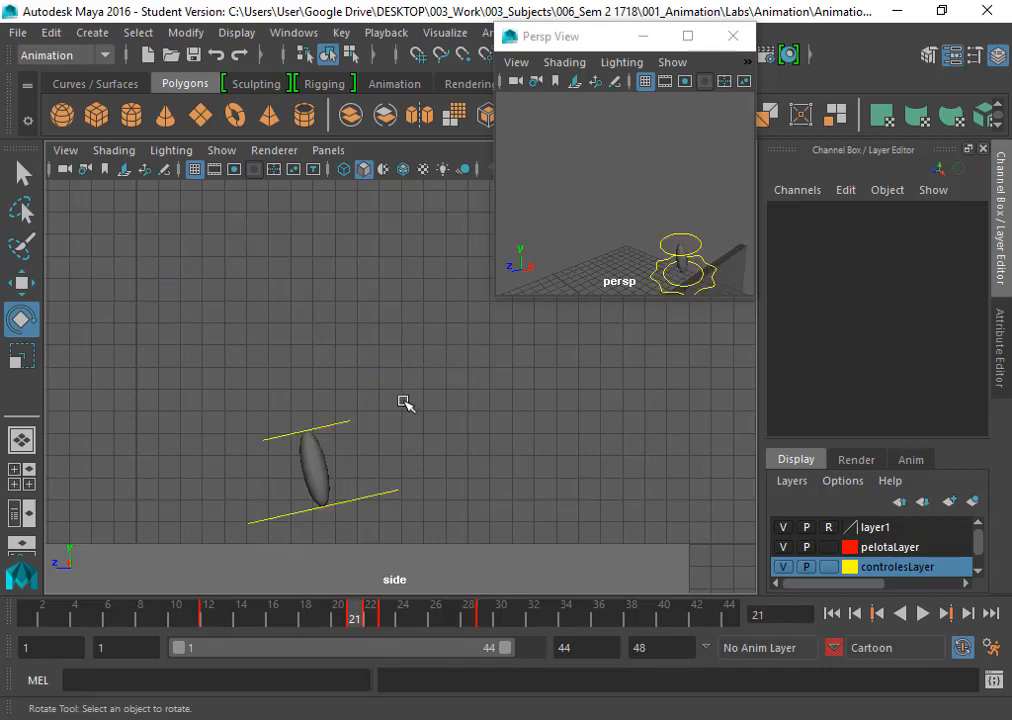
click(484, 616)
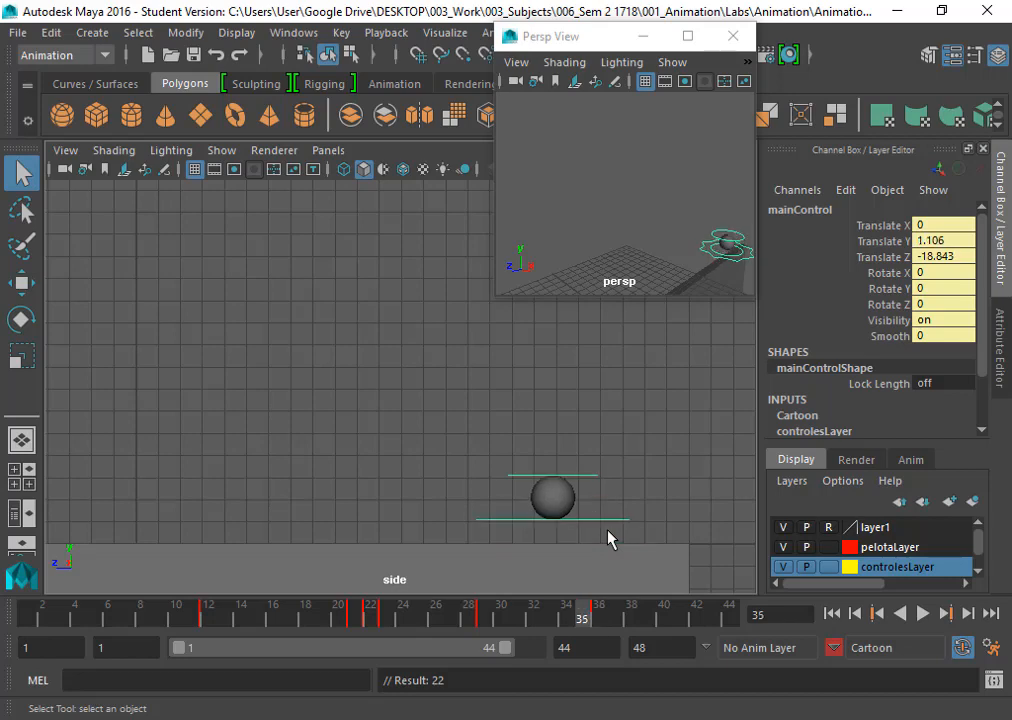
mouse_move(612, 504)
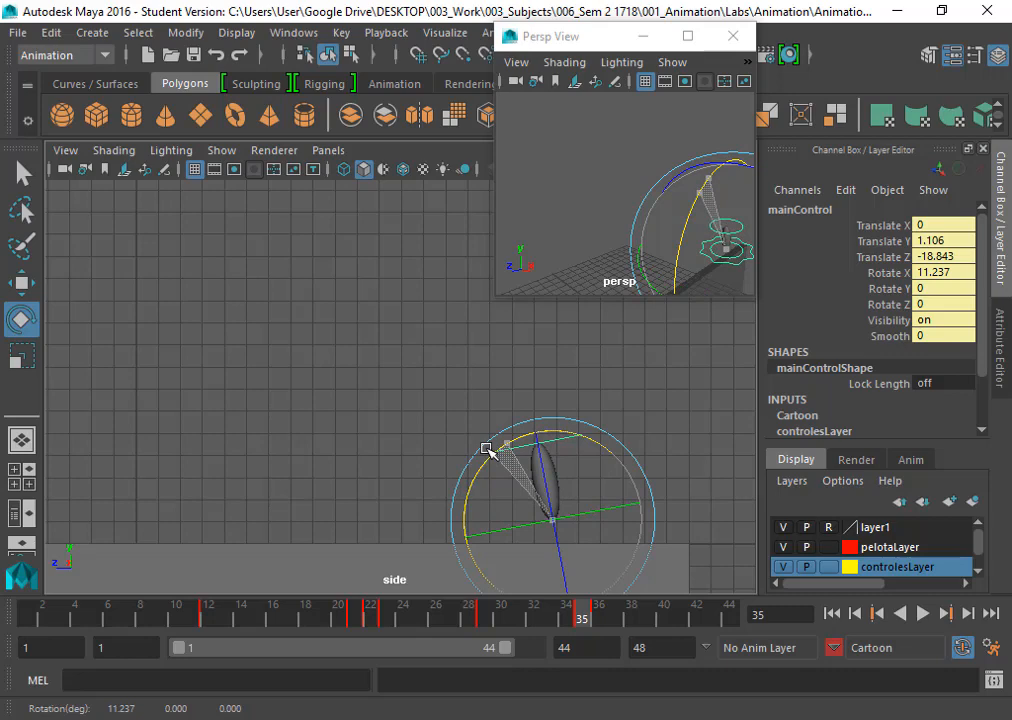
Tilt the rising mainControl forward to Rotate X about 16.5 degrees at frame 35
drag(488, 450, 480, 456)
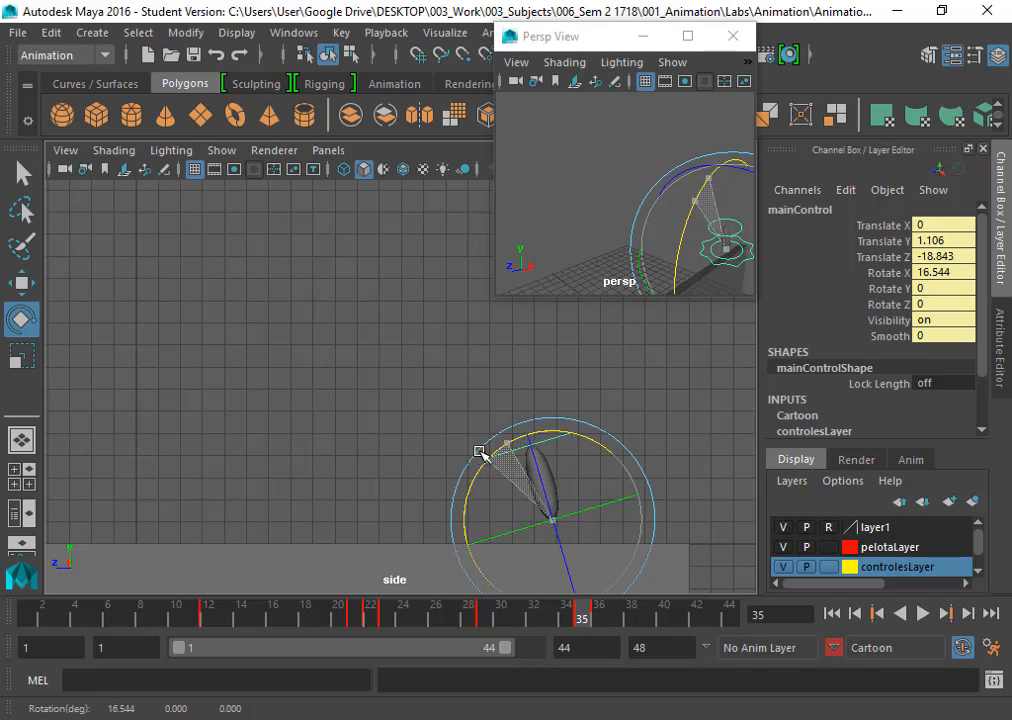
click(20, 284)
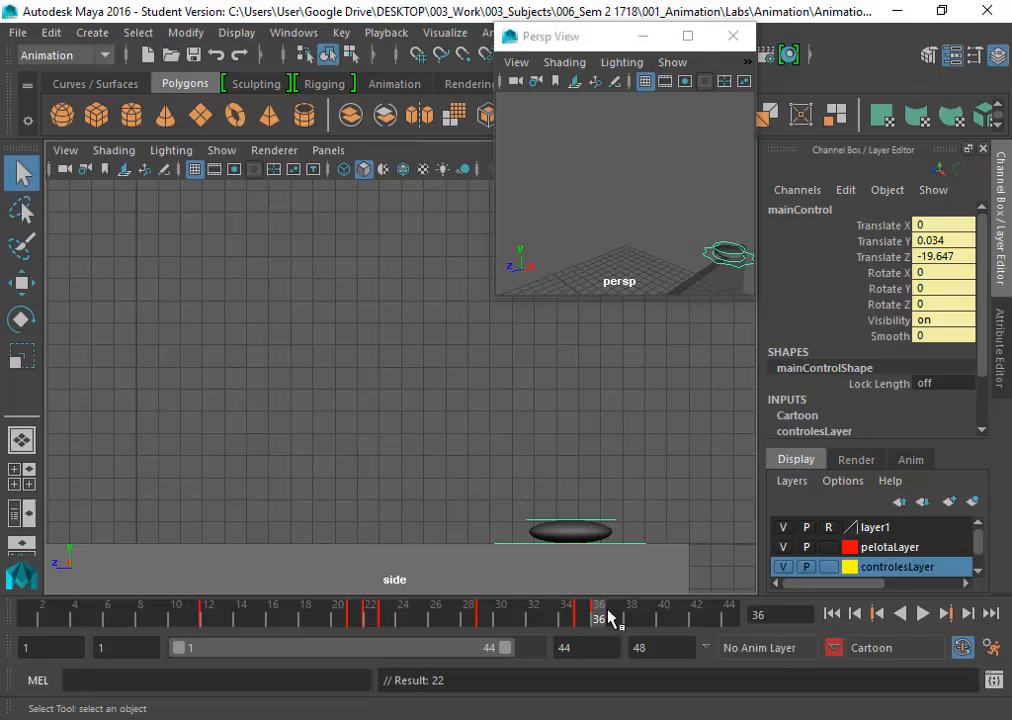
At frame 37 tilt mainControl to Rotate X about -29.3 degrees as the ball leaves the ground
click(616, 614)
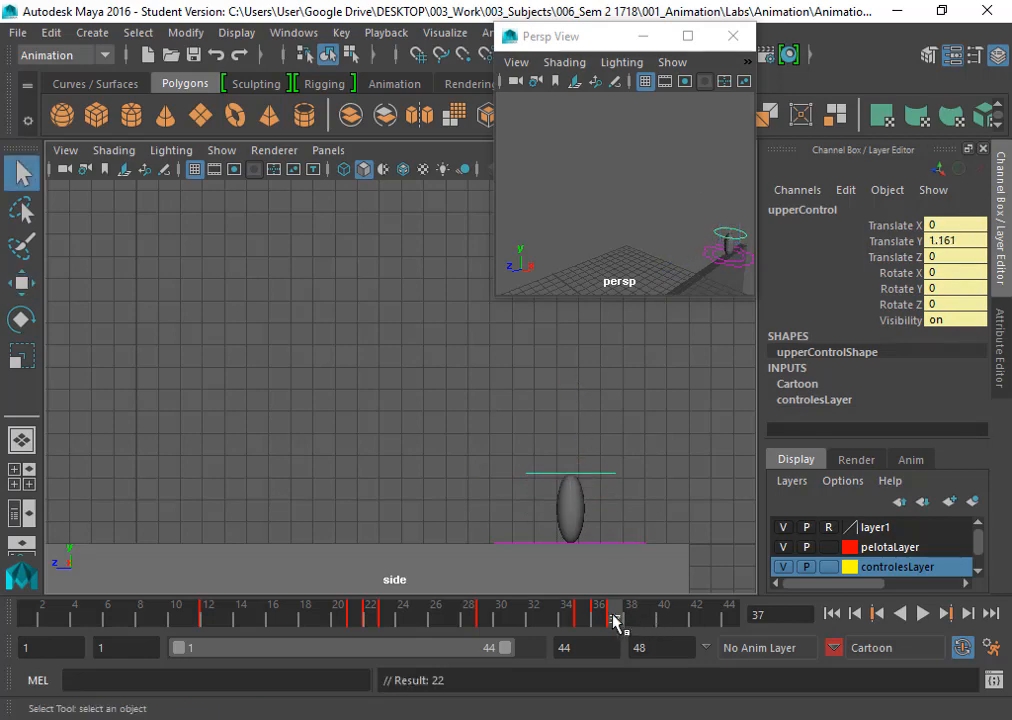
click(598, 610)
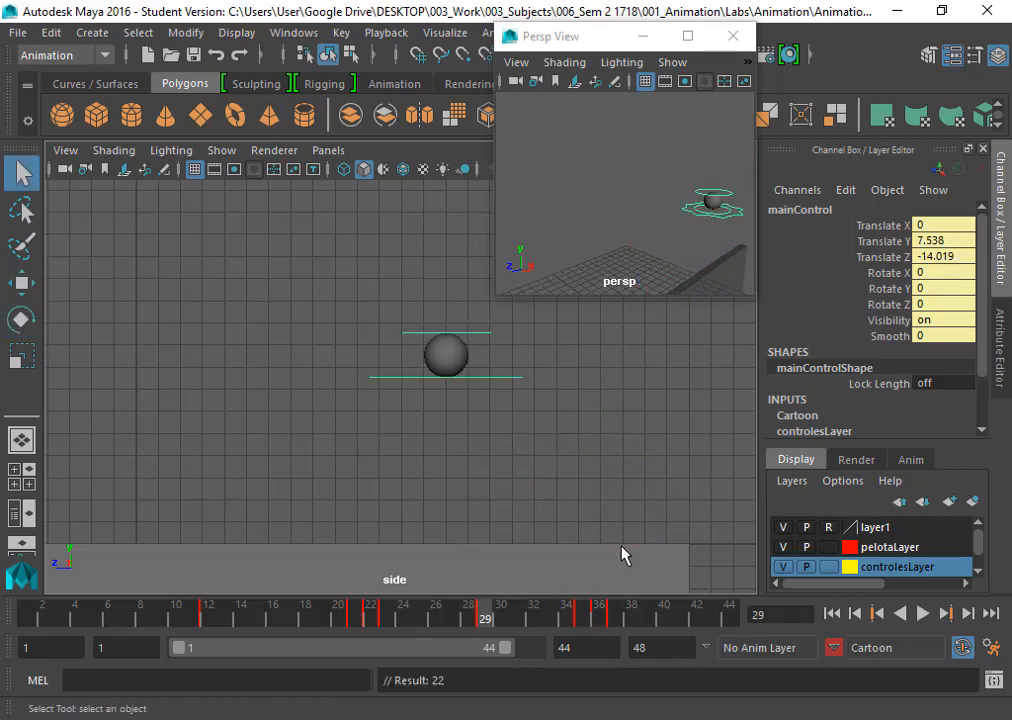
click(580, 604)
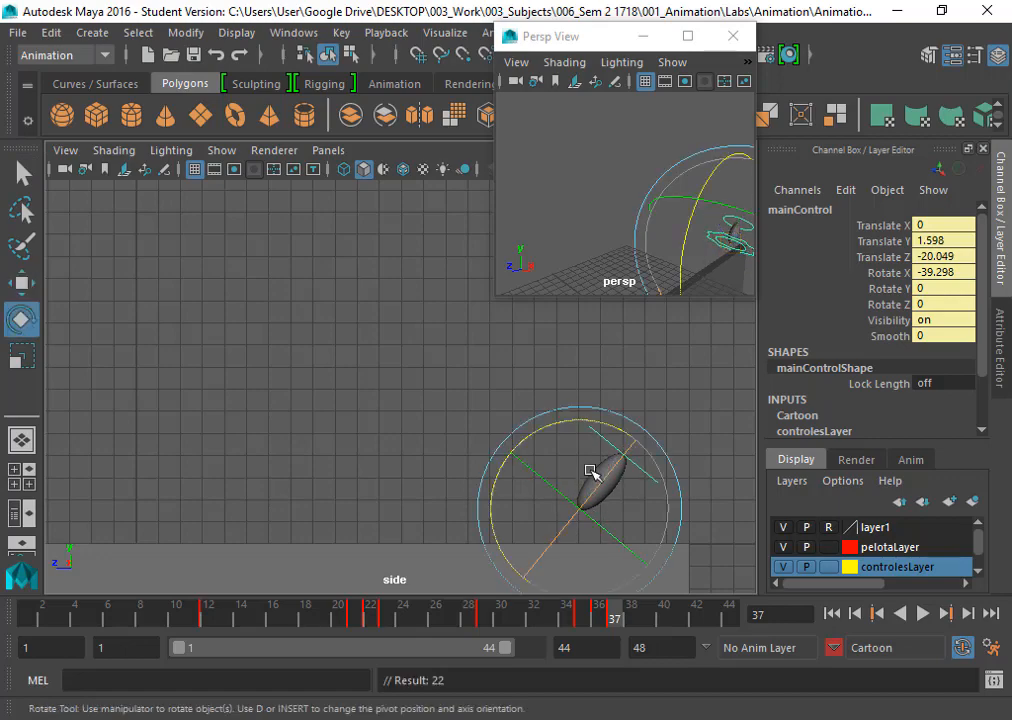
drag(590, 470, 648, 476)
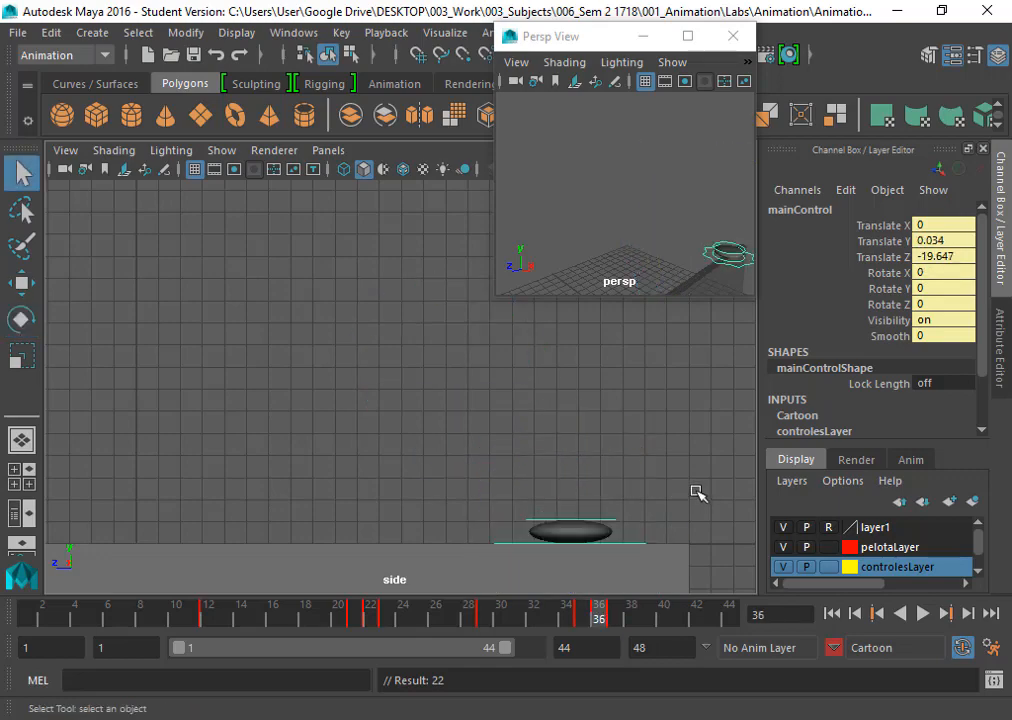
mouse_move(698, 496)
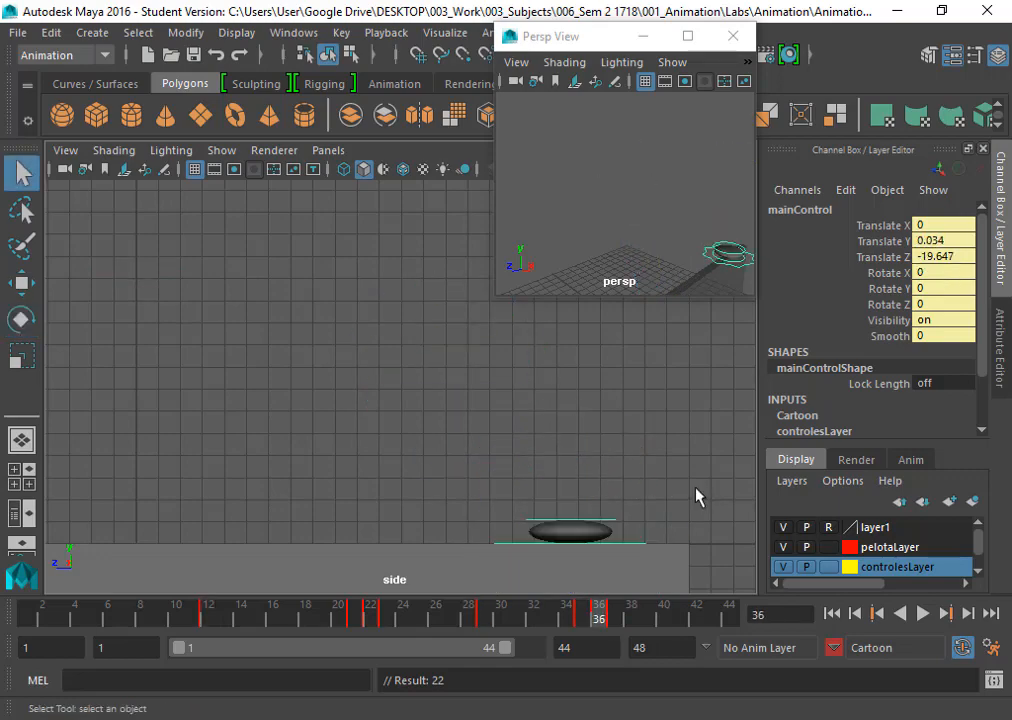
click(354, 604)
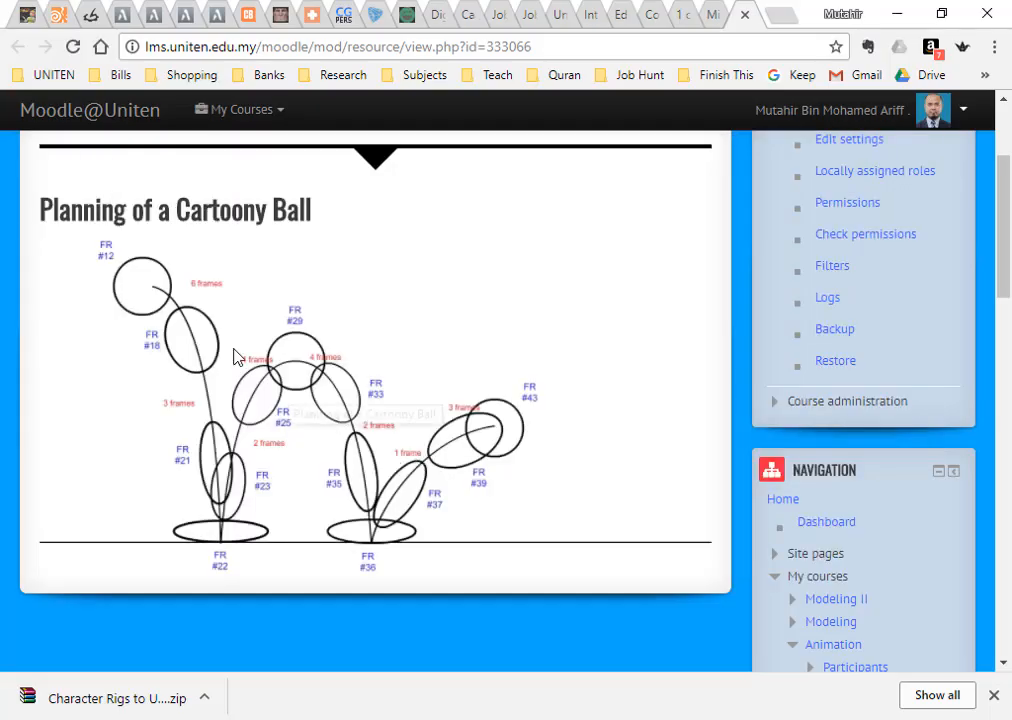
mouse_move(128, 278)
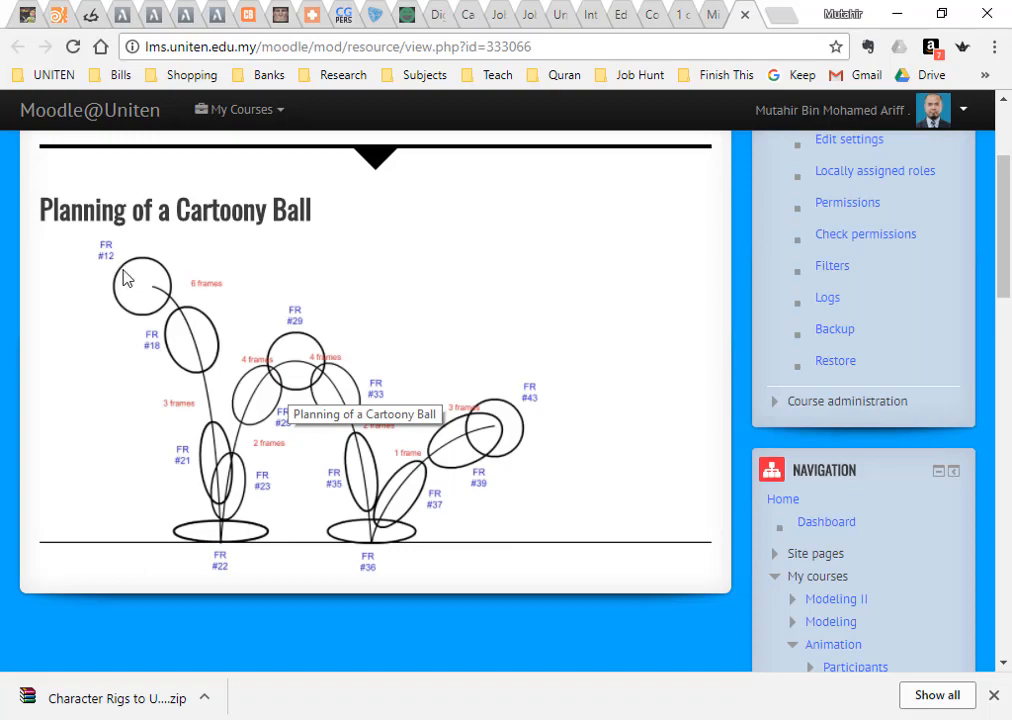
mouse_move(184, 340)
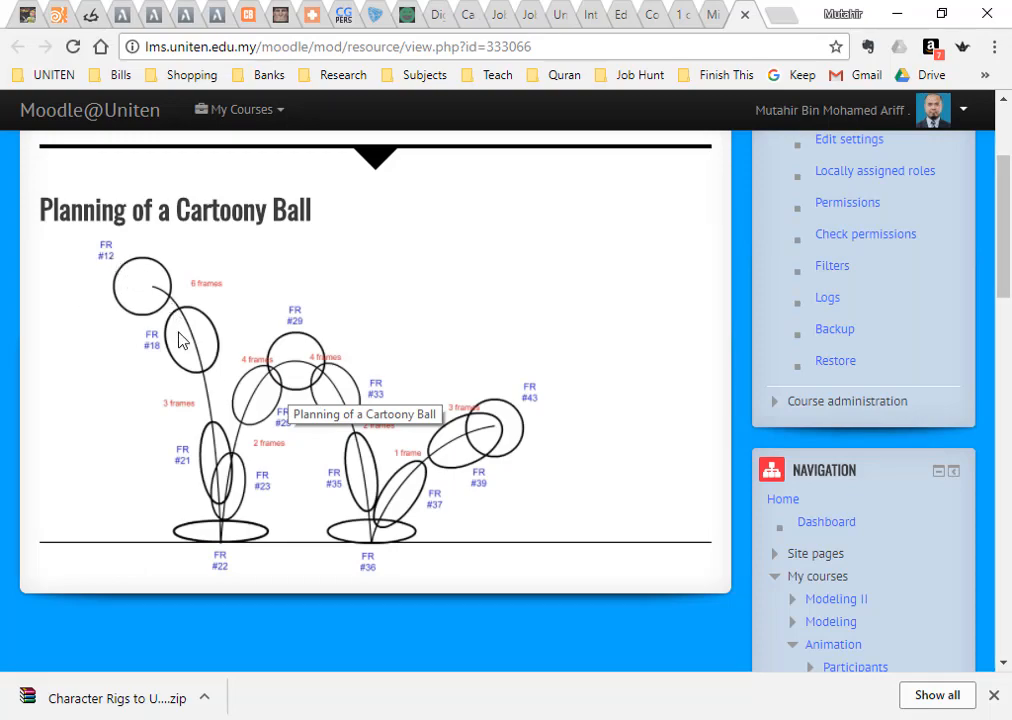
mouse_move(144, 332)
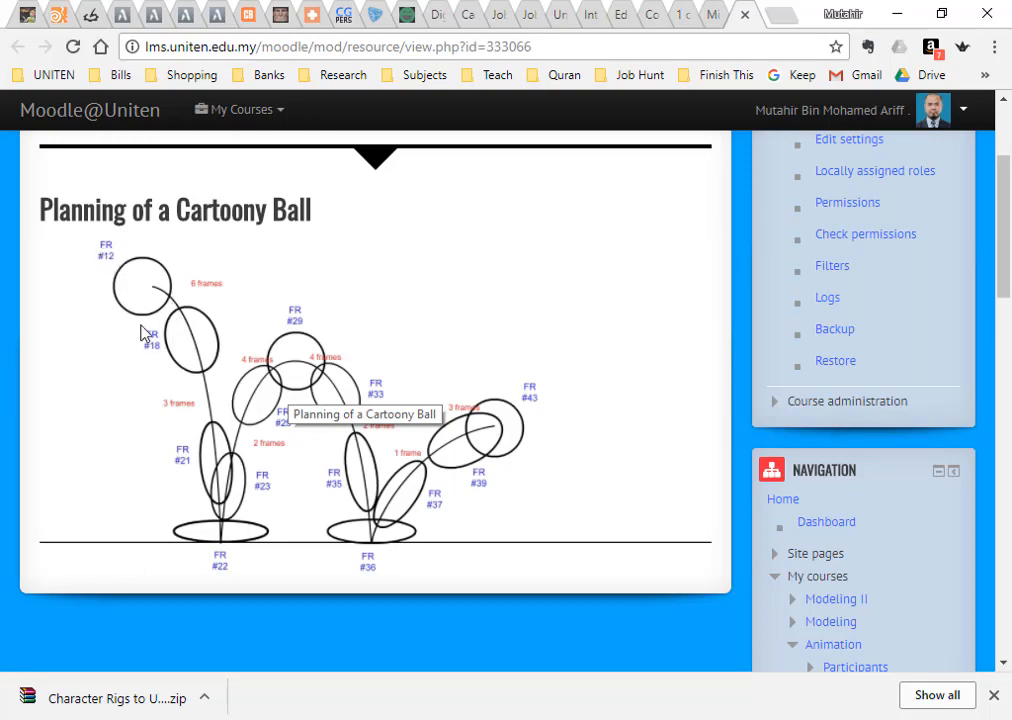
mouse_move(184, 266)
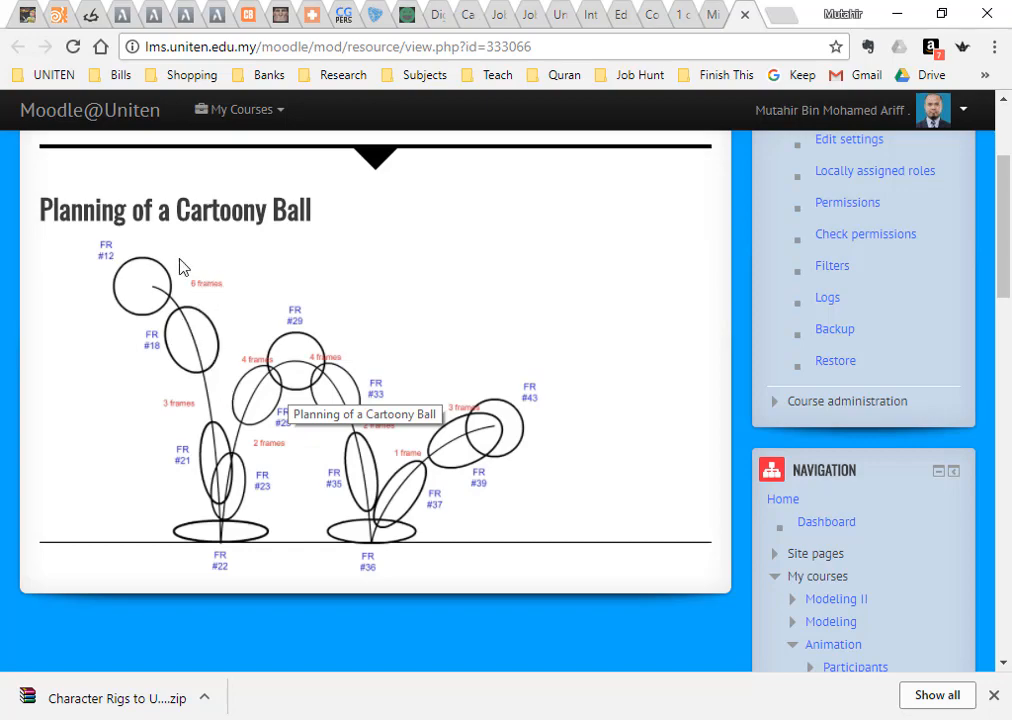
mouse_move(386, 376)
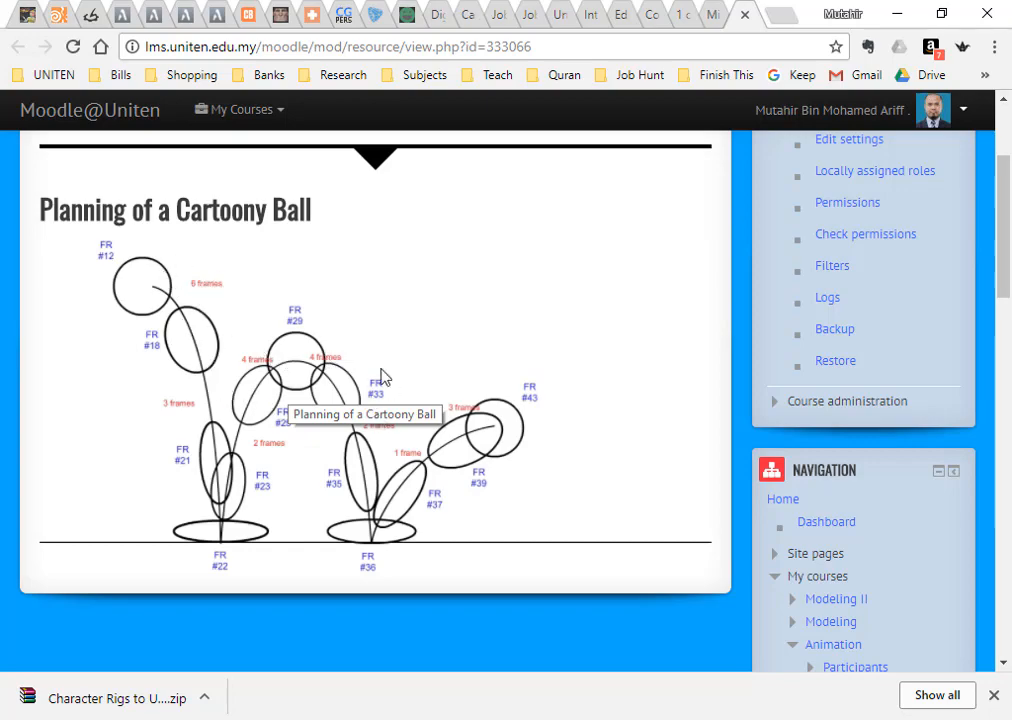
mouse_move(422, 424)
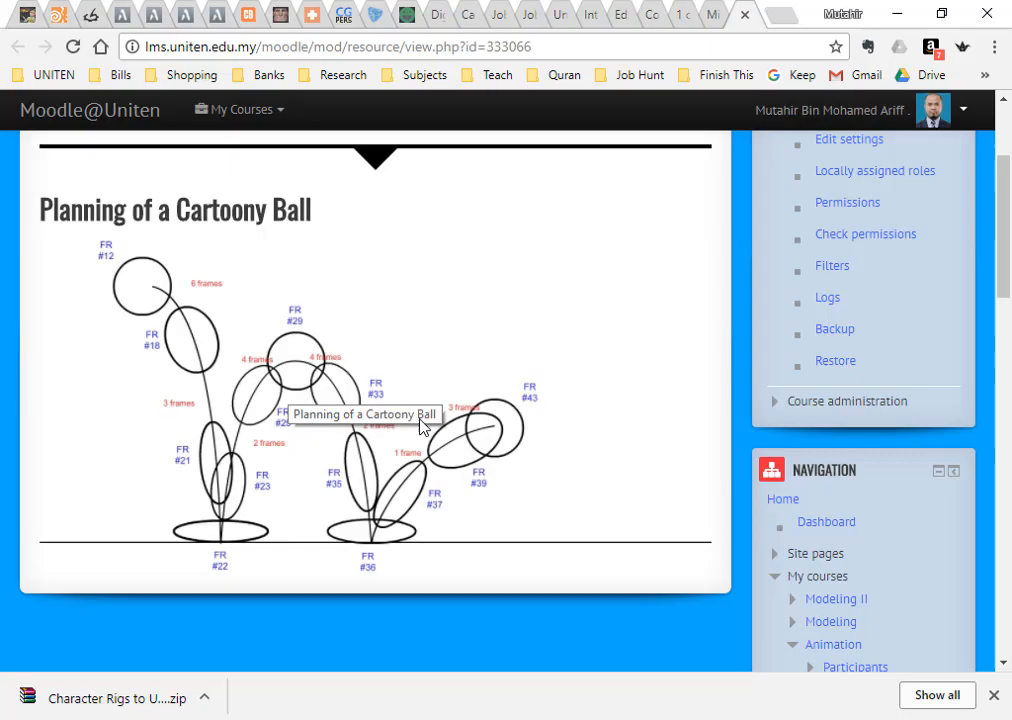
mouse_move(170, 396)
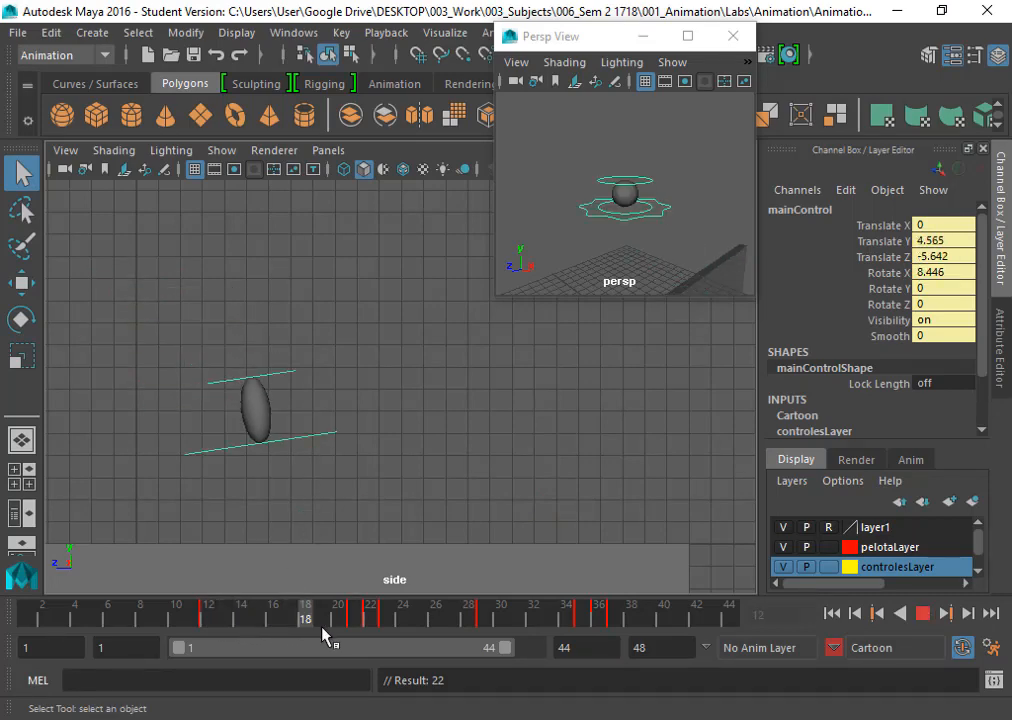
At frame 18 nudge upperControl with adjusted move-axis orientation, Translate Y reading 1.016
click(210, 610)
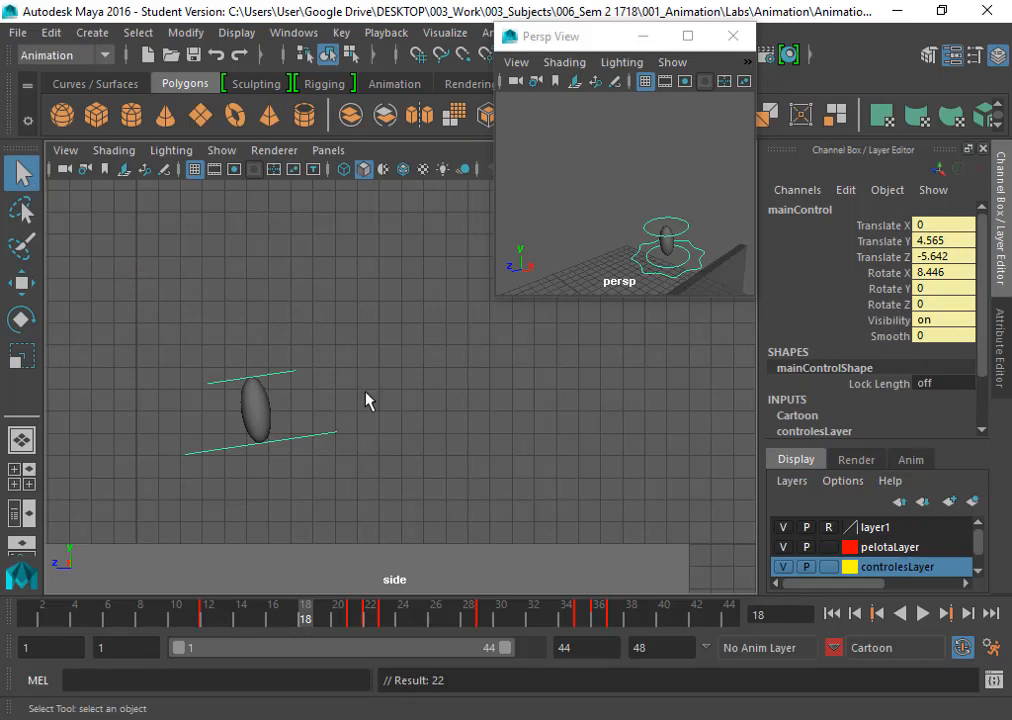
mouse_move(290, 364)
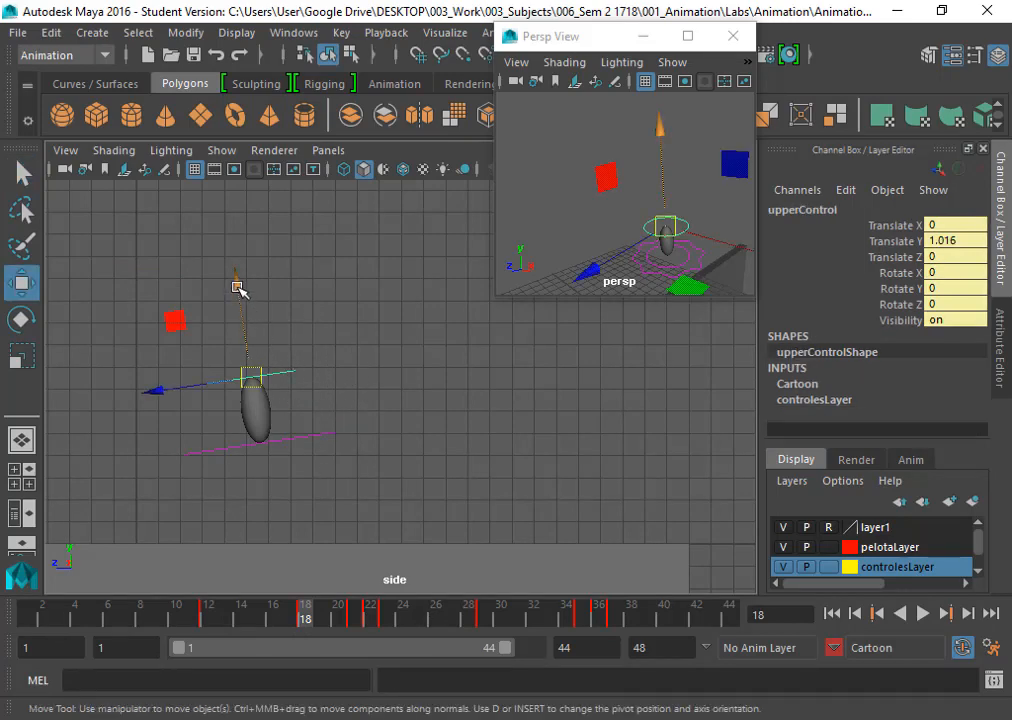
drag(236, 290, 238, 298)
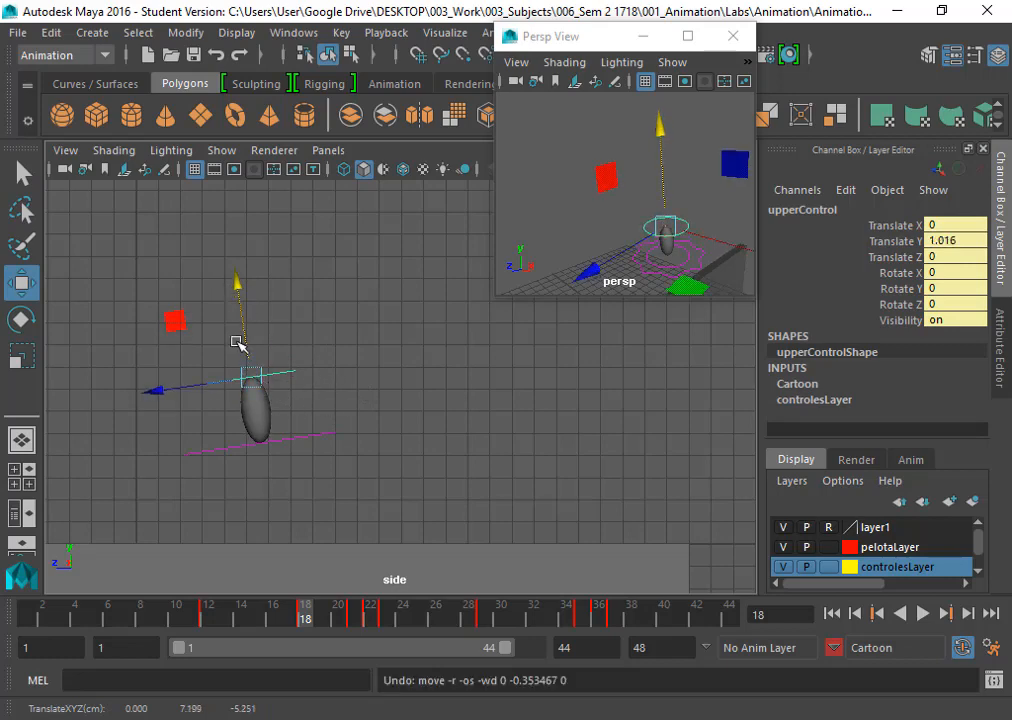
mouse_move(262, 356)
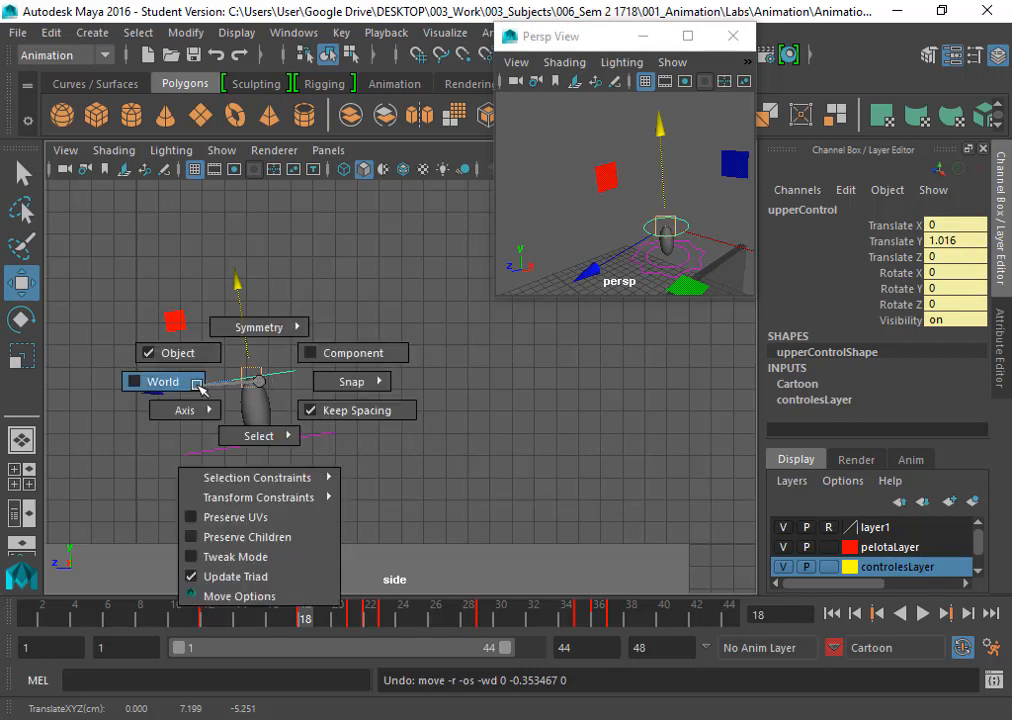
click(164, 380)
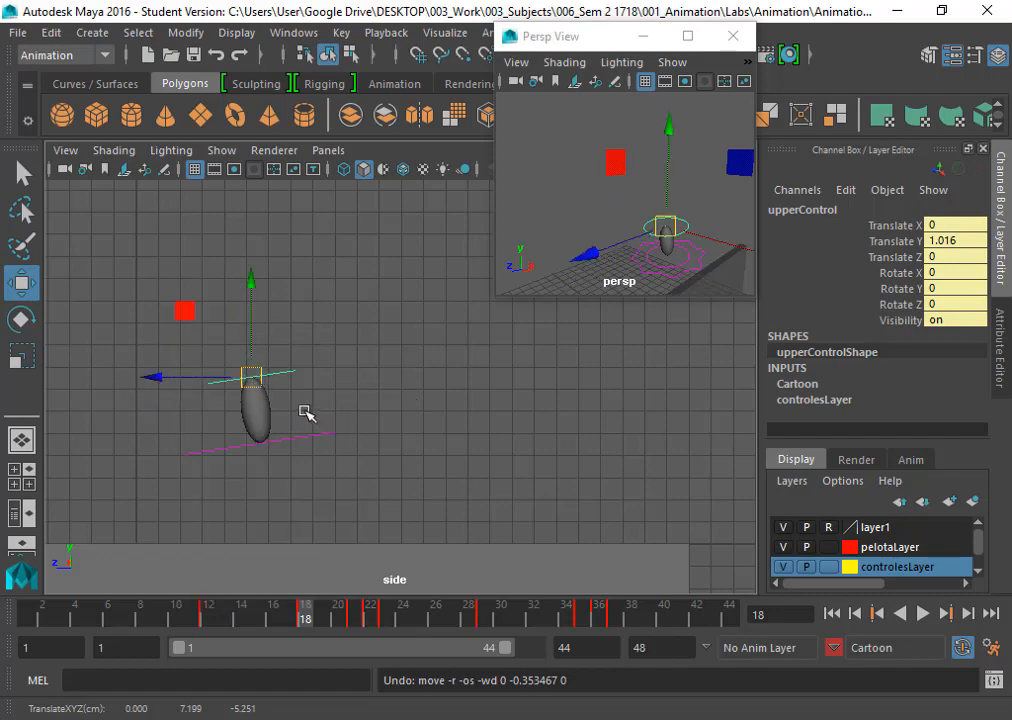
drag(252, 376, 258, 396)
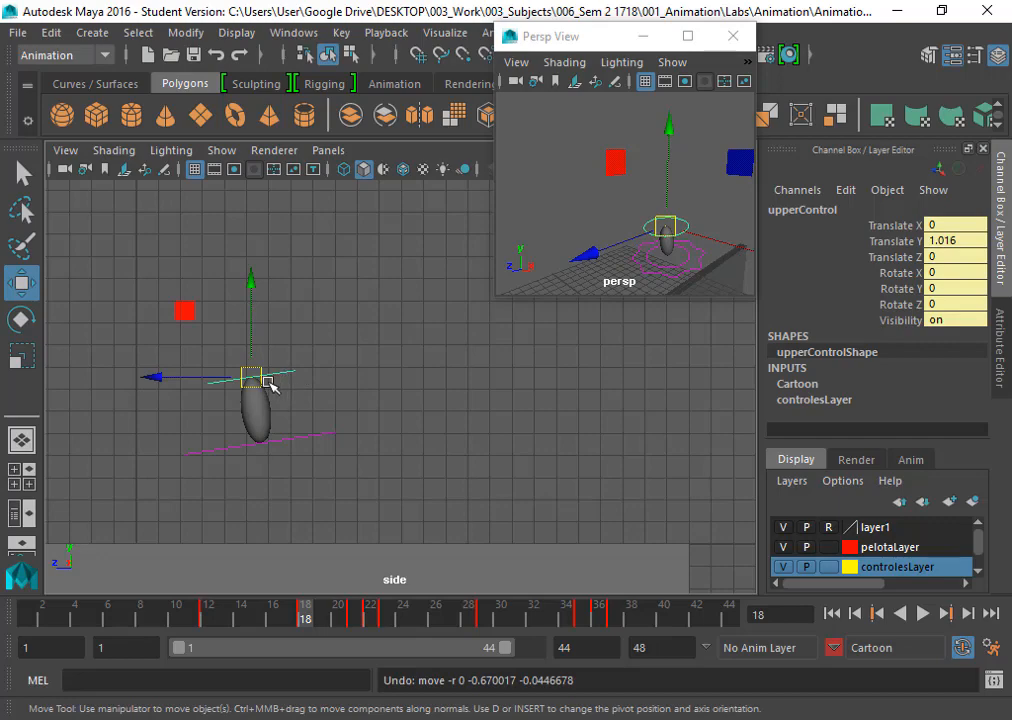
click(250, 378)
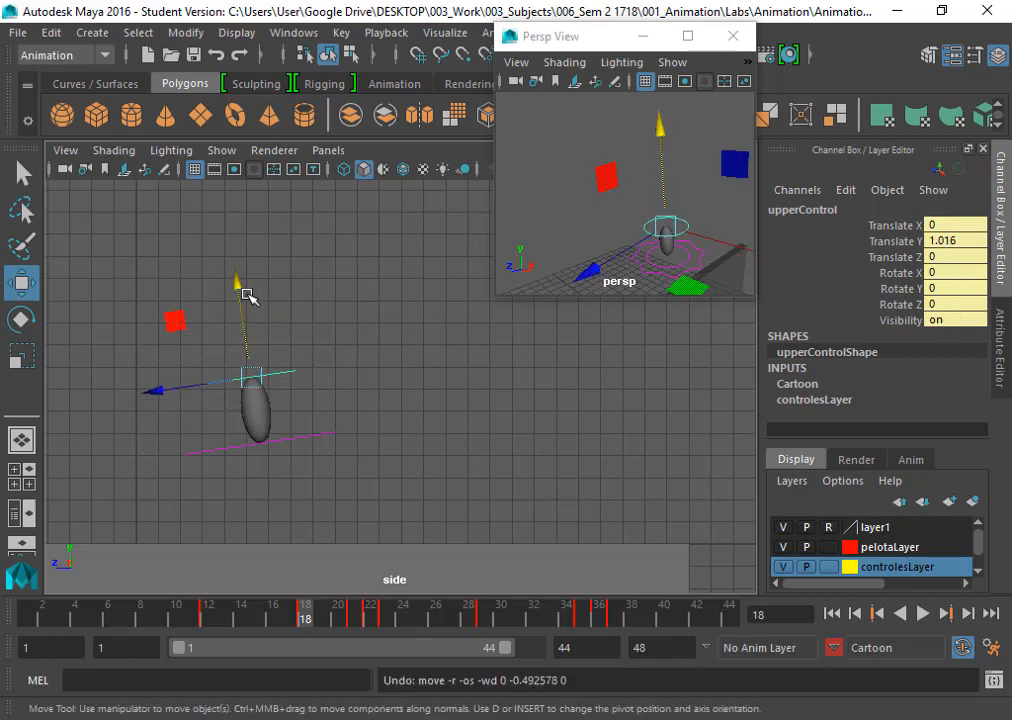
mouse_move(290, 398)
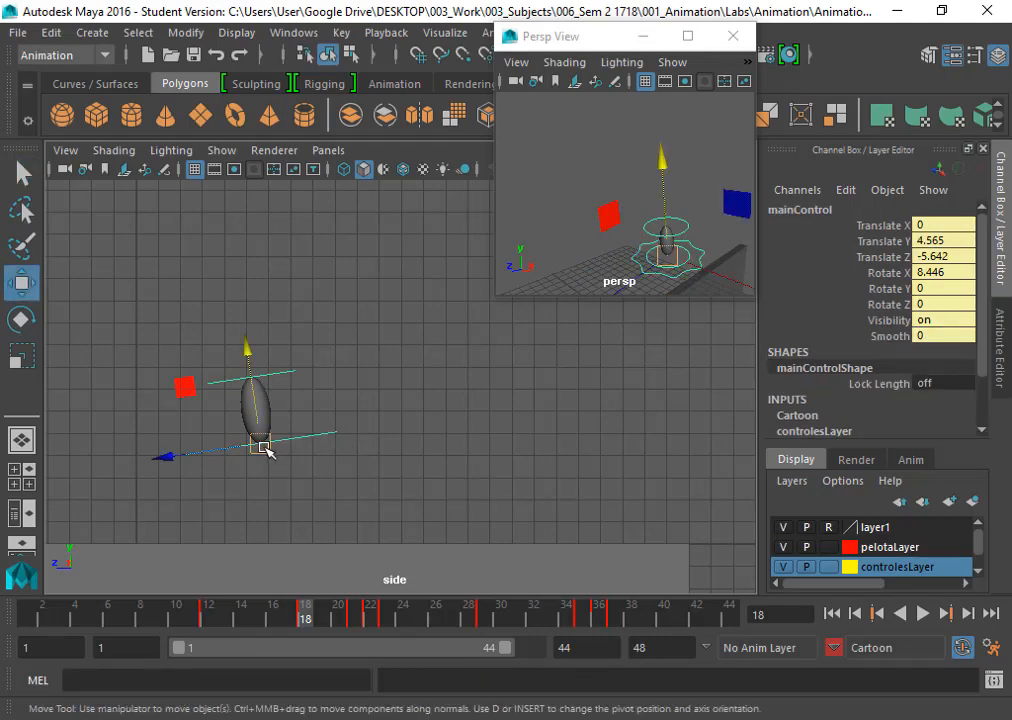
Scrub to frame 12 where the round ball sits about 10 units up
drag(258, 444, 238, 364)
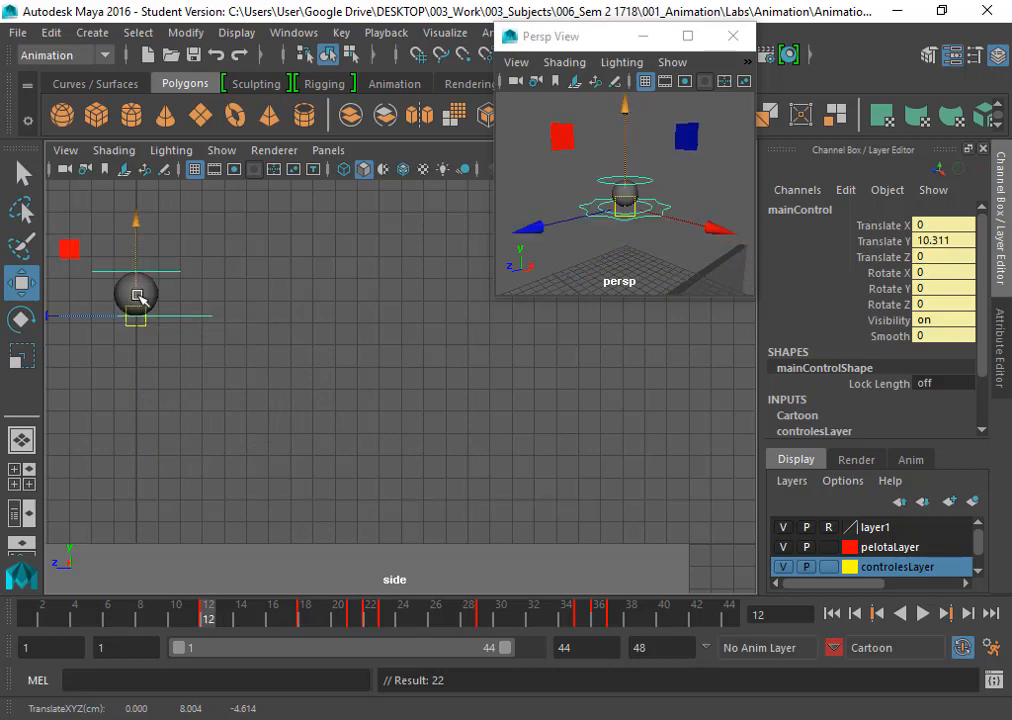
click(304, 604)
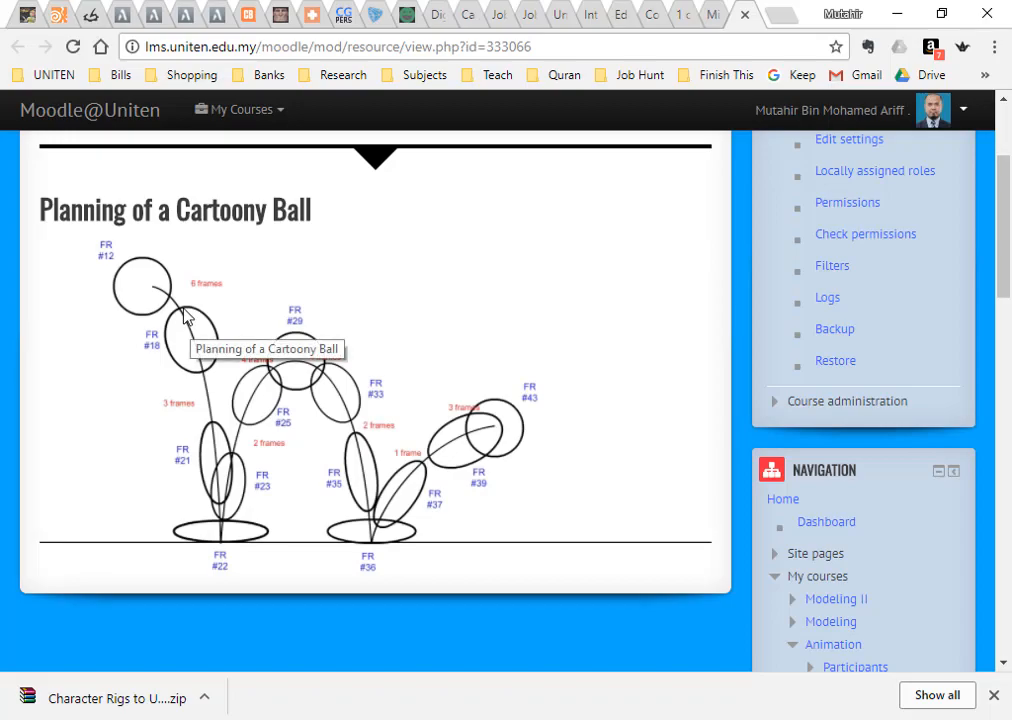
Switch to the Chrome Moodle tab showing the cartoony ball planning diagram
key(alt+tab)
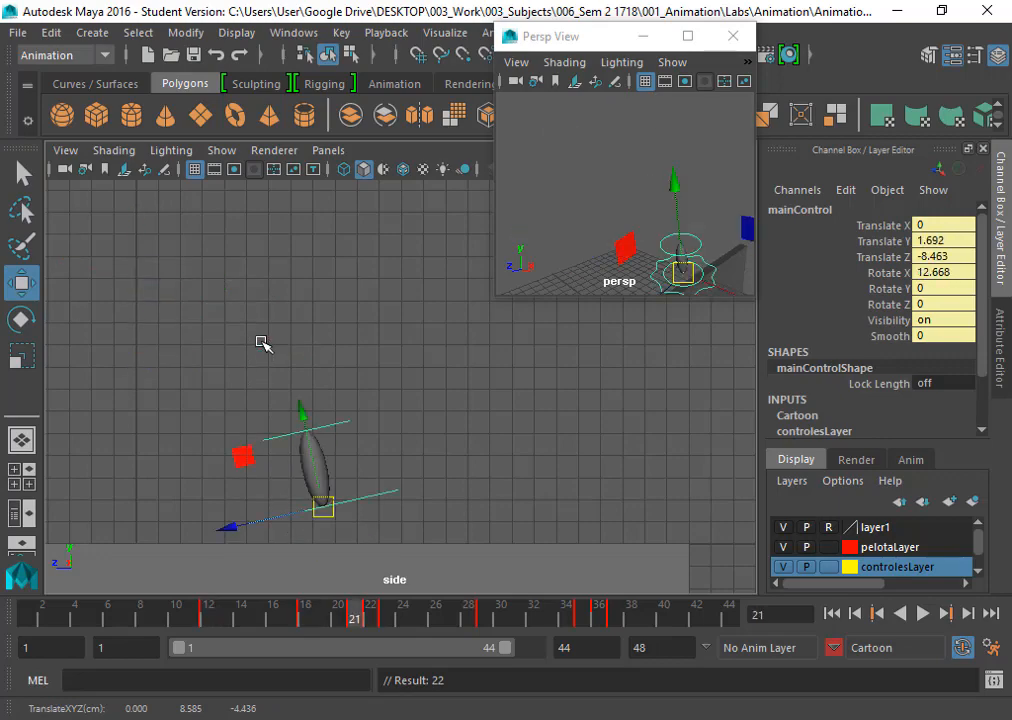
Scrub frames 21, 18 and 22 checking mainControl rotation, then settle on frame 12
click(304, 612)
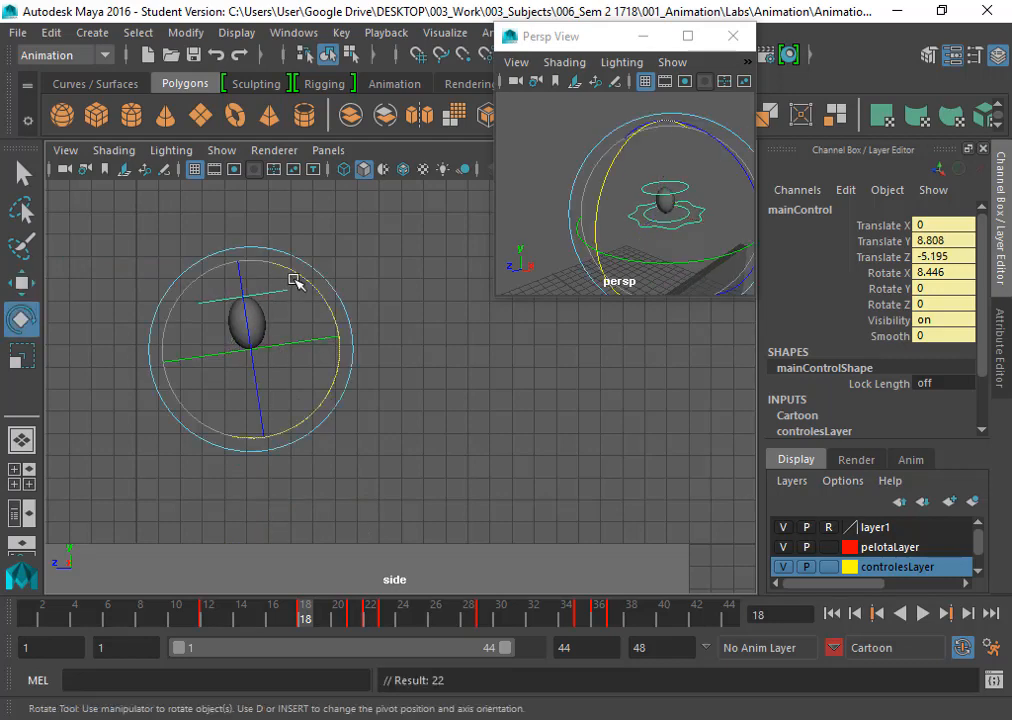
drag(296, 278, 304, 276)
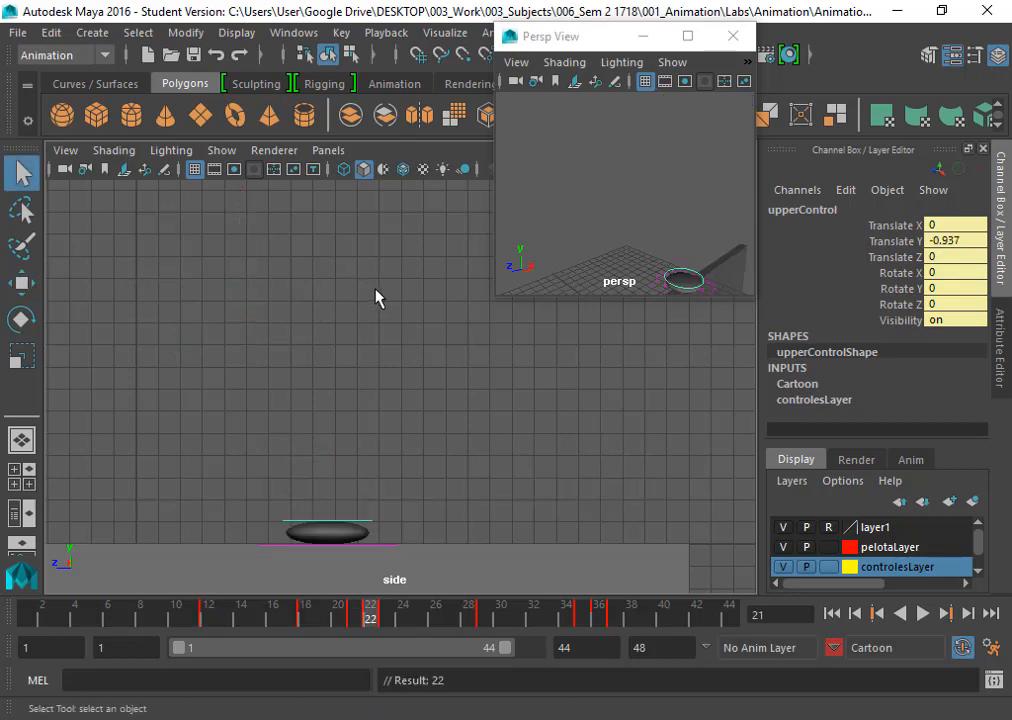
click(616, 610)
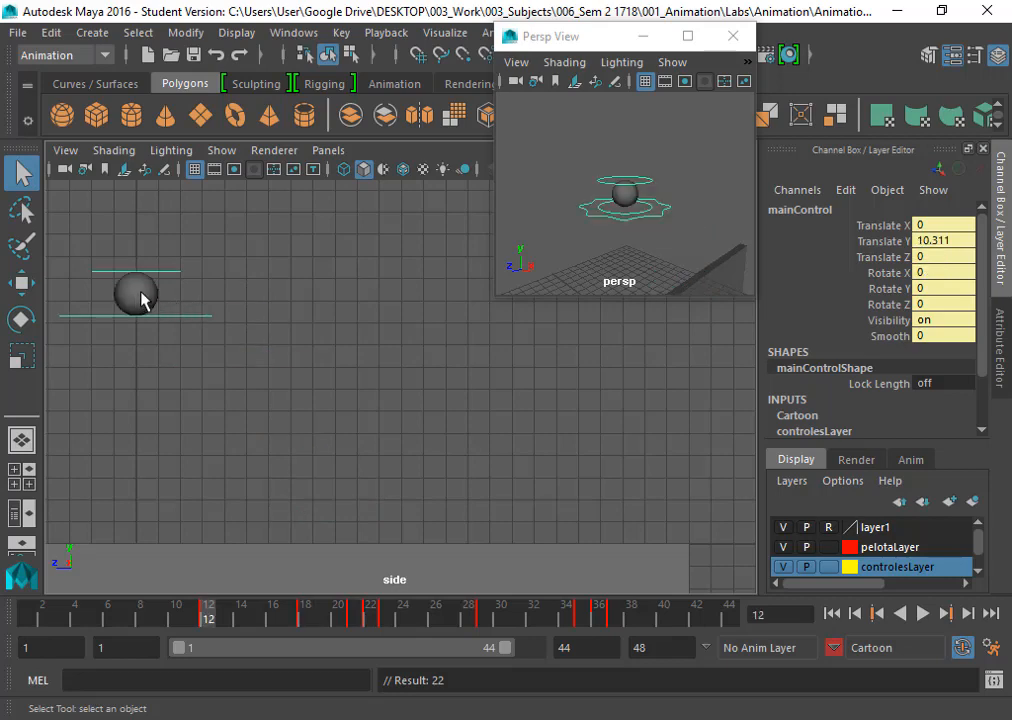
mouse_move(318, 328)
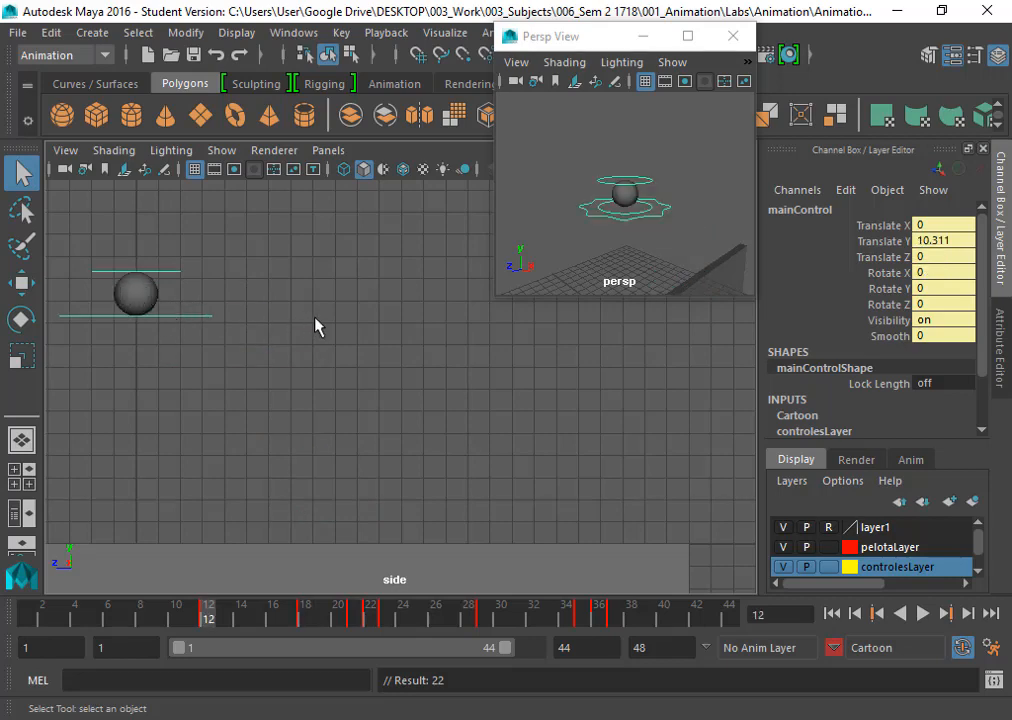
click(304, 604)
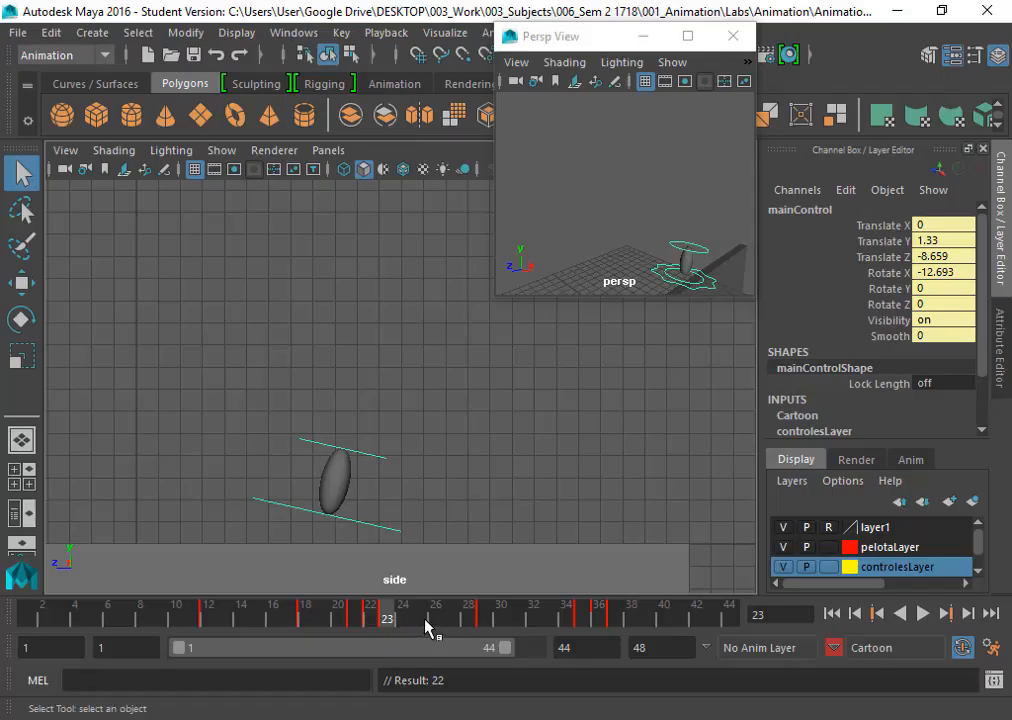
At frame 25 raise mainControl so its Translate Y reaches about 6.437
click(420, 618)
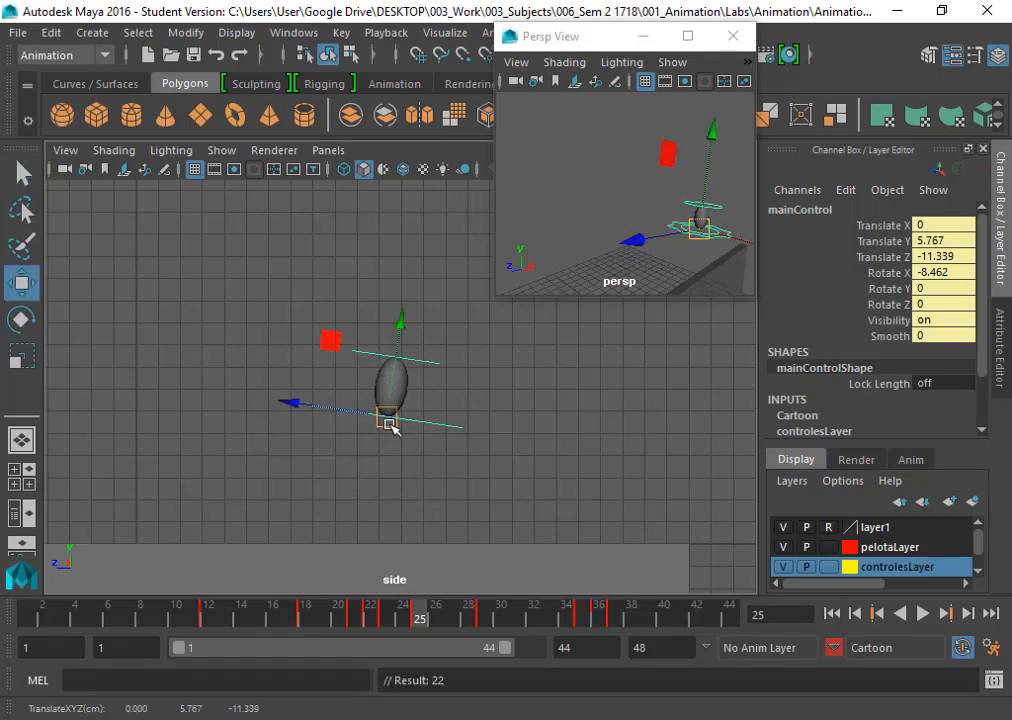
mouse_move(444, 372)
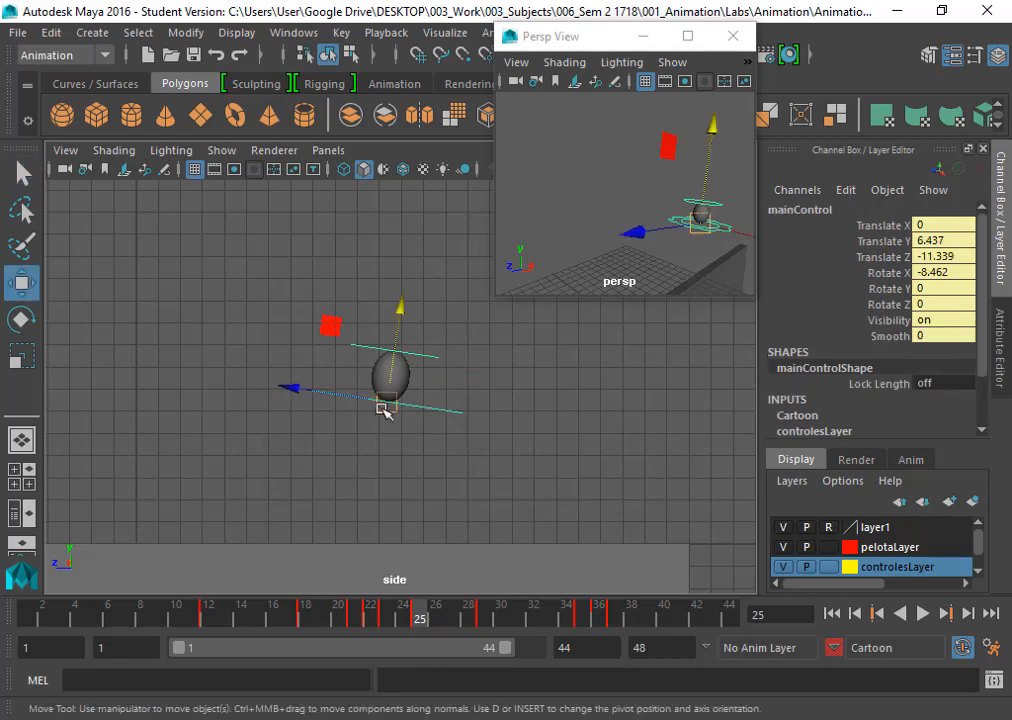
click(20, 318)
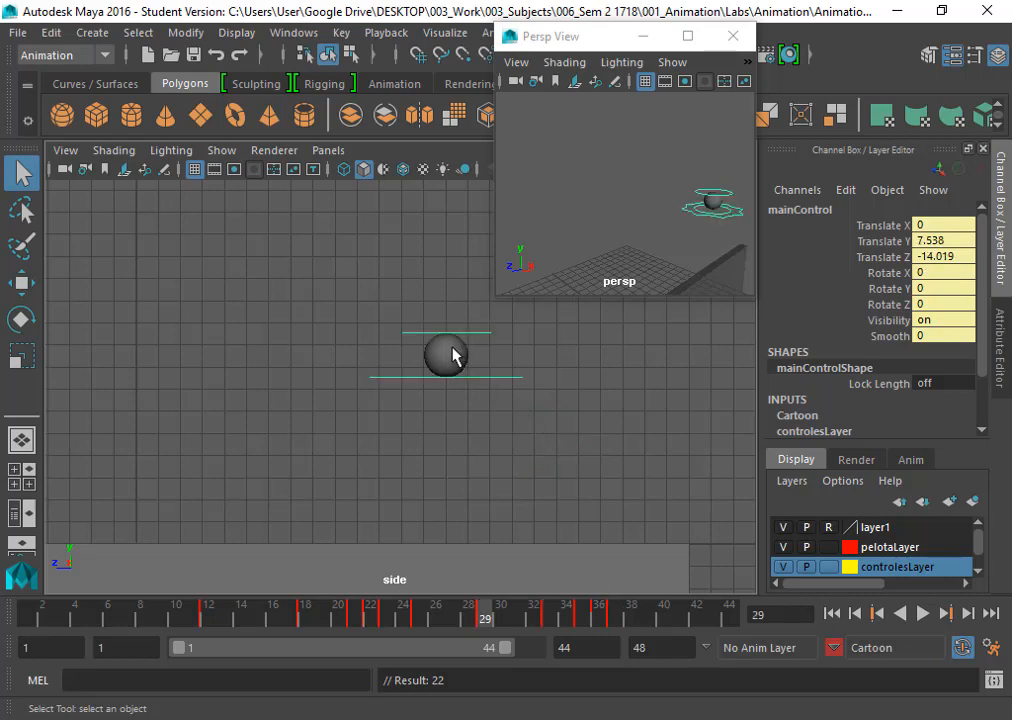
mouse_move(500, 368)
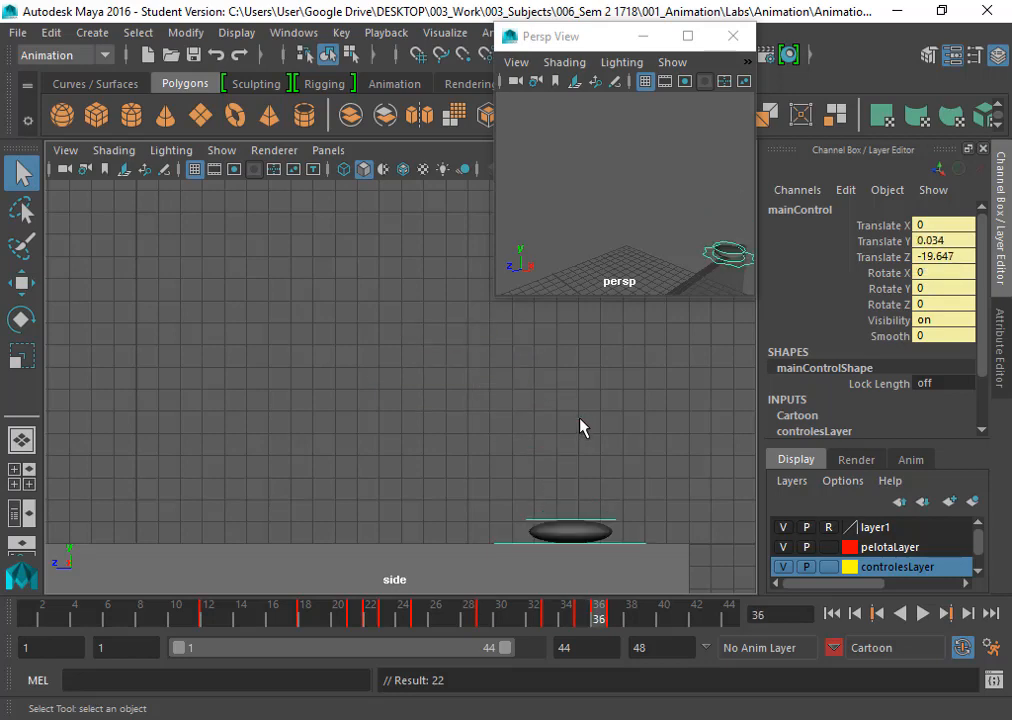
Scrub to frame 23 and review the stretched, tilted mainControl pose in the side view
click(388, 604)
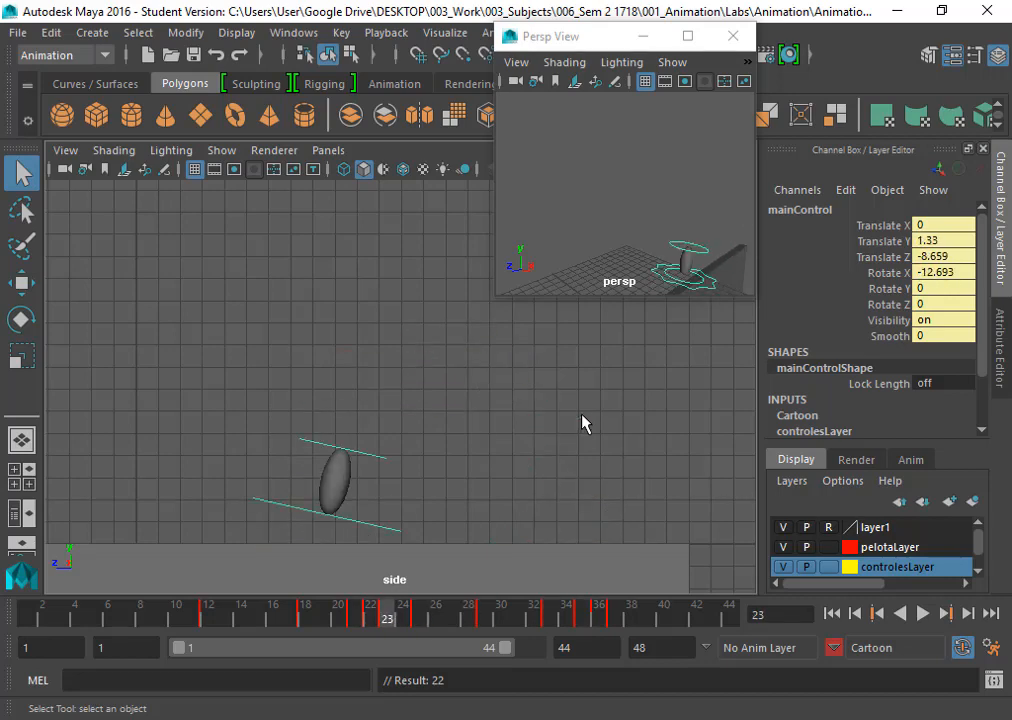
click(550, 604)
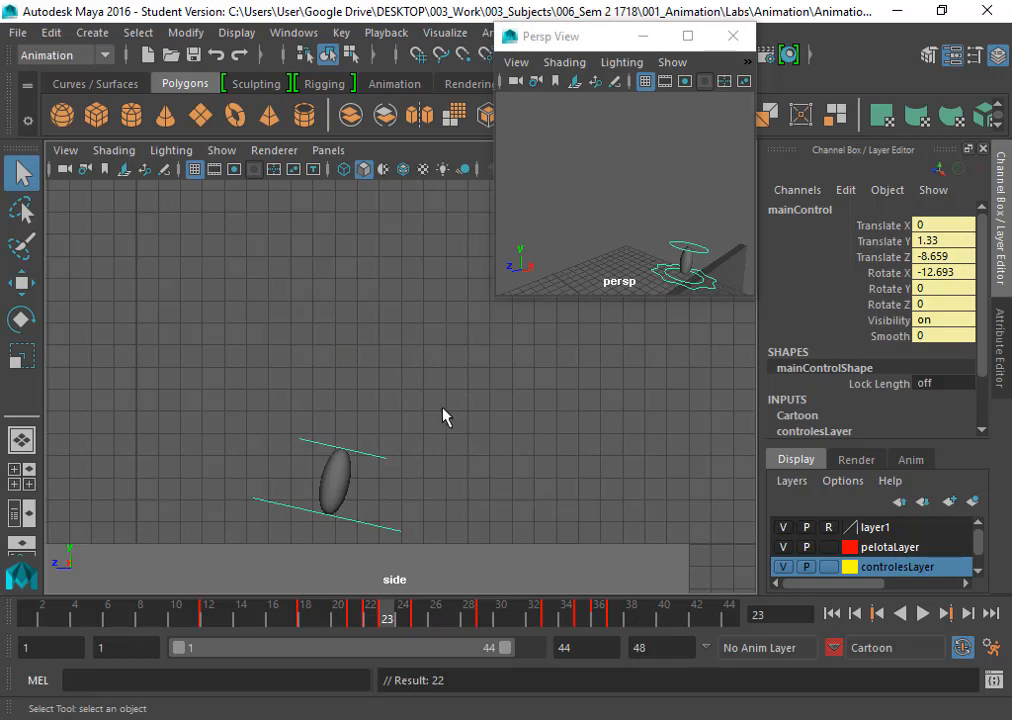
mouse_move(480, 402)
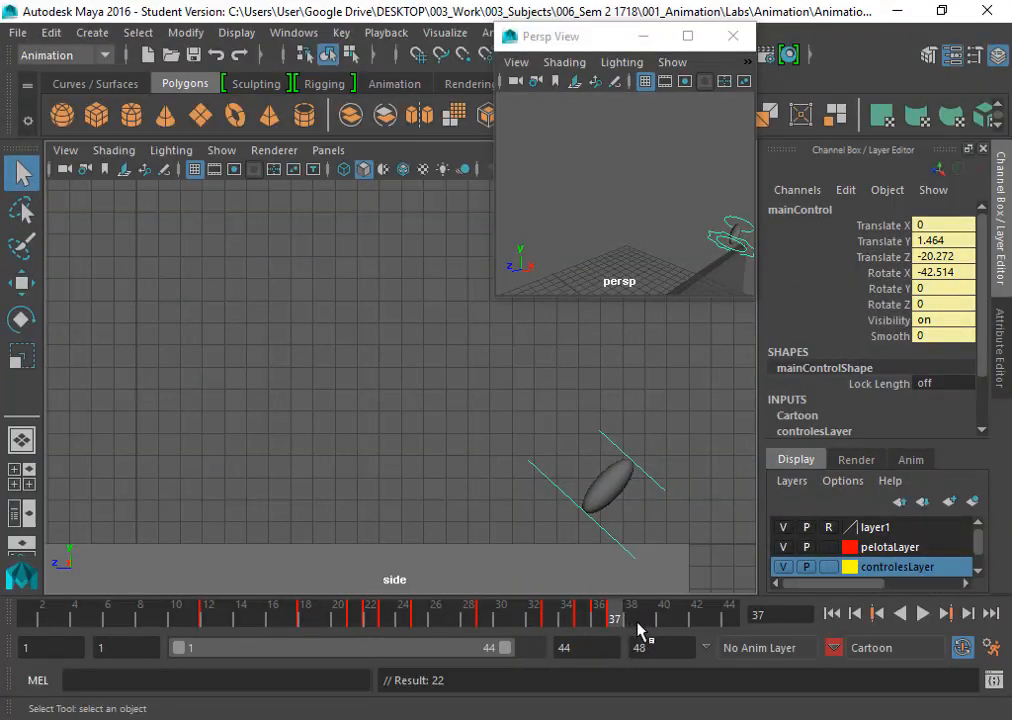
mouse_move(700, 620)
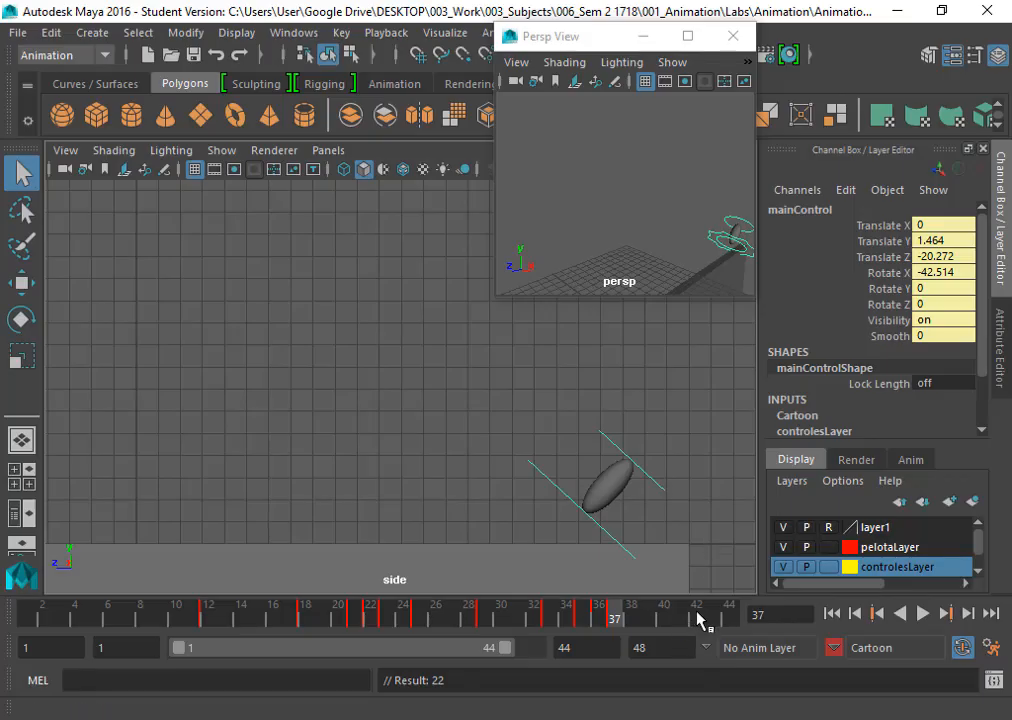
Check the stretch and rotation keys between frames 37 and 43, then select upperControl
click(712, 612)
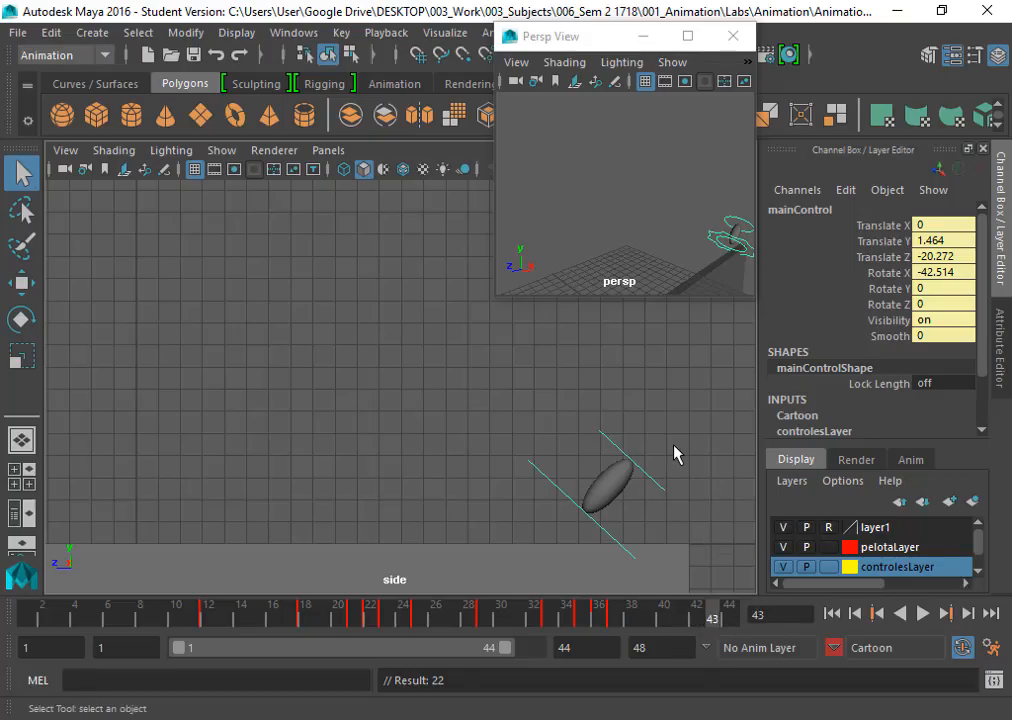
mouse_move(658, 460)
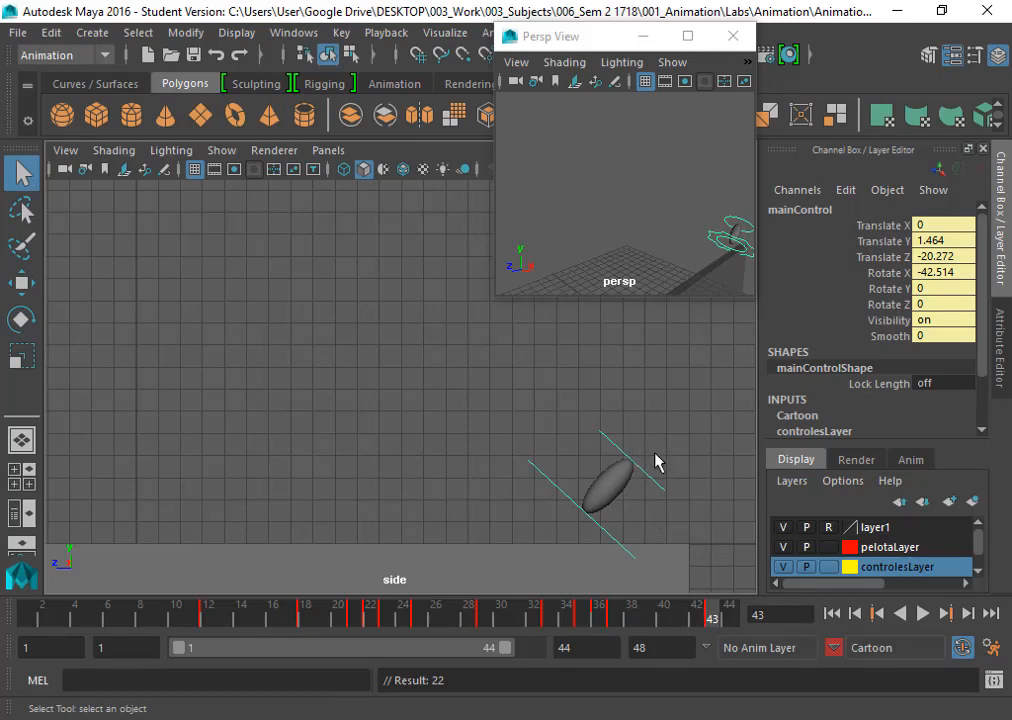
mouse_move(642, 544)
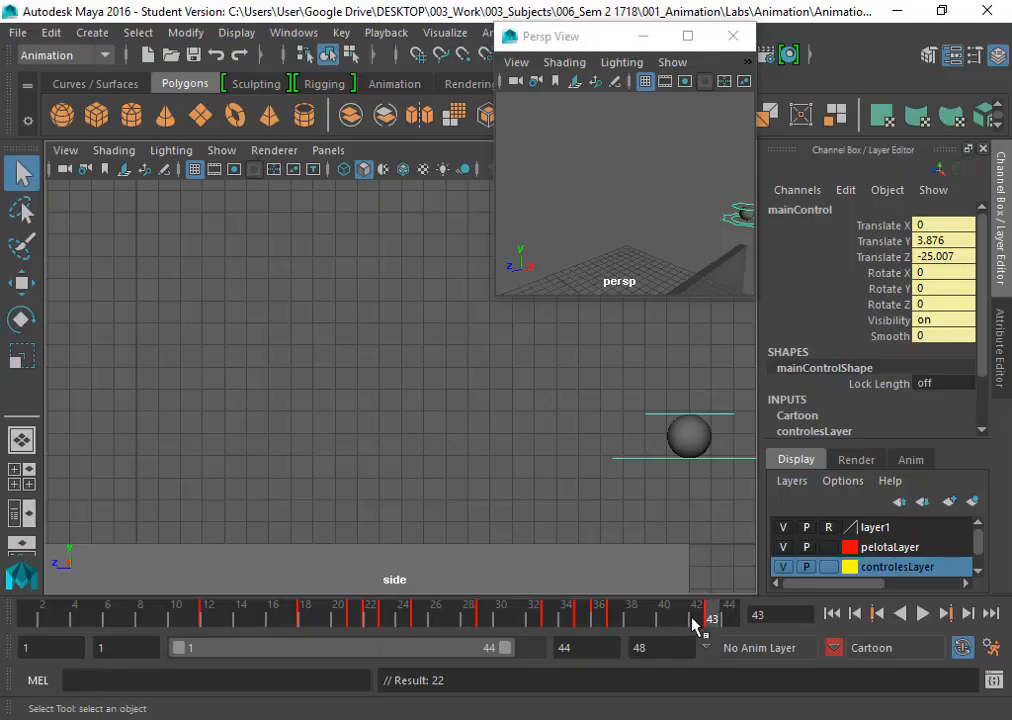
click(696, 610)
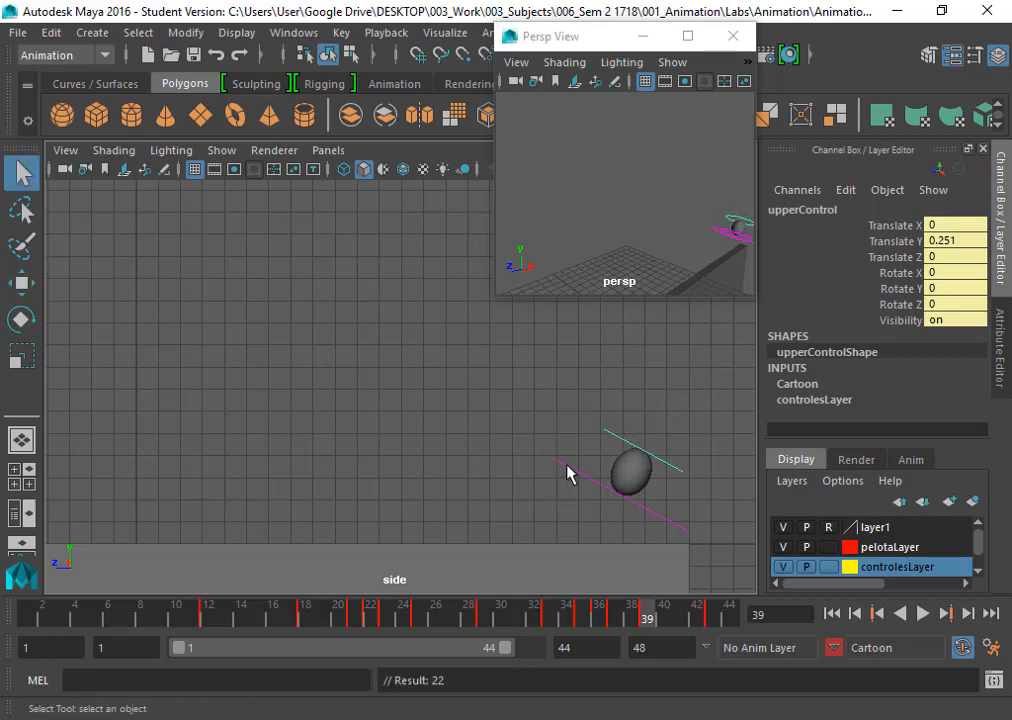
click(582, 418)
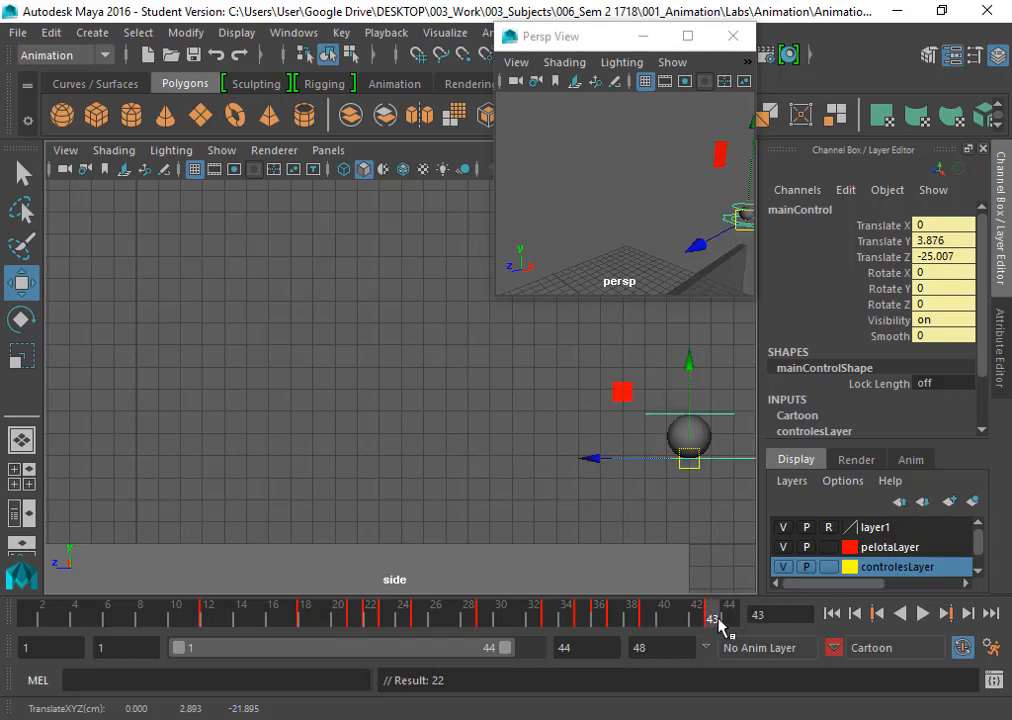
Delete the key at frame 43 and tilt mainControl to lean along its arc
right_click(716, 616)
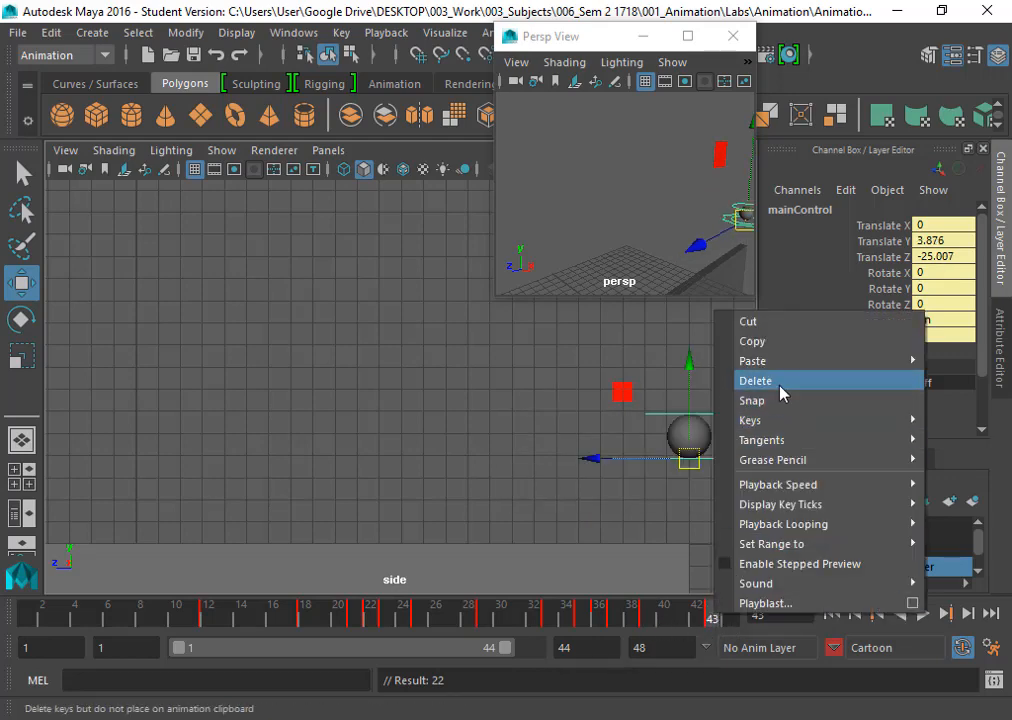
click(756, 380)
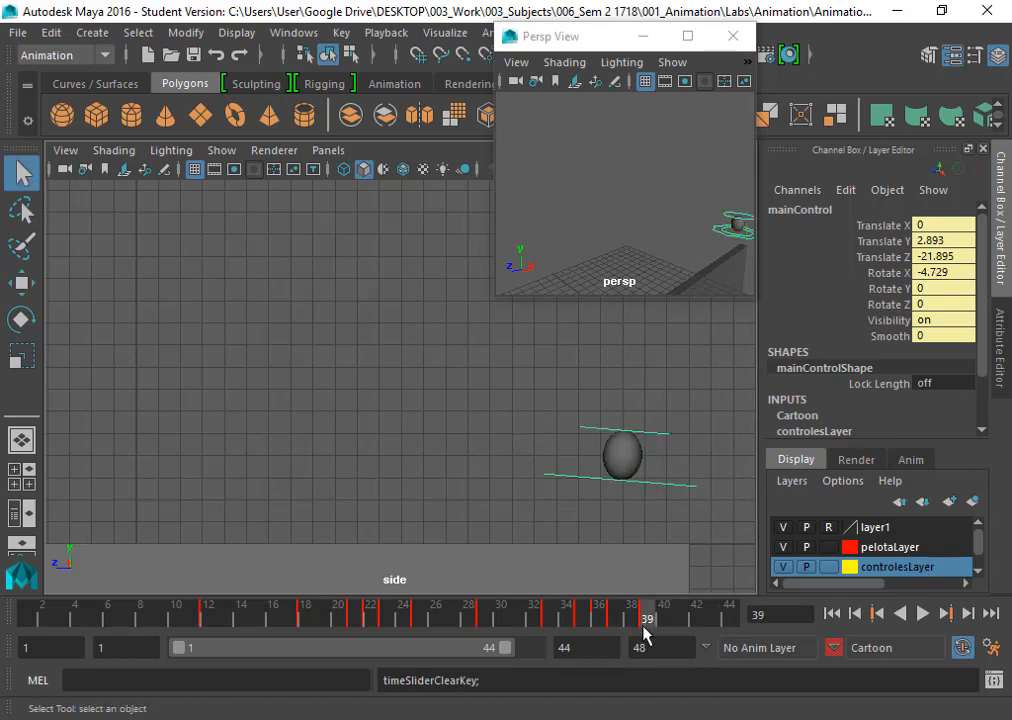
right_click(648, 618)
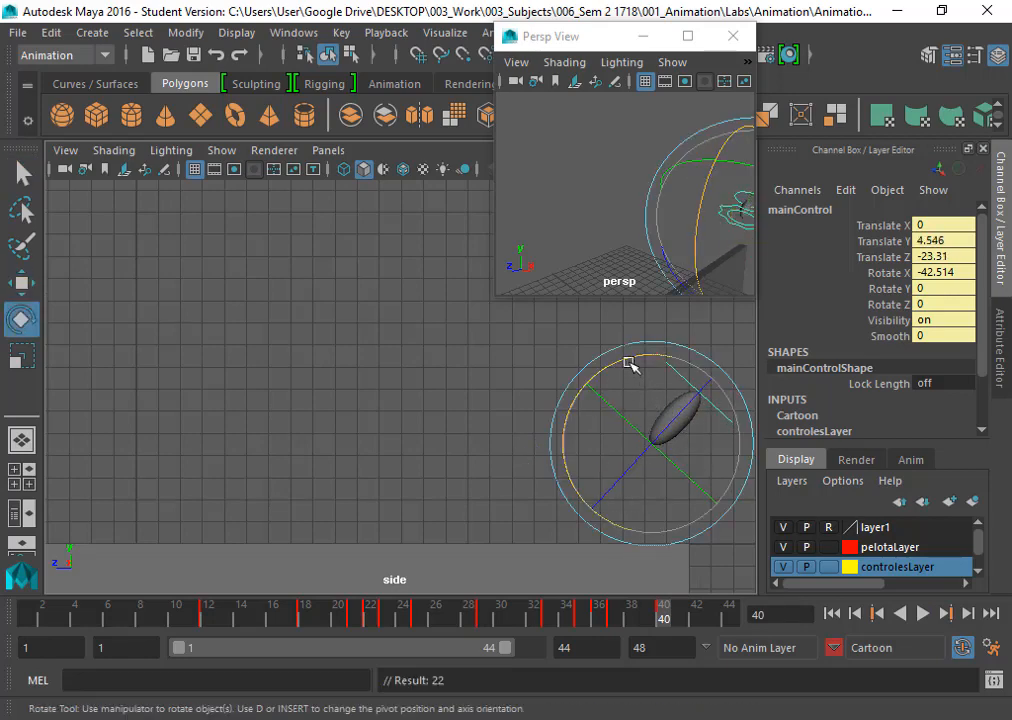
drag(630, 362, 604, 356)
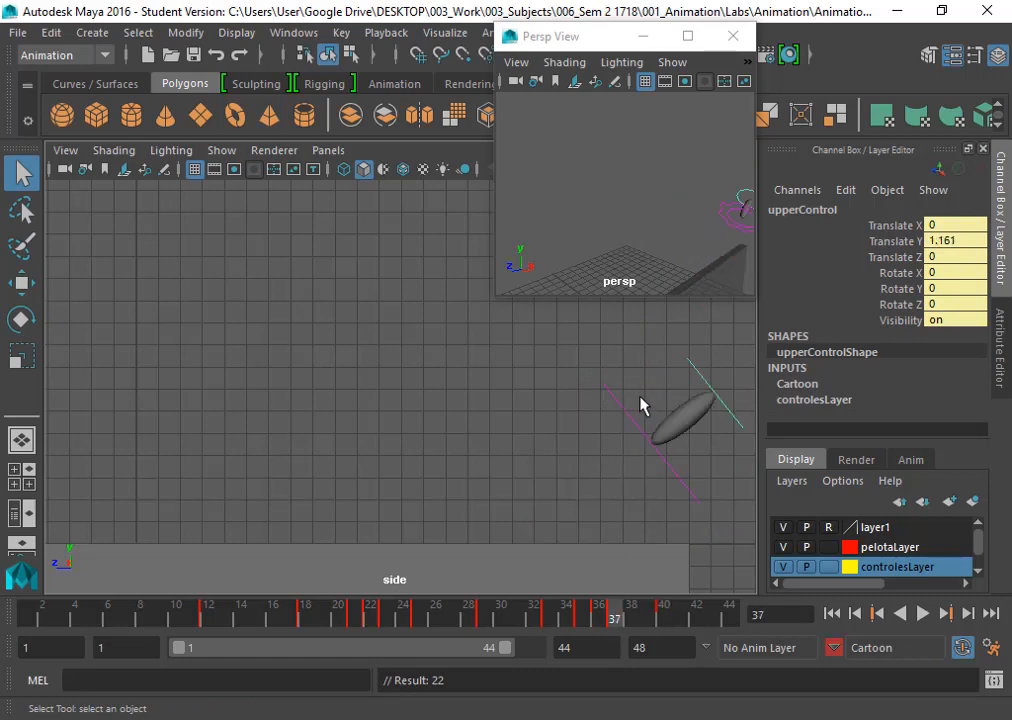
Adjust upperControl stretch across frames 40–41, then return to frame 18
click(662, 612)
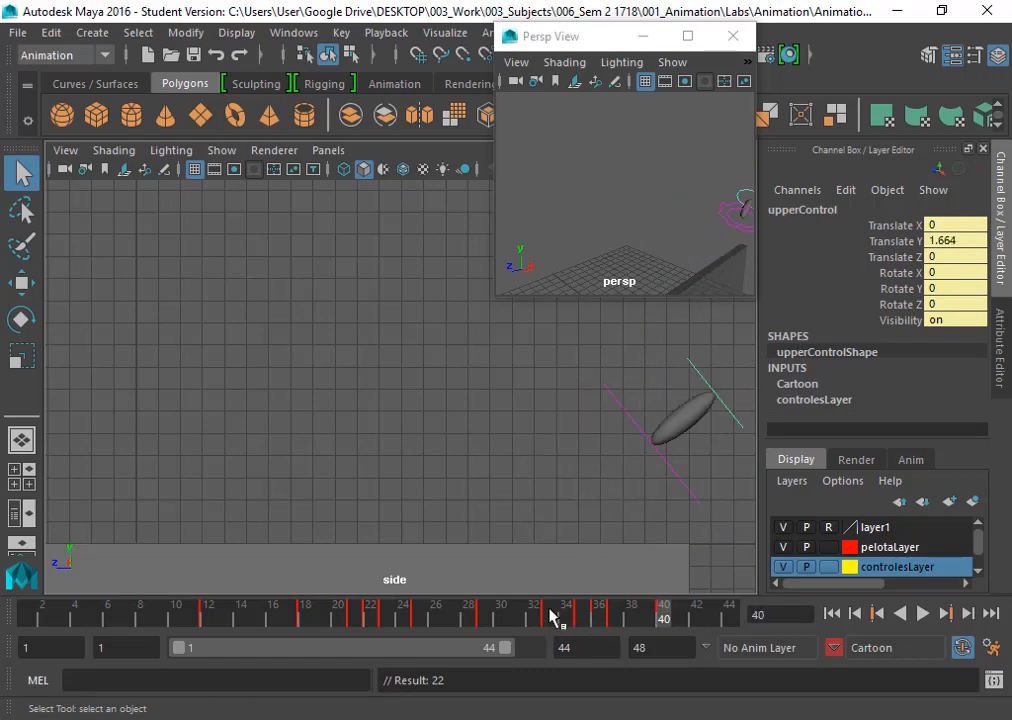
click(920, 612)
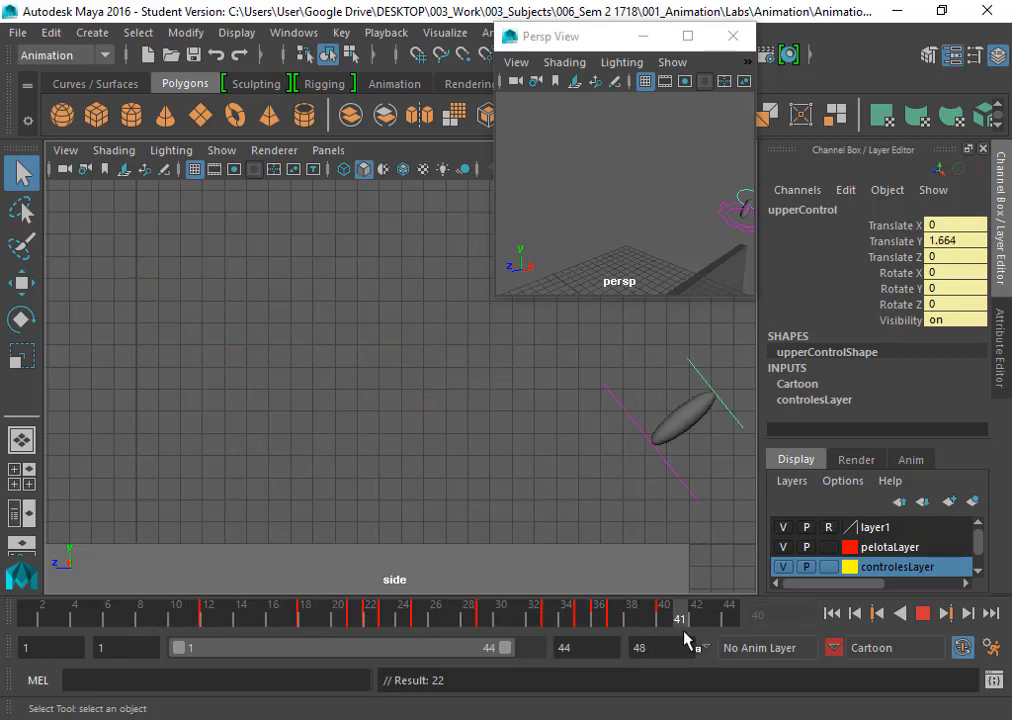
click(664, 618)
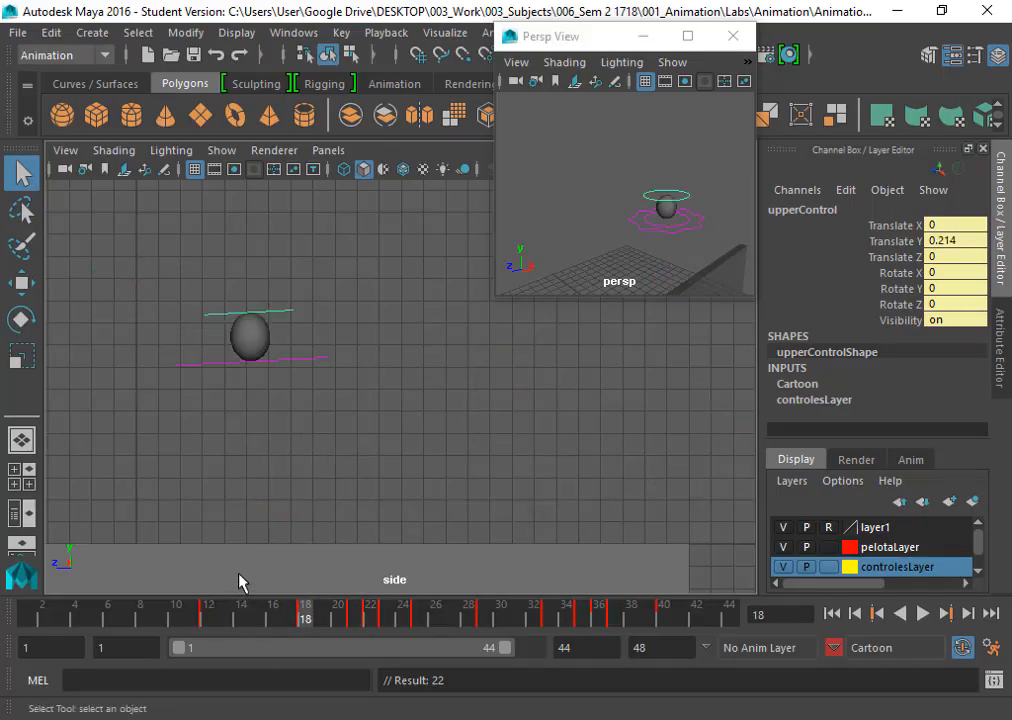
click(664, 604)
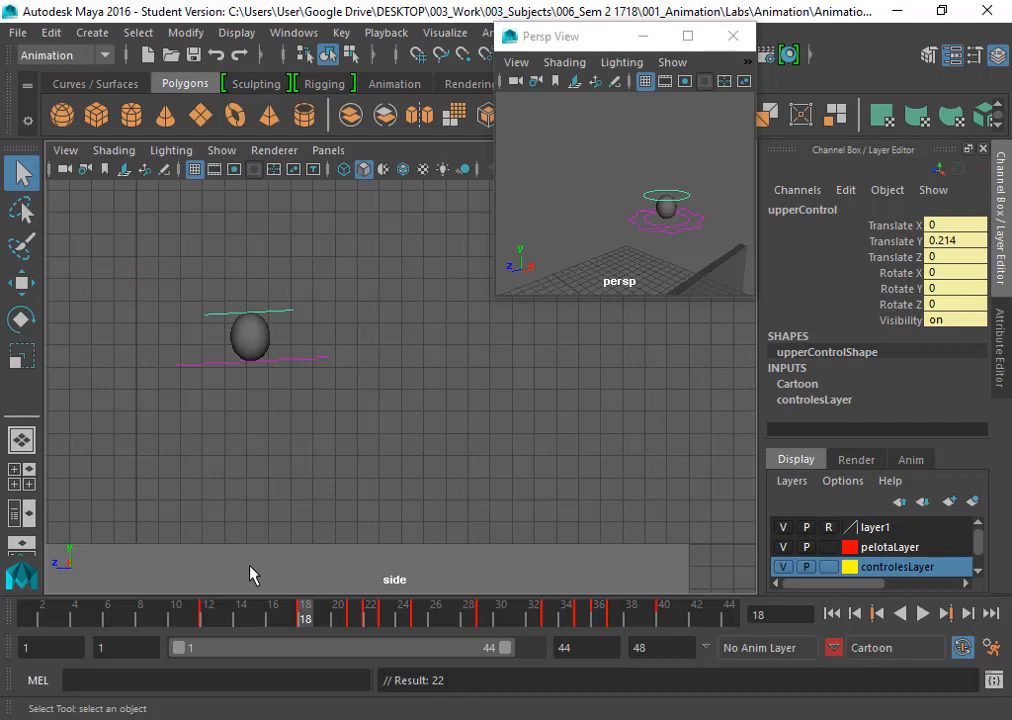
Show the Graph Editor with only upperControl's Translate Y curve displayed
click(292, 32)
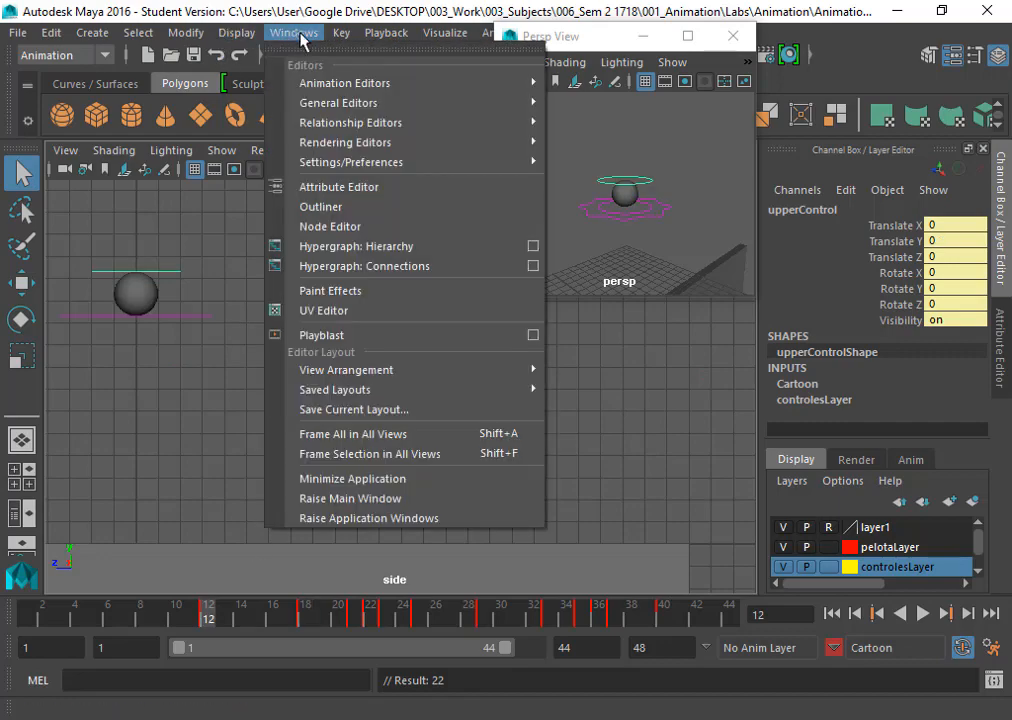
mouse_move(344, 82)
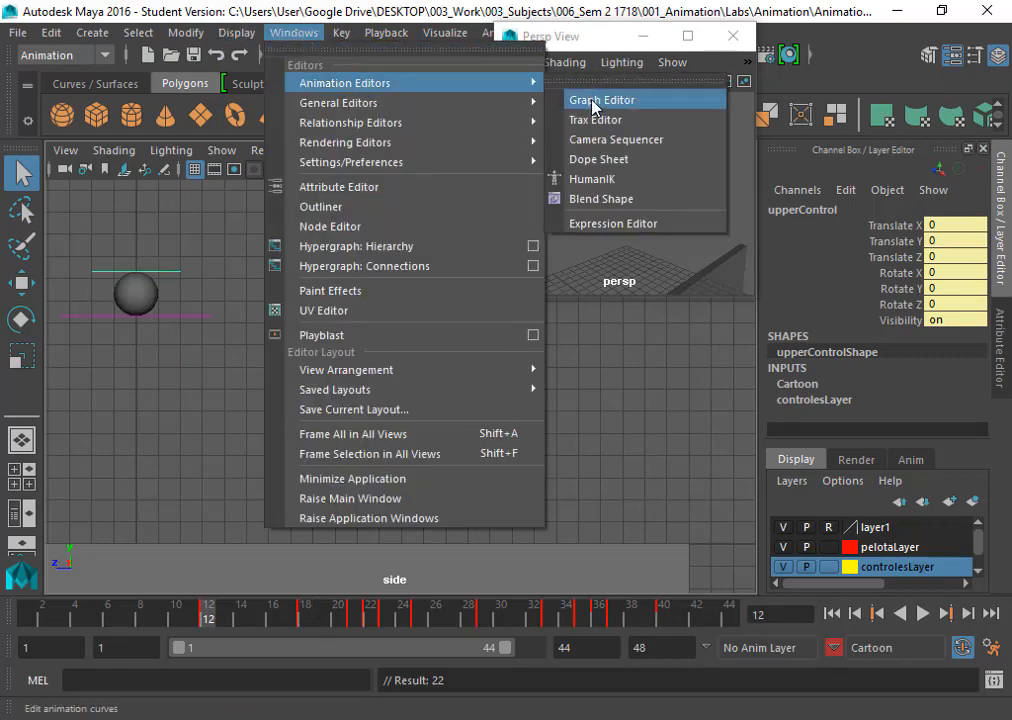
click(600, 100)
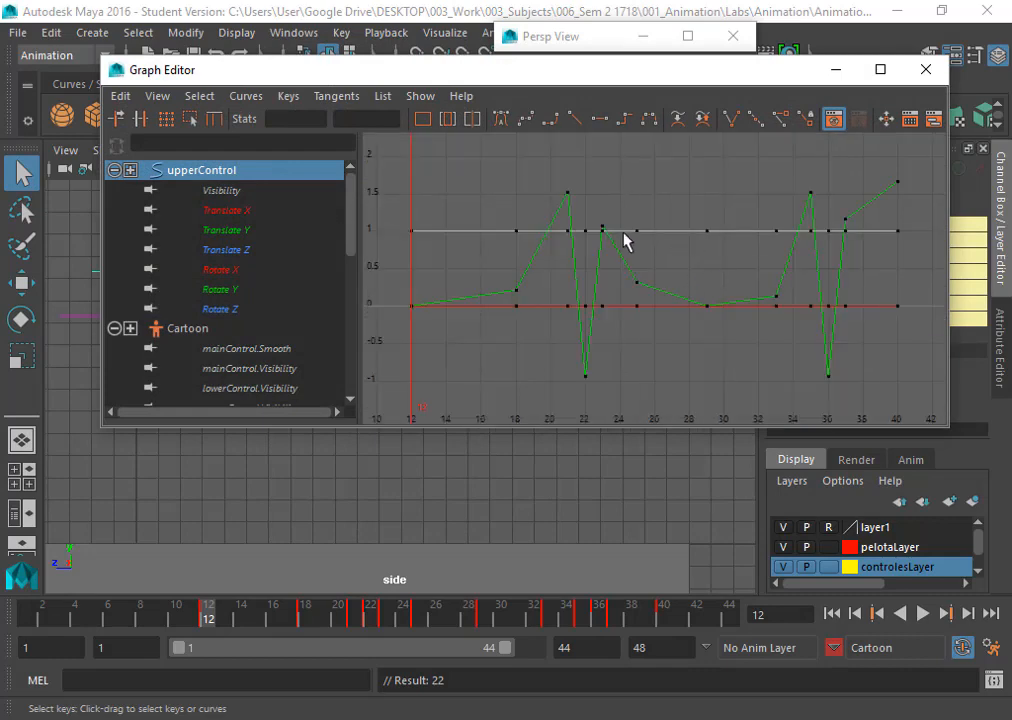
mouse_move(320, 268)
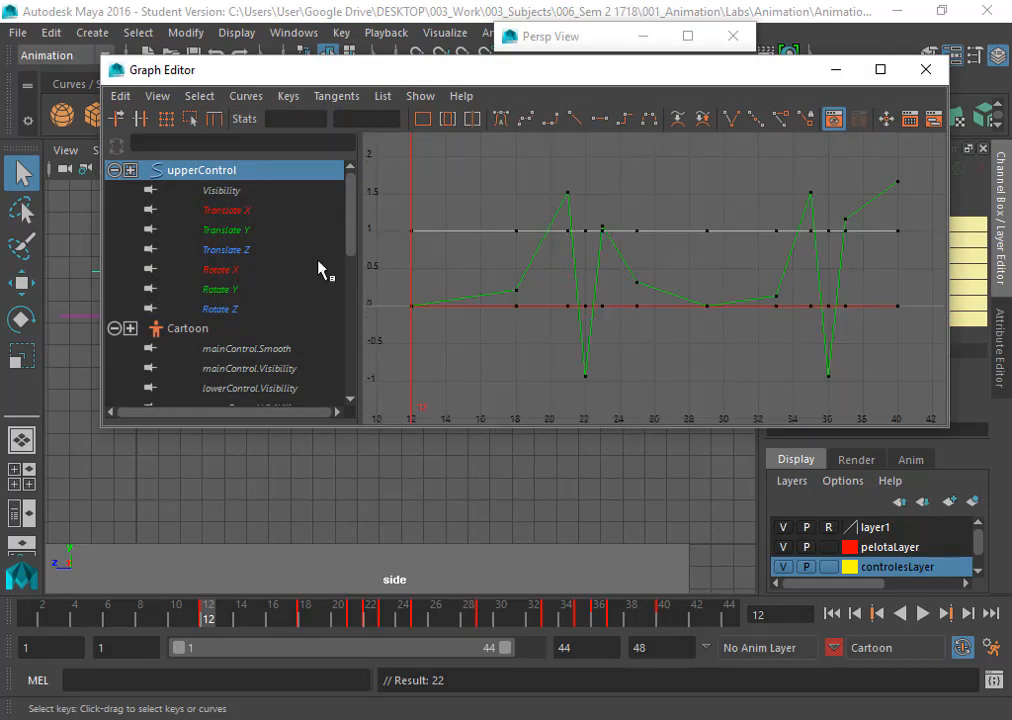
click(224, 228)
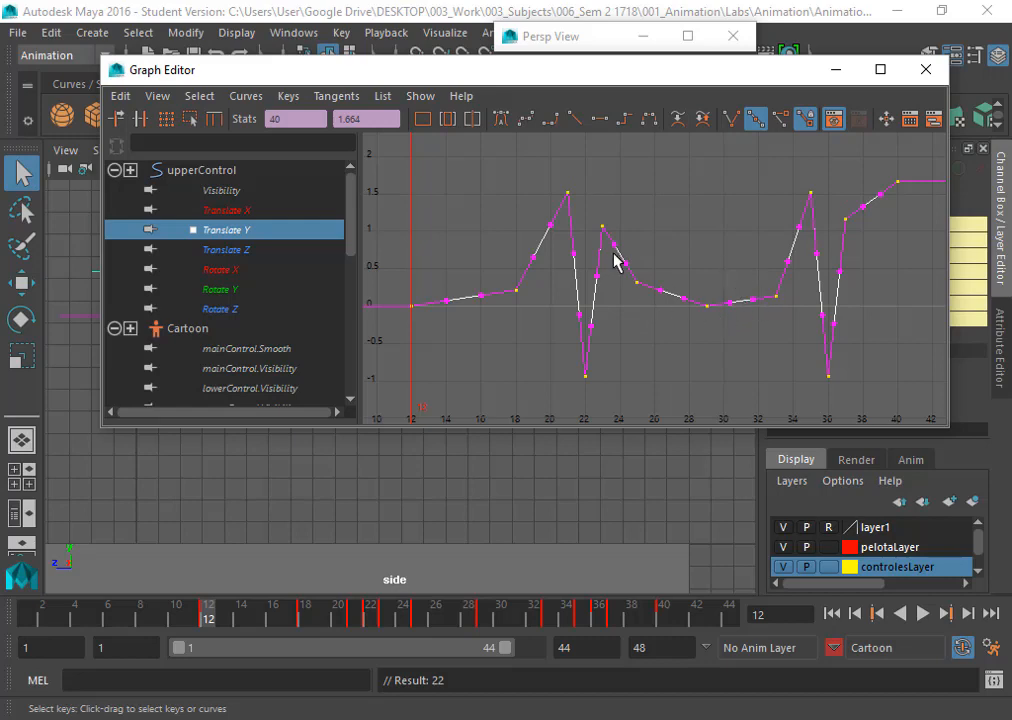
mouse_move(604, 272)
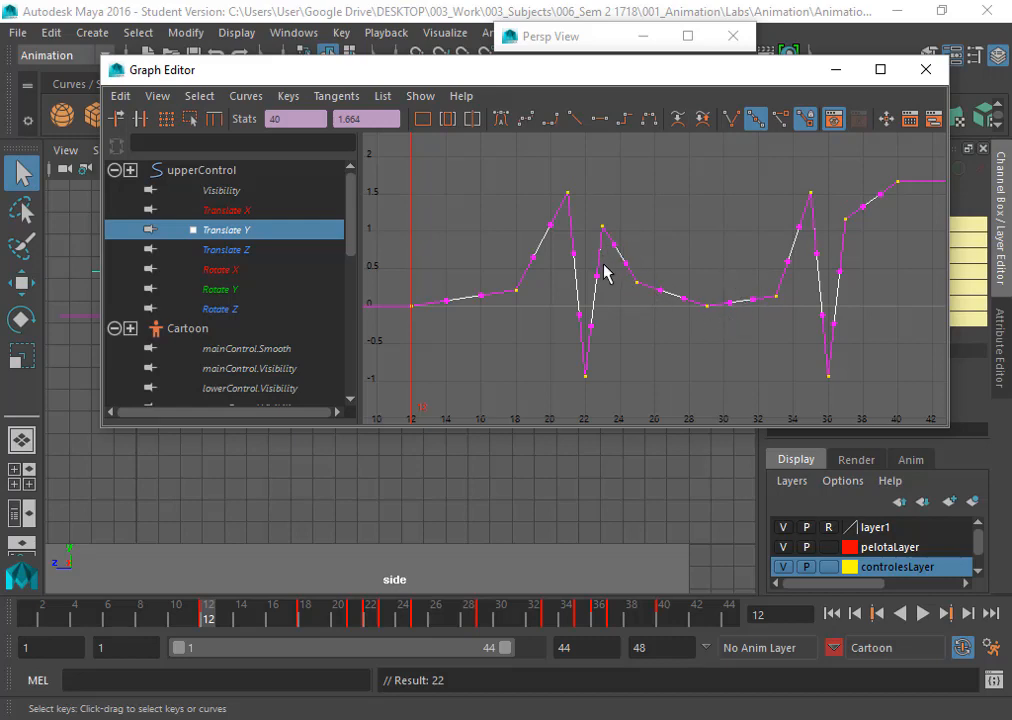
mouse_move(630, 278)
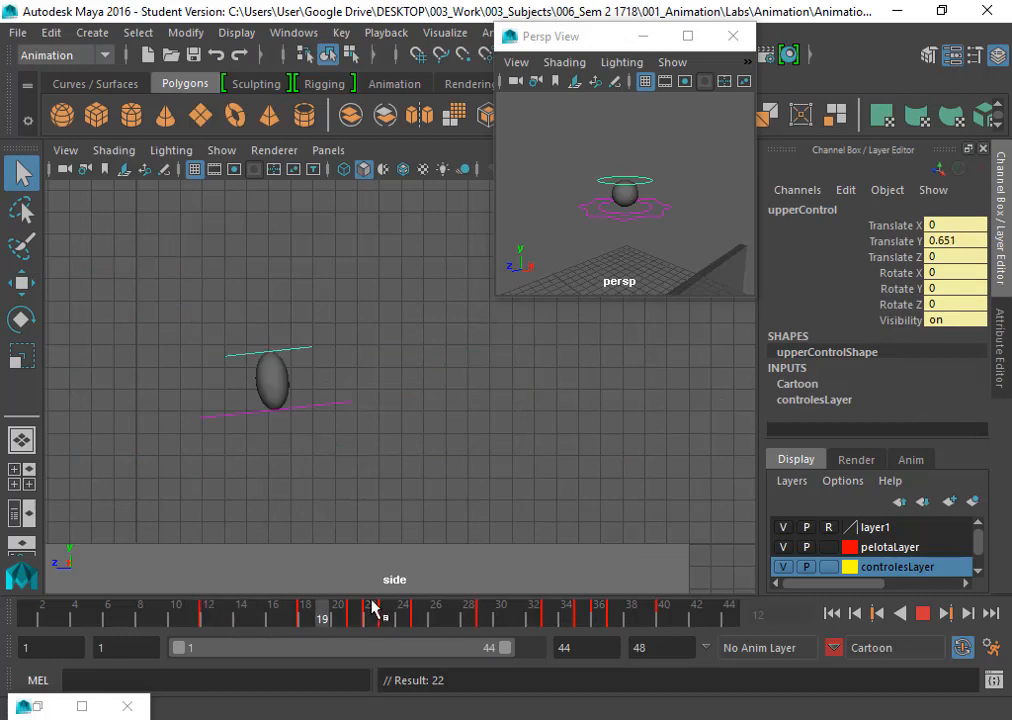
With the Graph Editor closed, scrub back to about frame 17 showing the ball mid-air
click(290, 610)
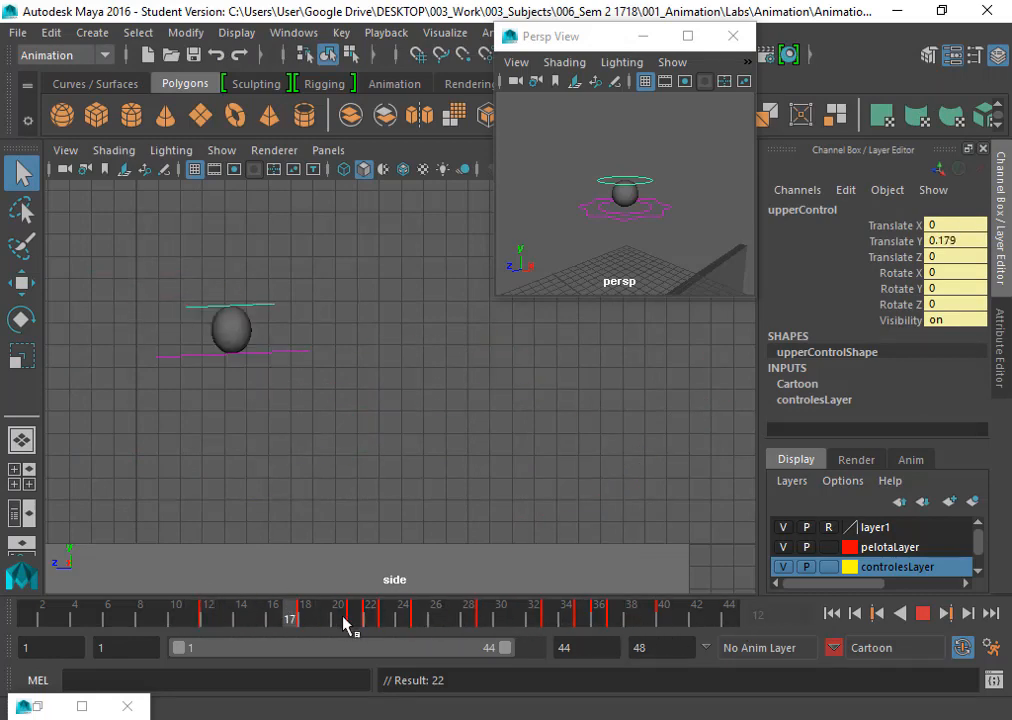